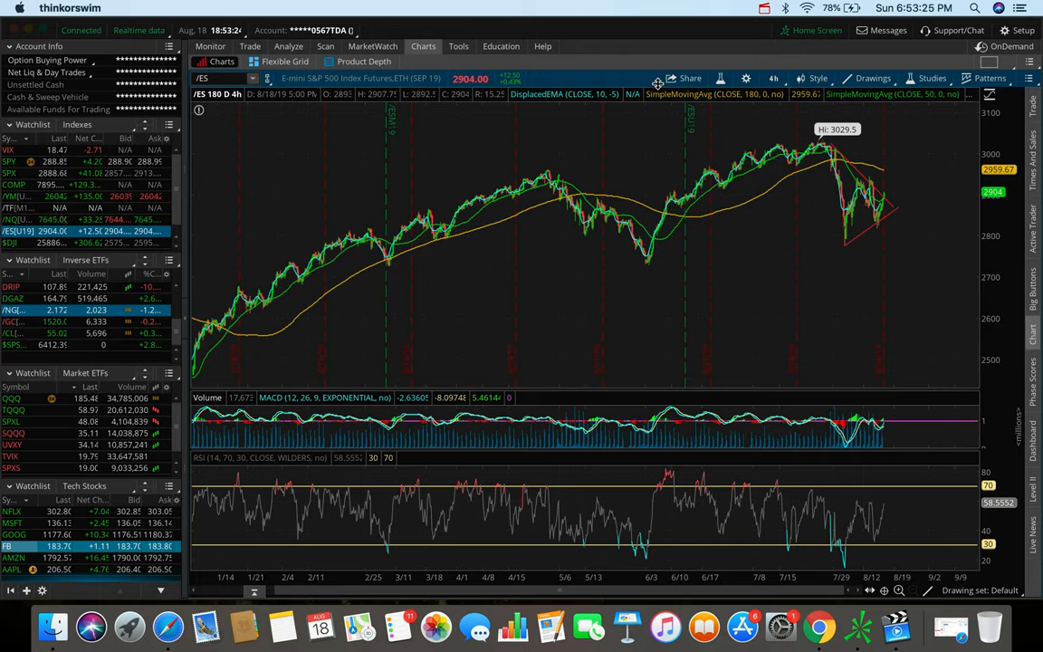
Switch /ES to a 5-day 5-minute view, then load Facebook (FB) in the symbol box
left_click(772, 78)
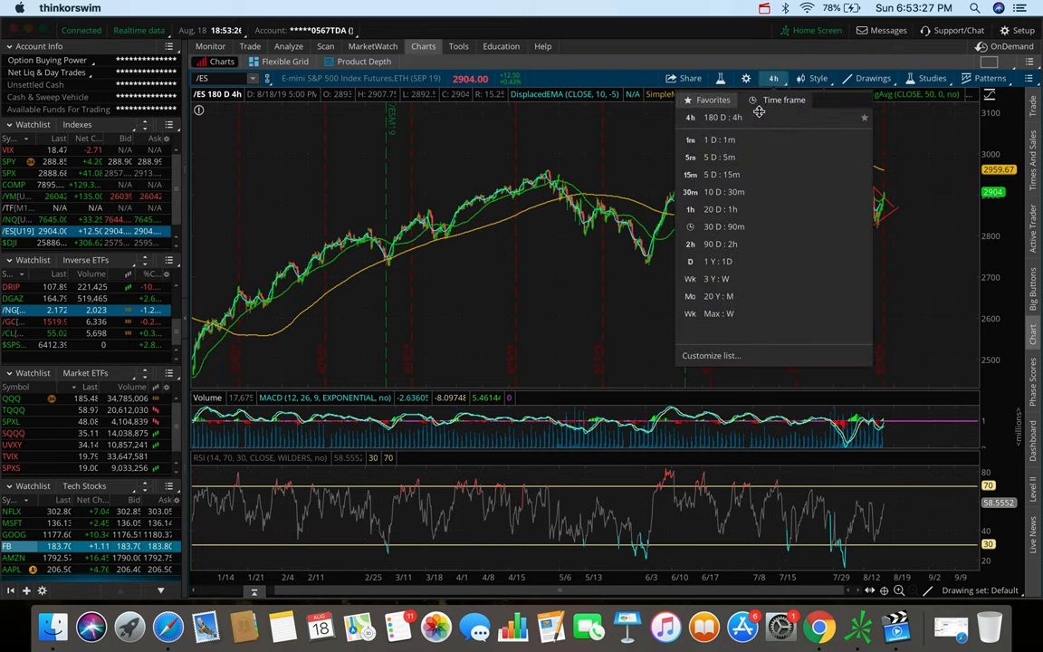
left_click(718, 139)
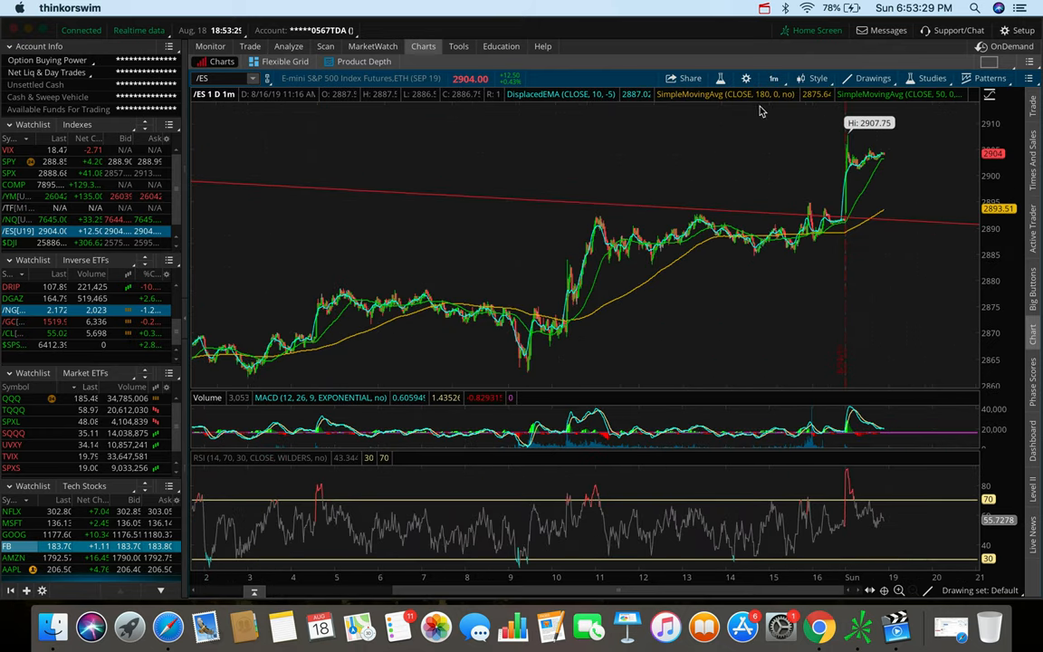
left_click(773, 78)
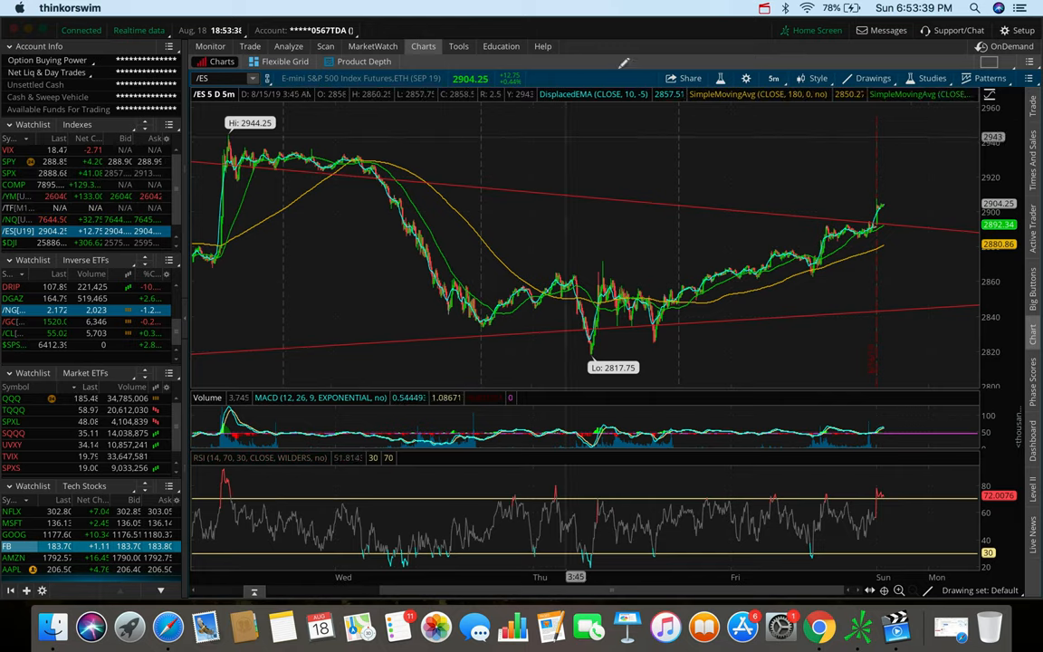
mouse_move(418, 258)
type("/YM")
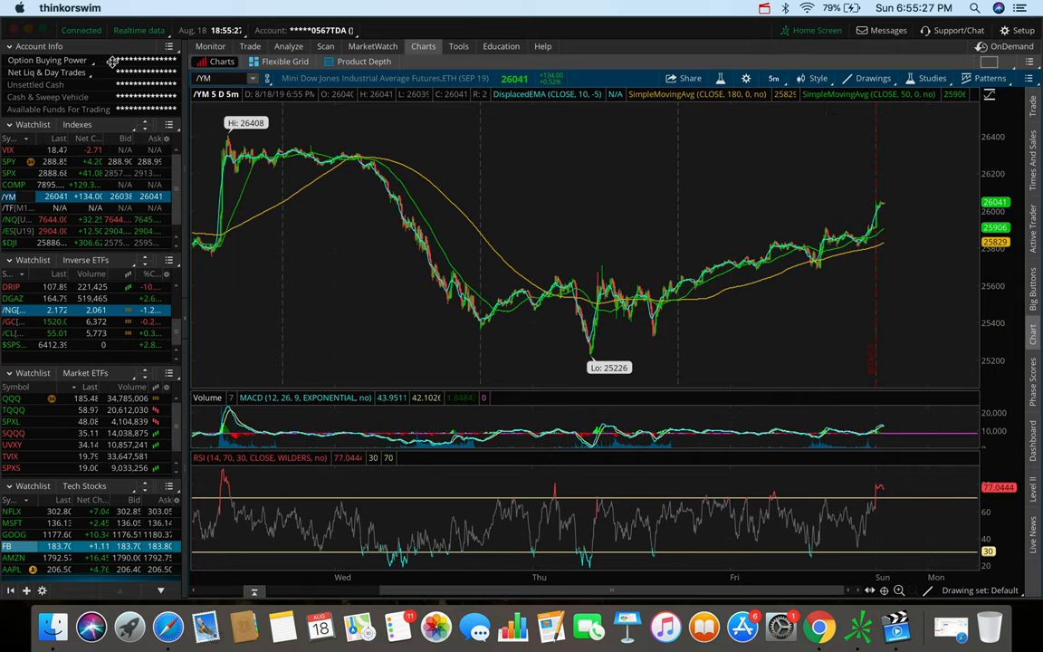
type("FB")
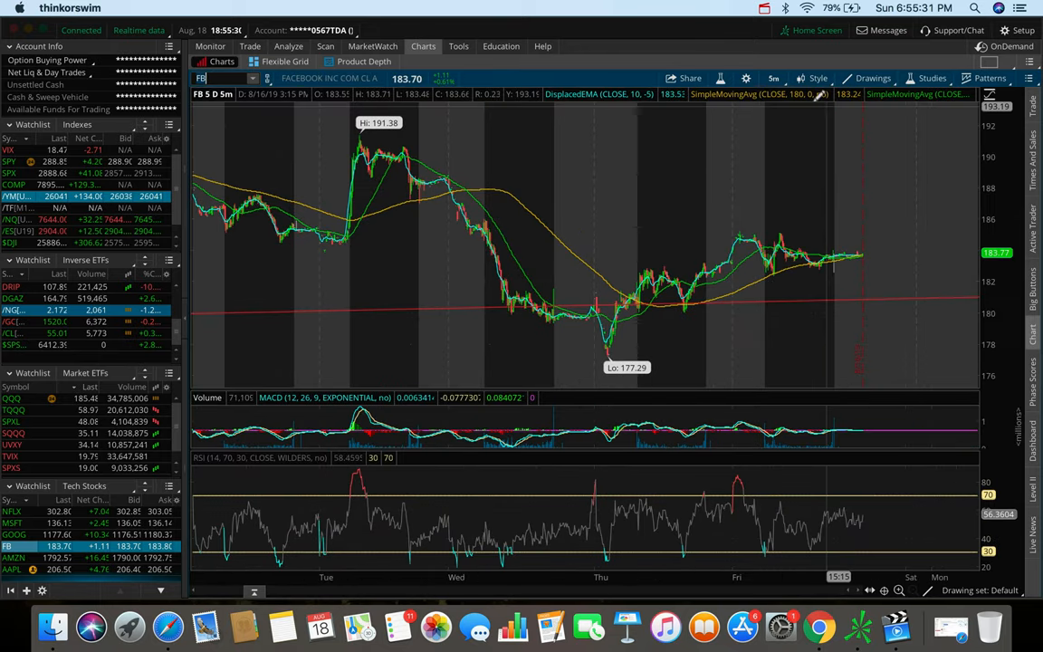
Check Facebook on 3-year weekly bars, then return to the 180-day 4-hour chart
left_click(775, 78)
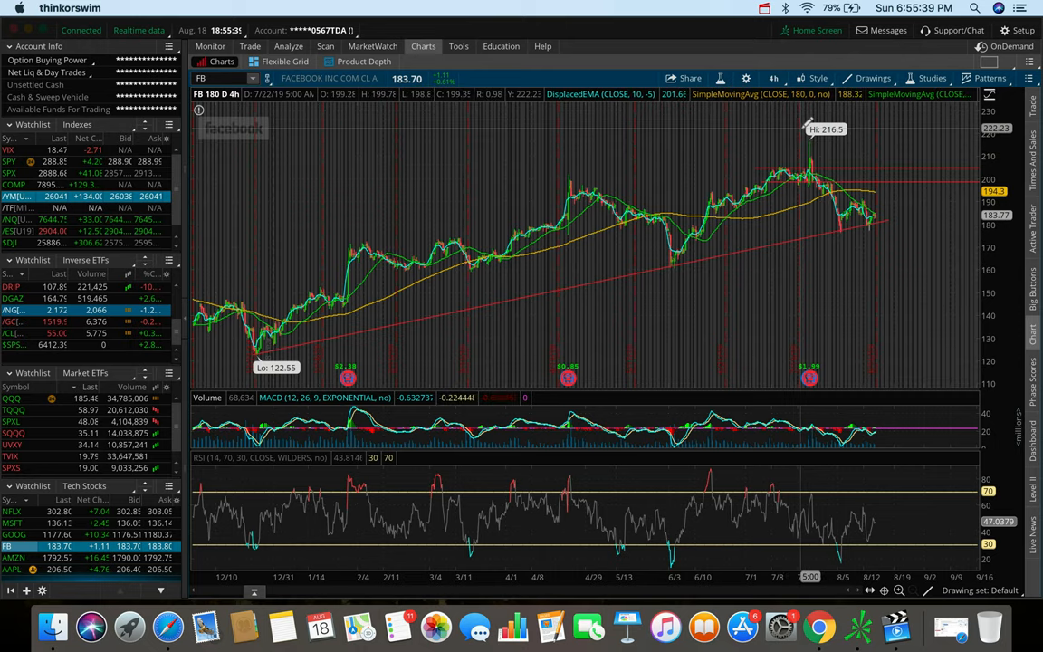
left_click(773, 78)
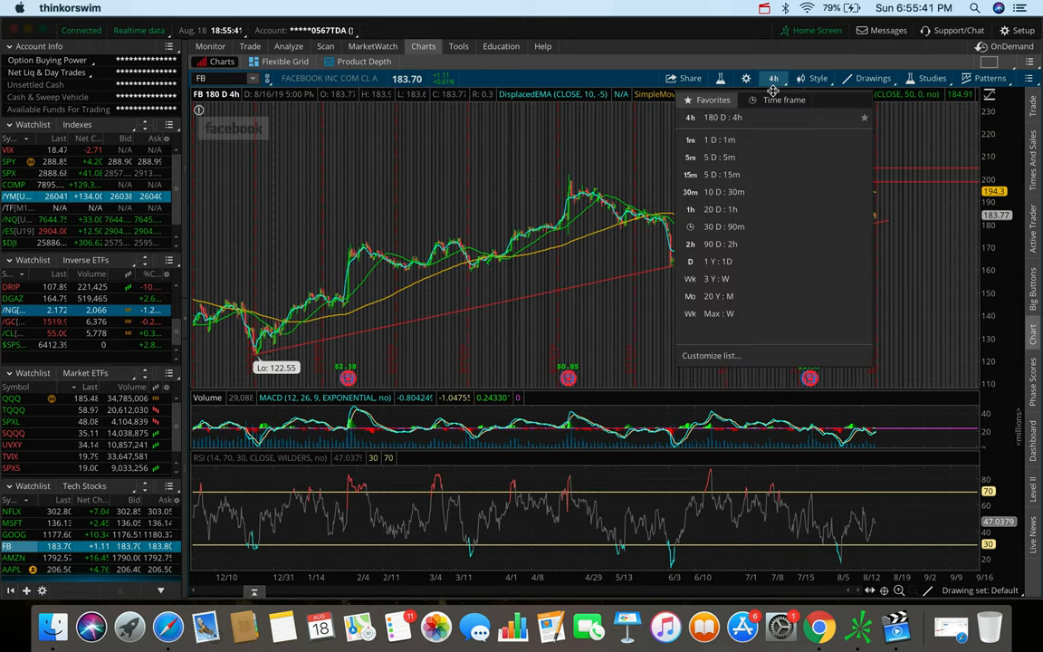
left_click(717, 279)
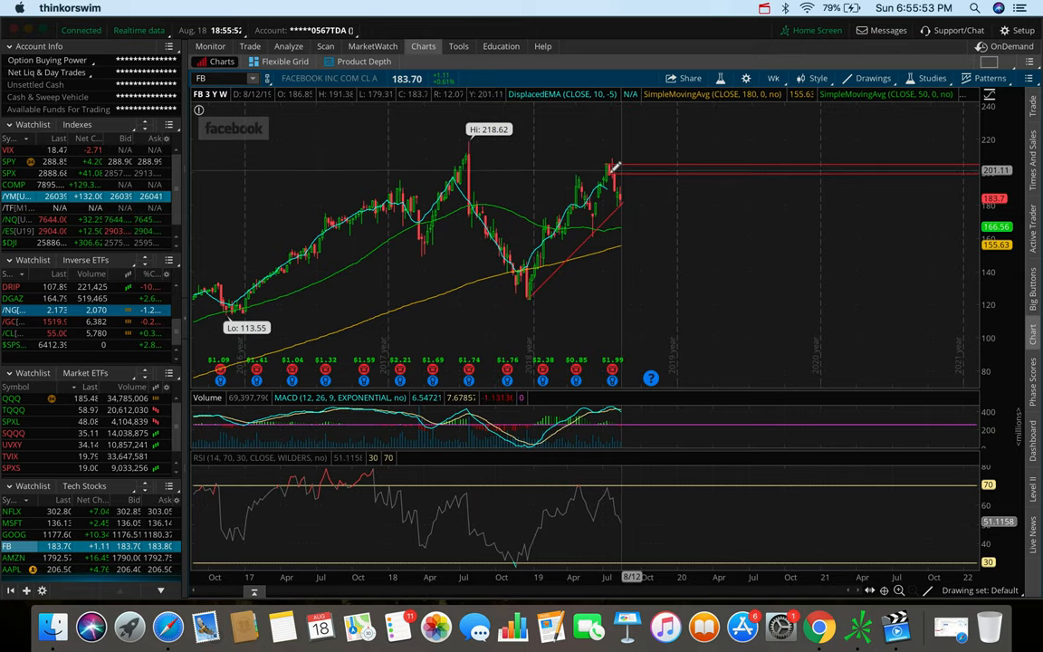
mouse_move(616, 166)
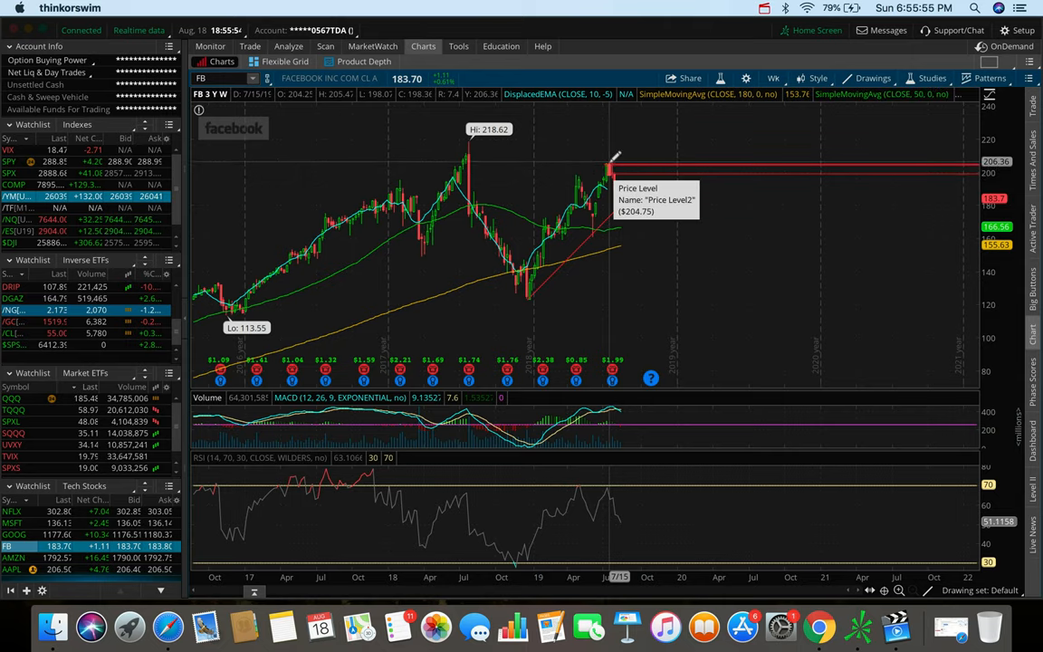
left_click(774, 78)
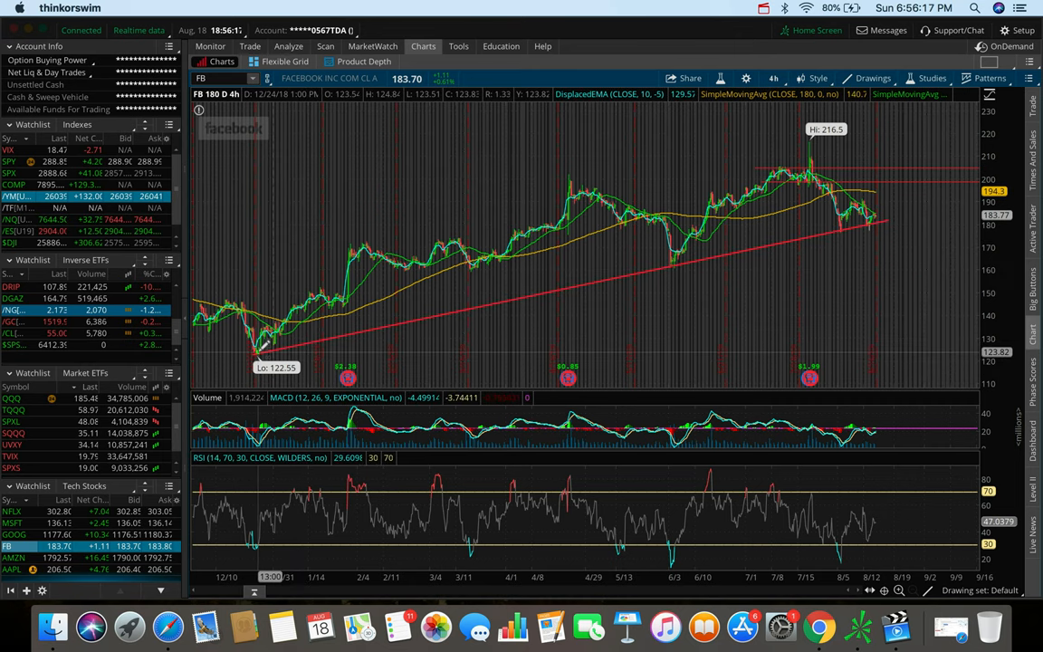
mouse_move(347, 380)
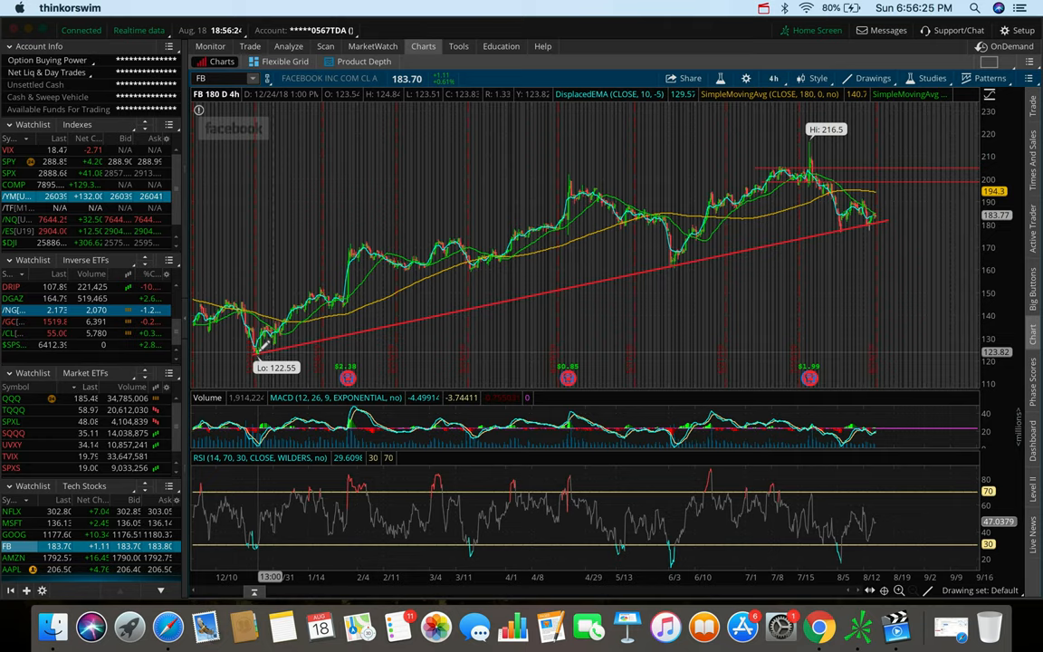
mouse_move(733, 136)
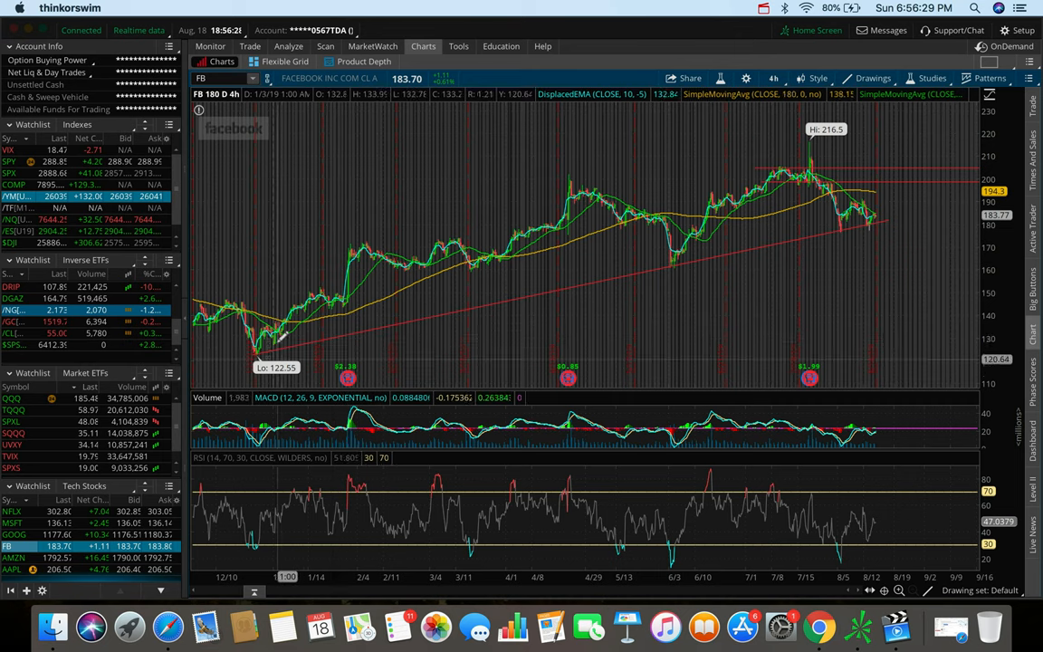
mouse_move(340, 337)
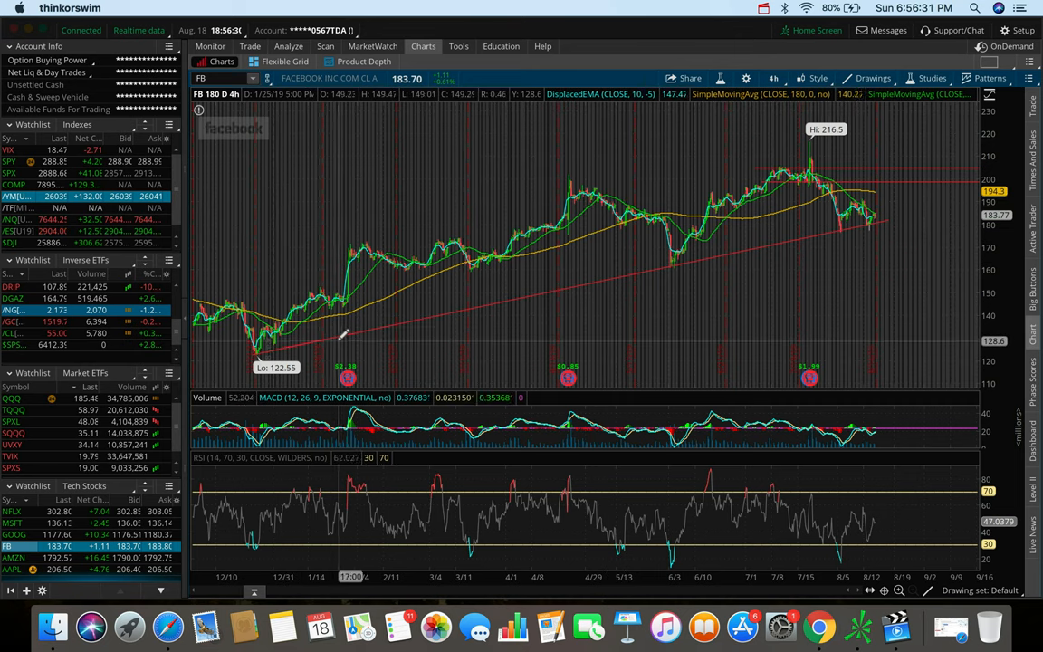
mouse_move(811, 141)
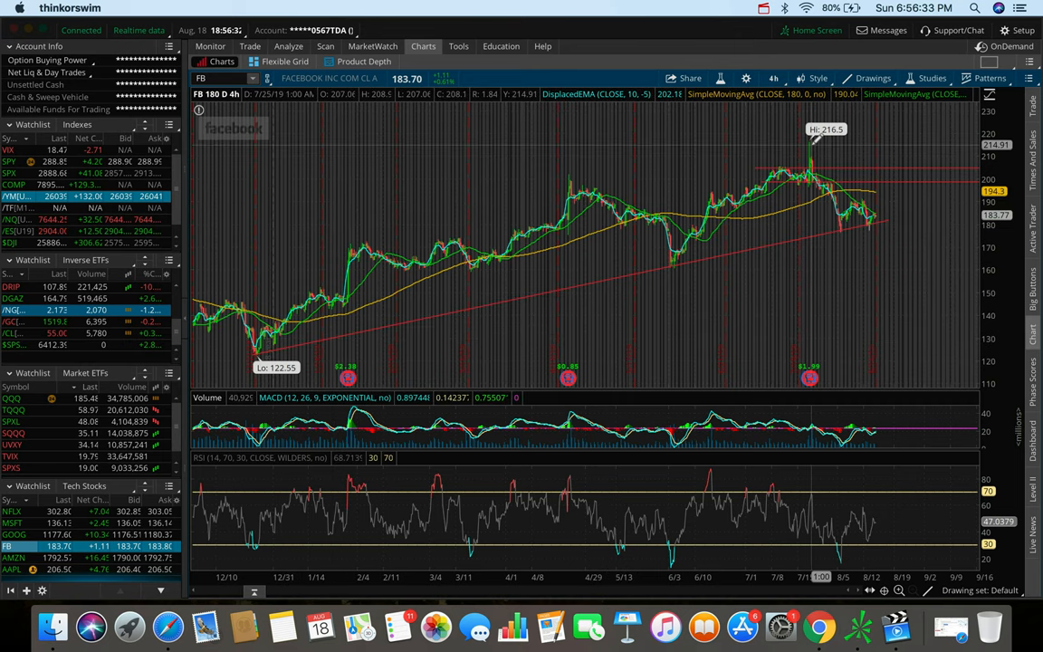
mouse_move(380, 311)
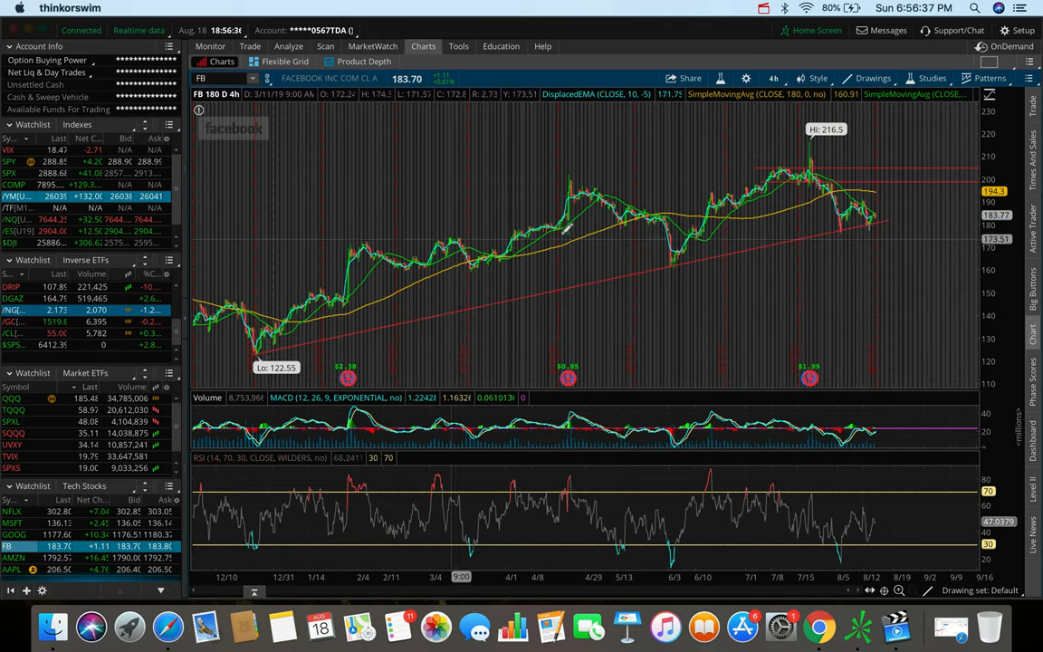
mouse_move(348, 233)
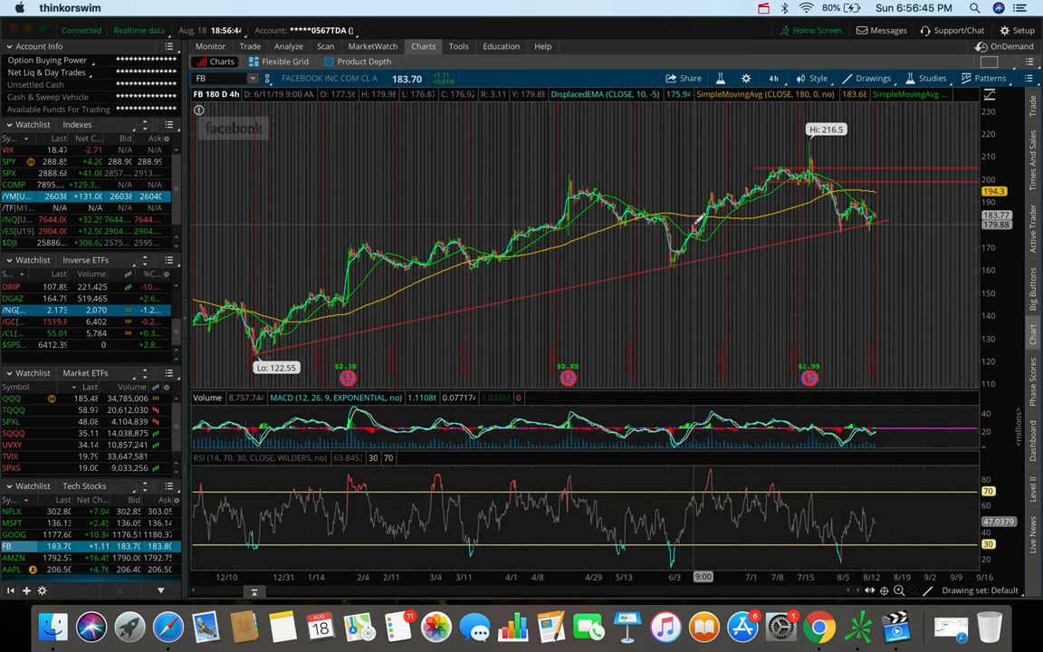
mouse_move(698, 220)
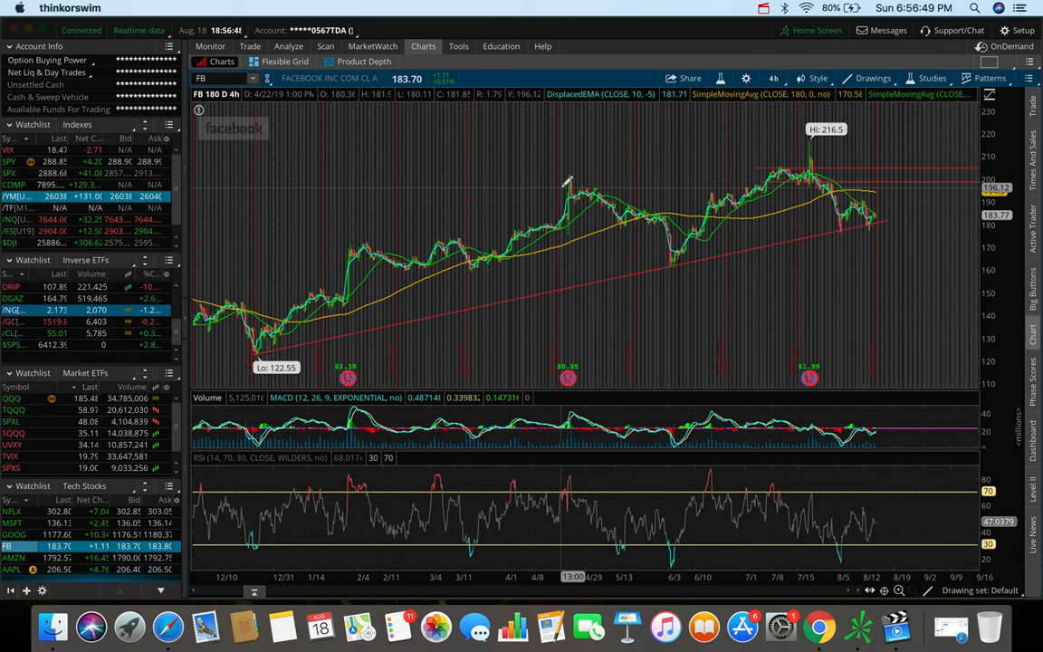
mouse_move(679, 253)
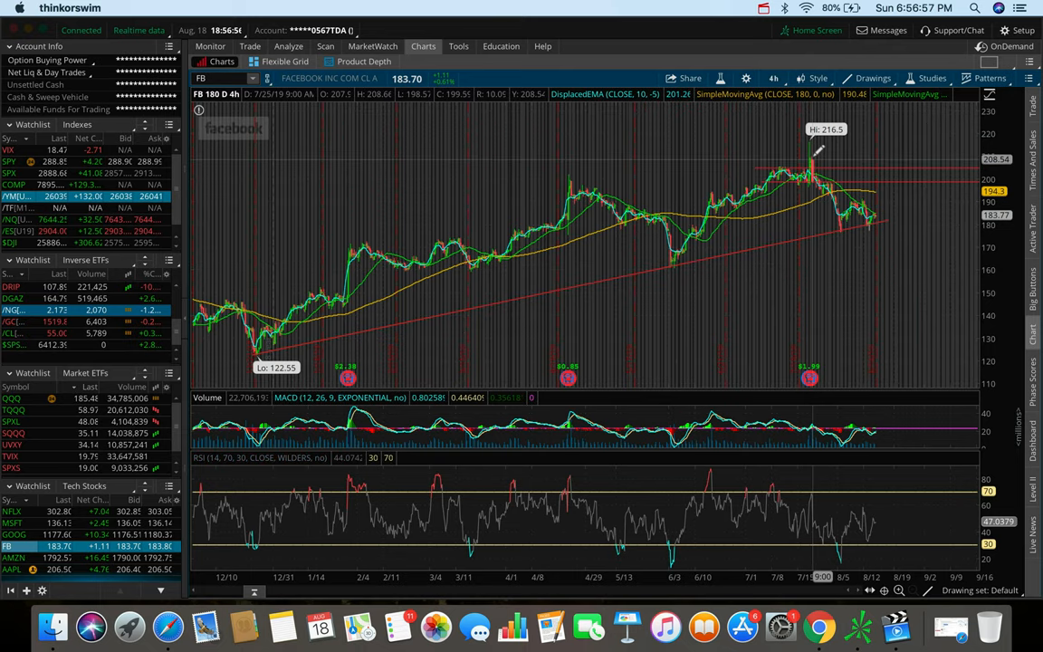
mouse_move(851, 181)
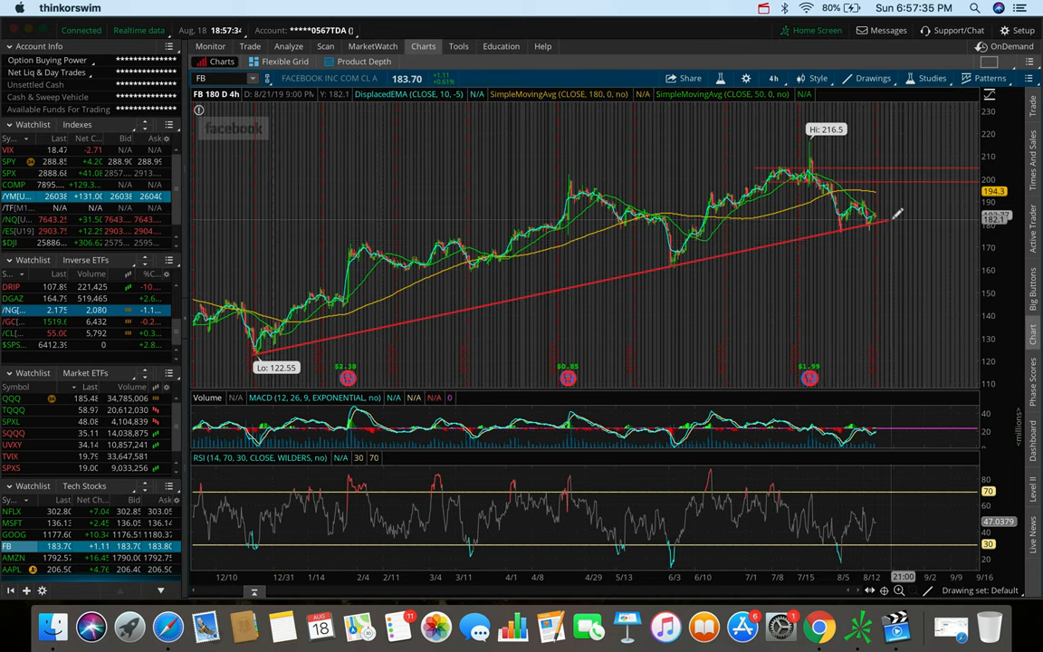
mouse_move(878, 221)
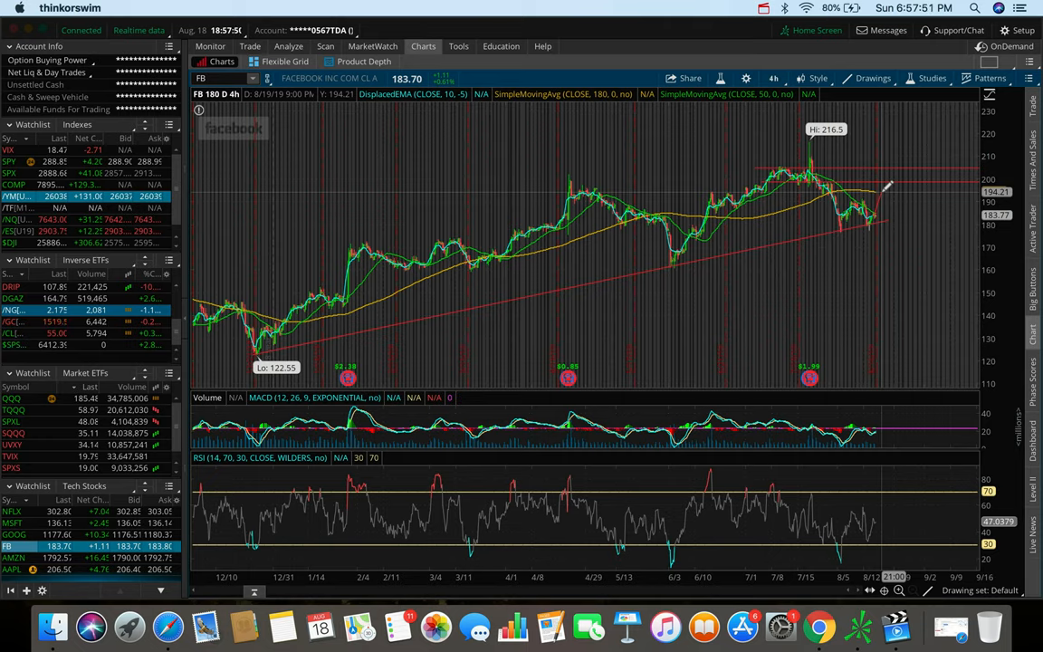
mouse_move(891, 177)
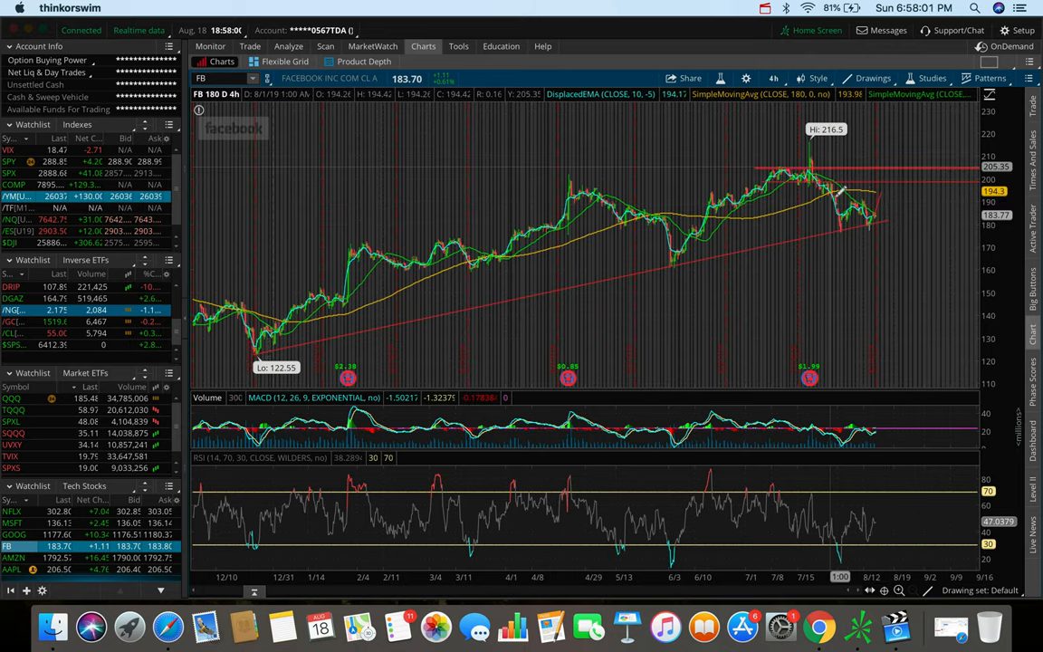
mouse_move(851, 184)
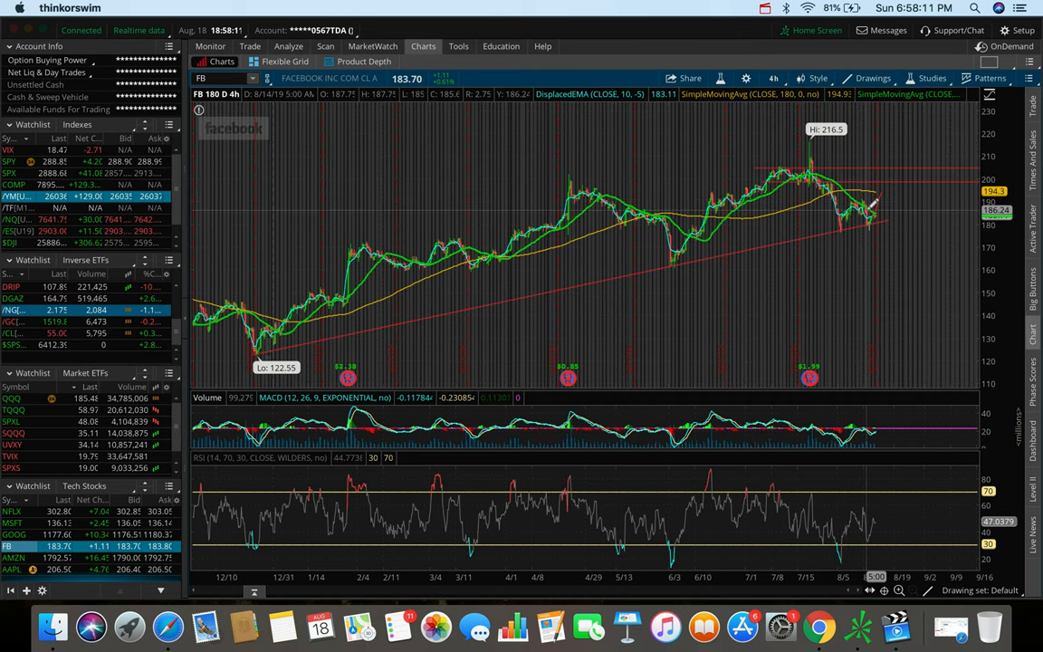
mouse_move(873, 209)
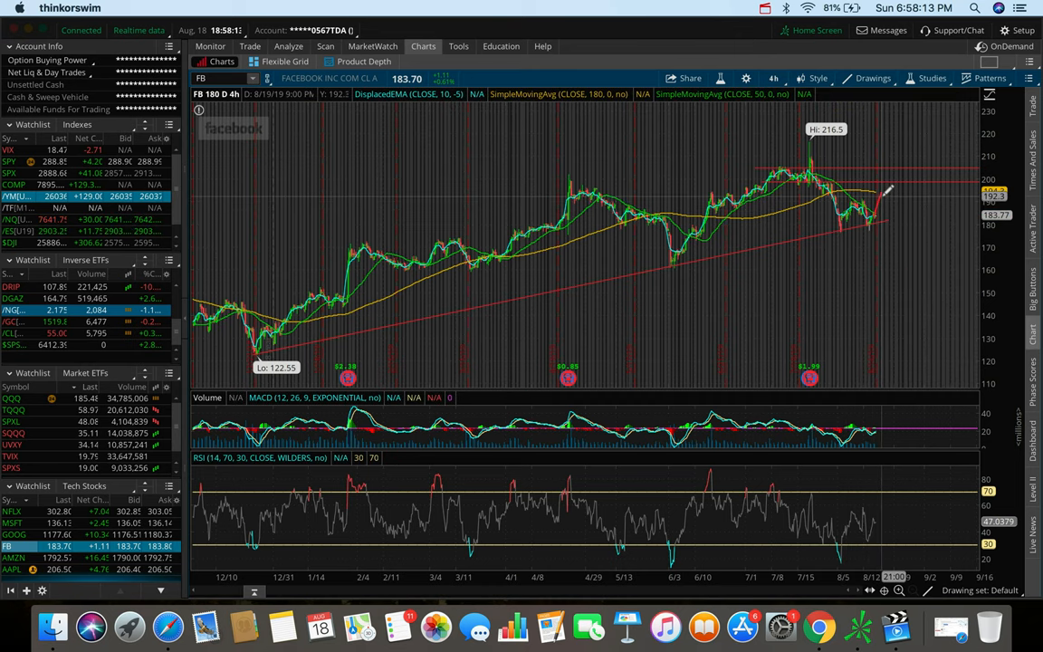
mouse_move(887, 192)
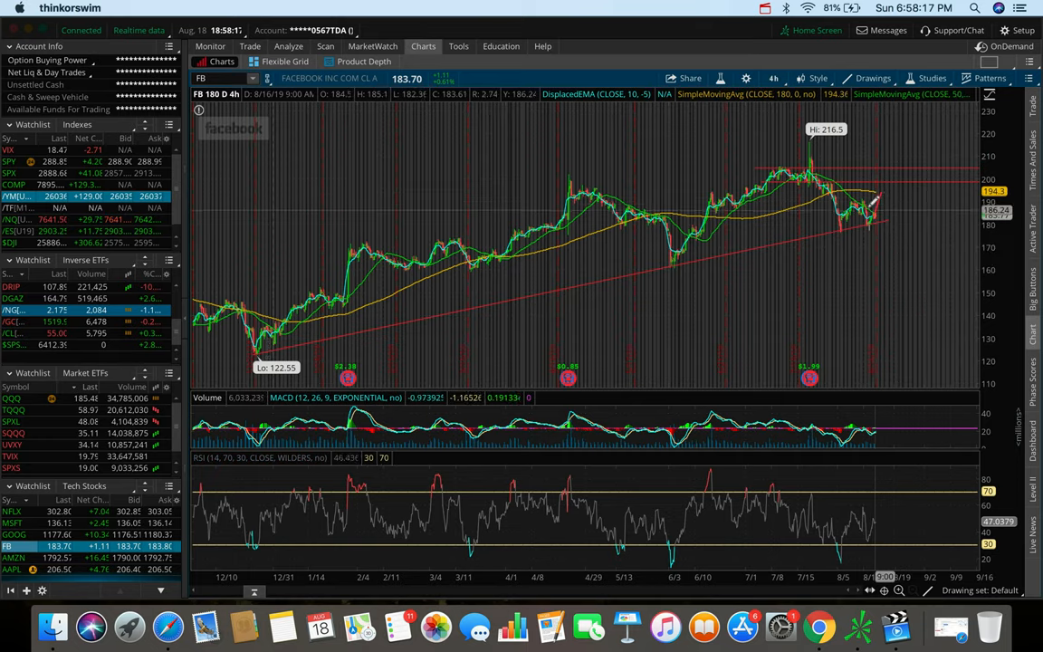
mouse_move(877, 208)
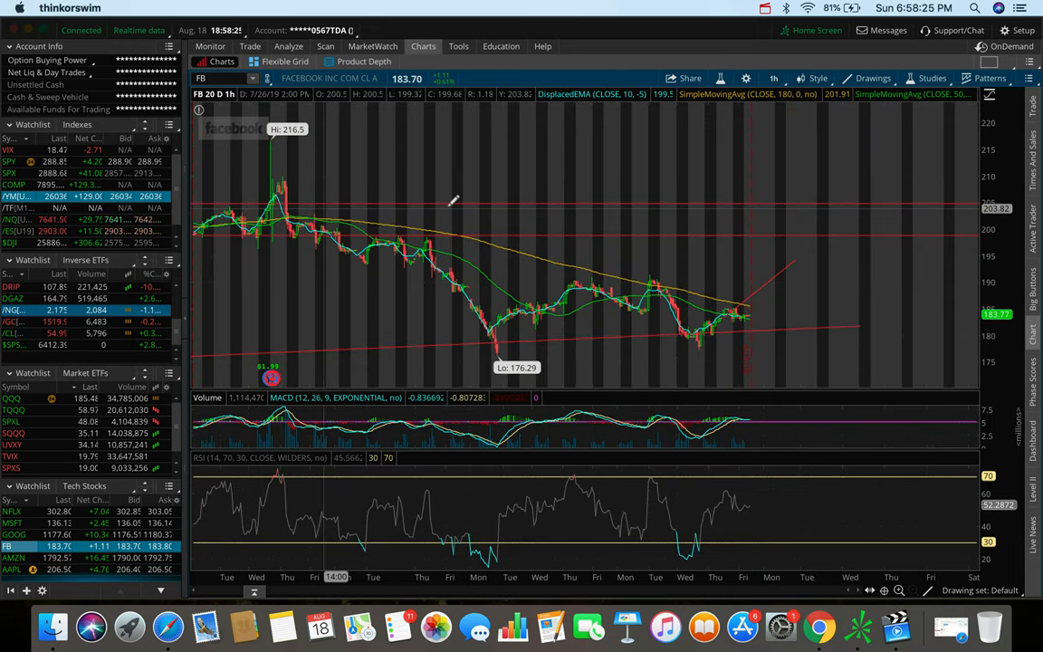
mouse_move(384, 225)
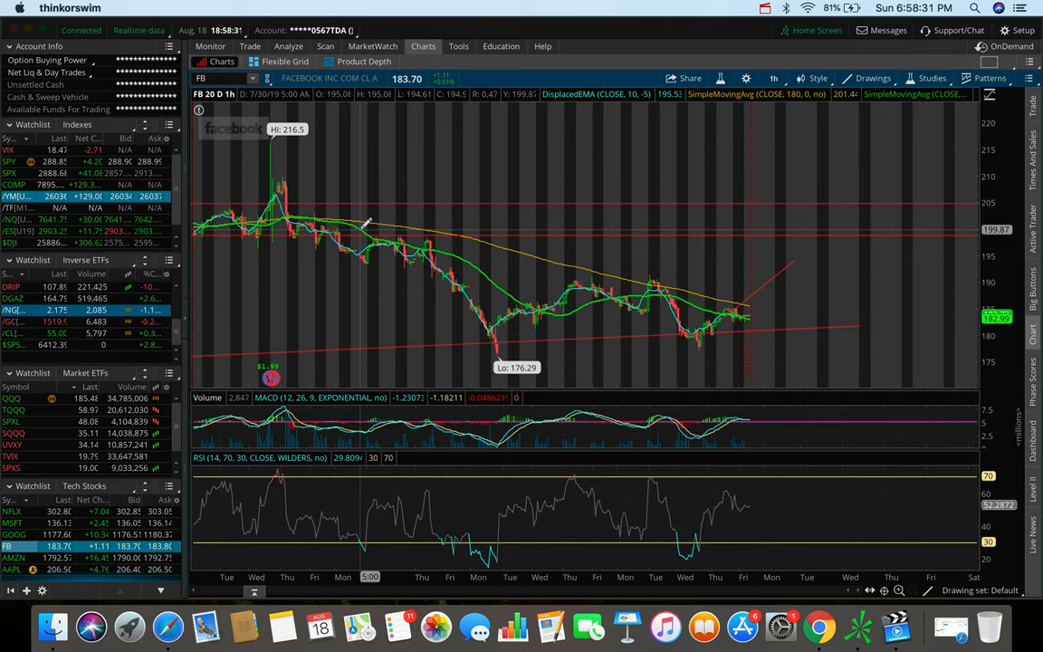
mouse_move(370, 224)
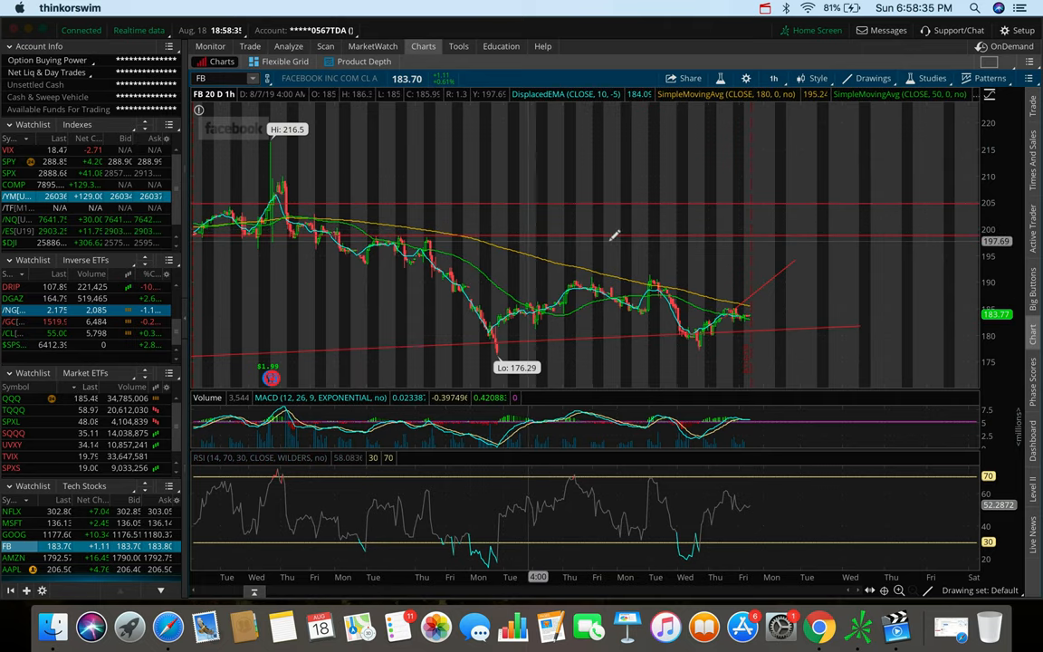
mouse_move(493, 246)
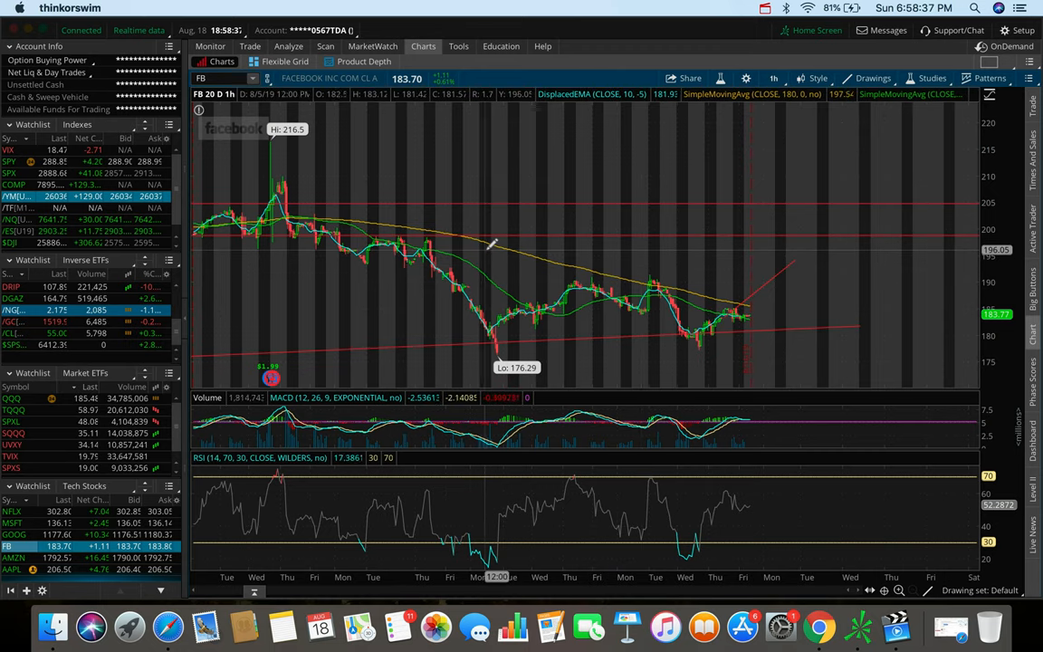
mouse_move(720, 290)
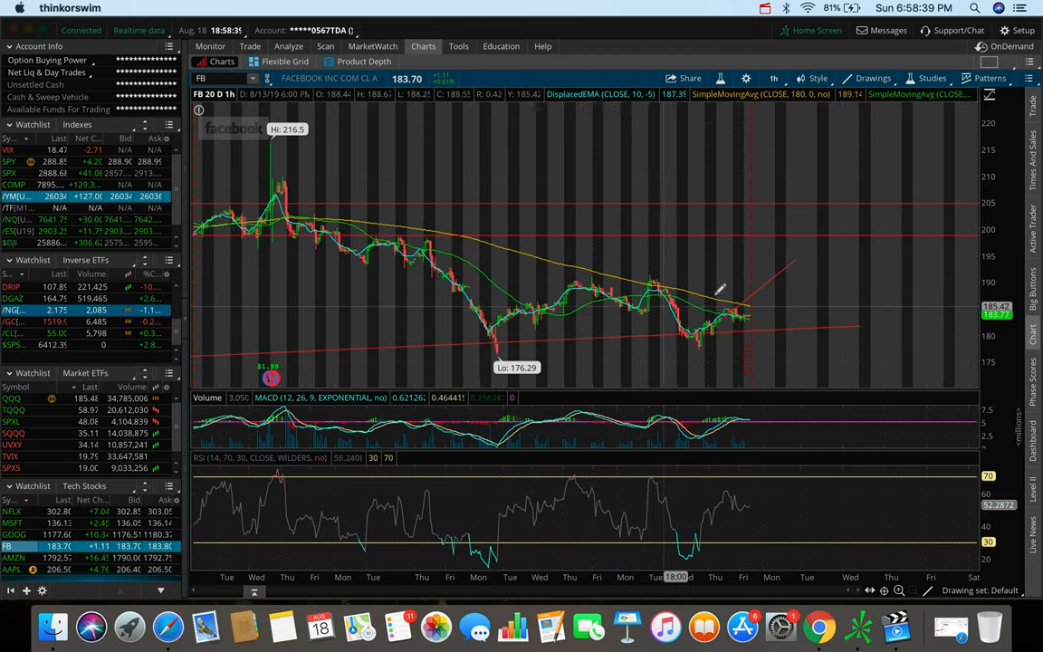
mouse_move(782, 203)
type("T")
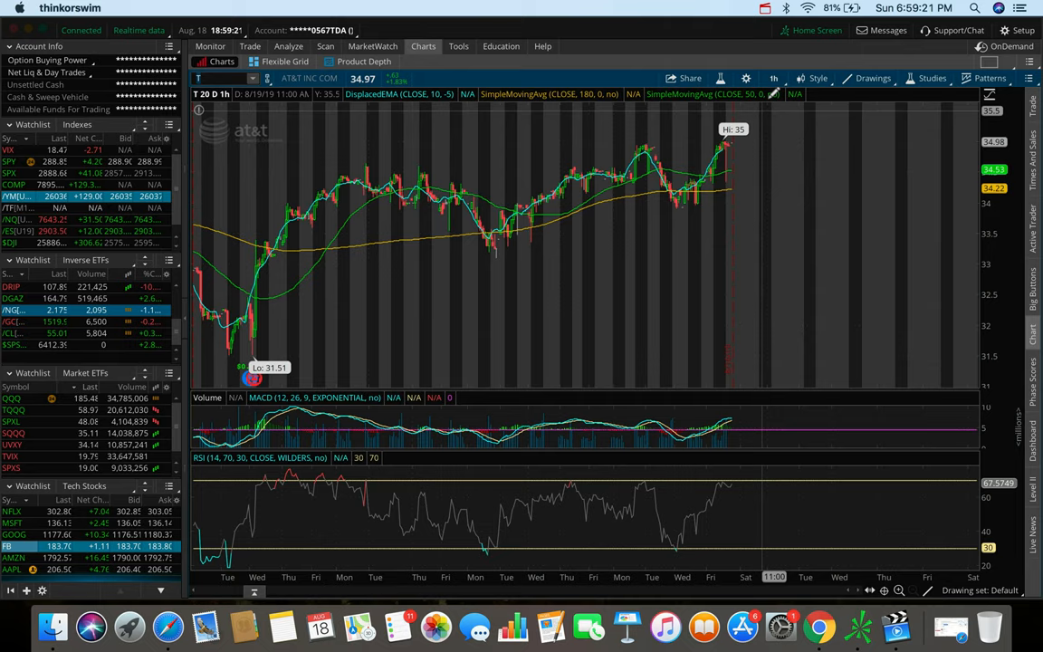
Show AT&T over 180 days of 4-hour bars, from the 26.8 low to 35
left_click(773, 78)
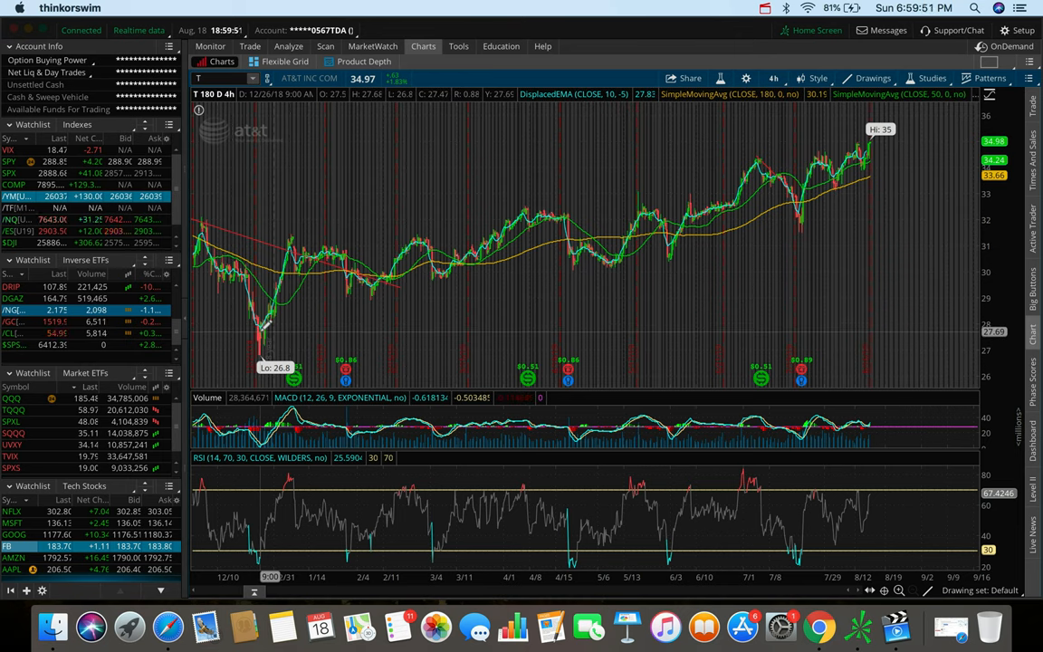
mouse_move(265, 335)
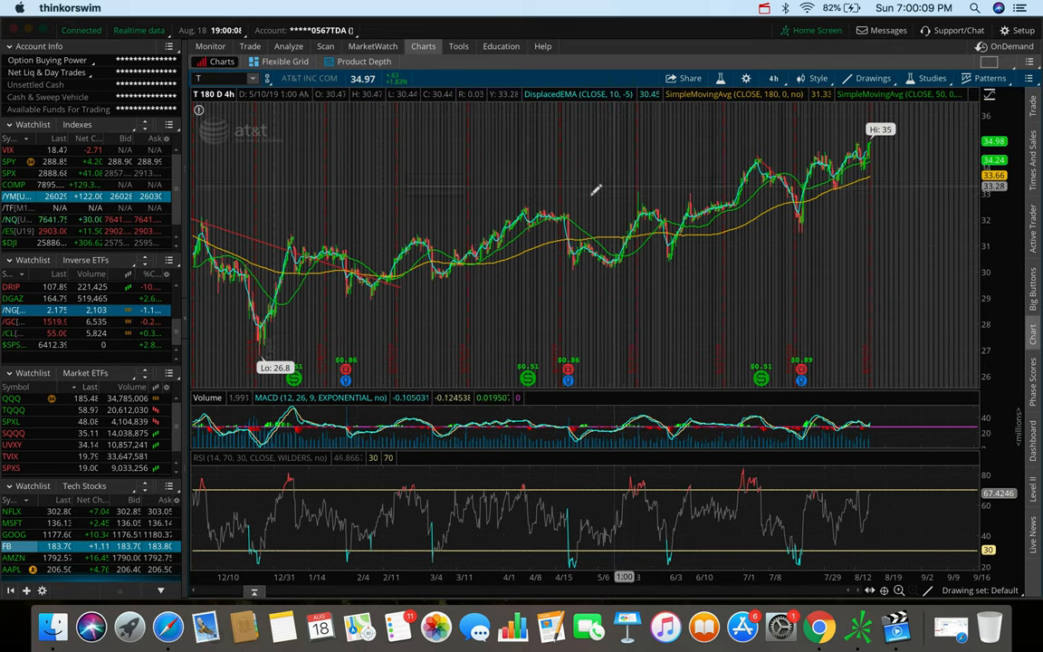
mouse_move(679, 199)
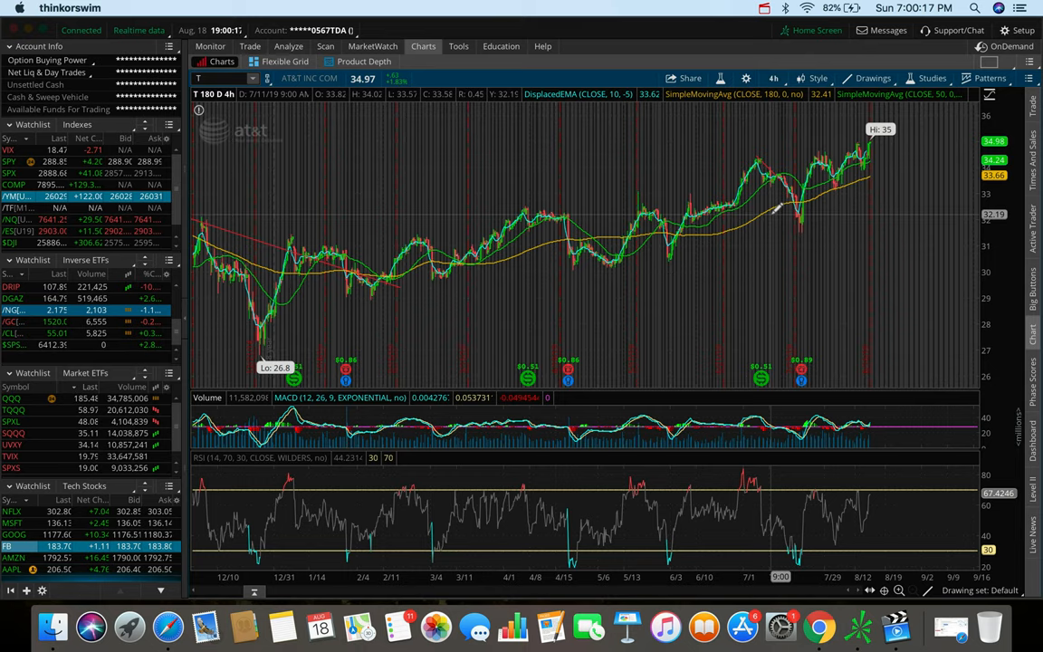
mouse_move(777, 208)
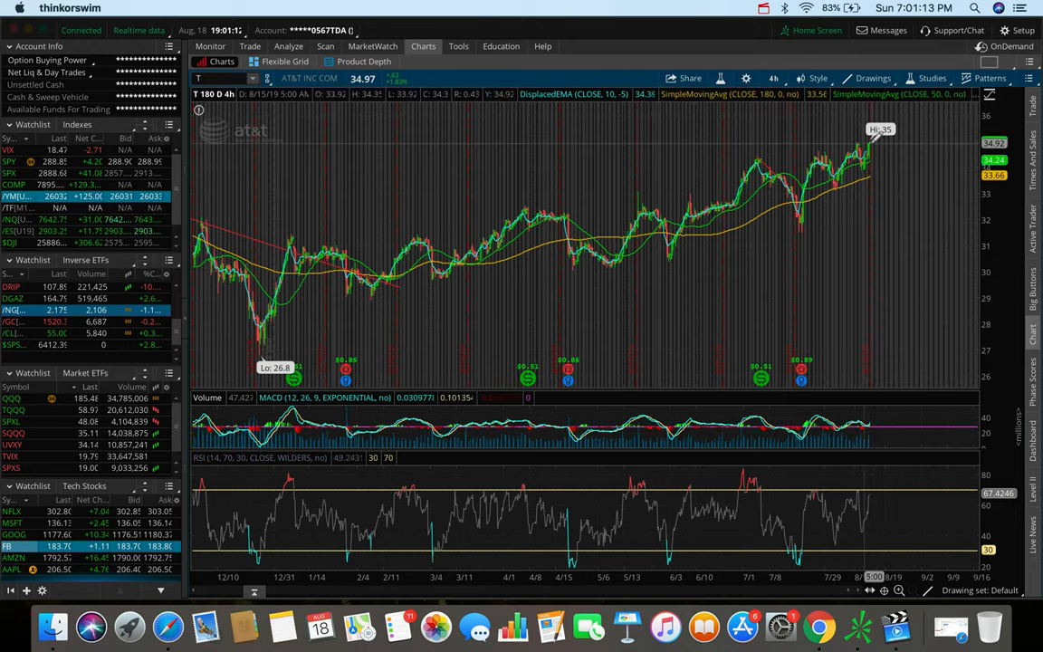
View AT&T on 3-year weekly bars and draw a horizontal resistance line across recent highs
left_click(775, 78)
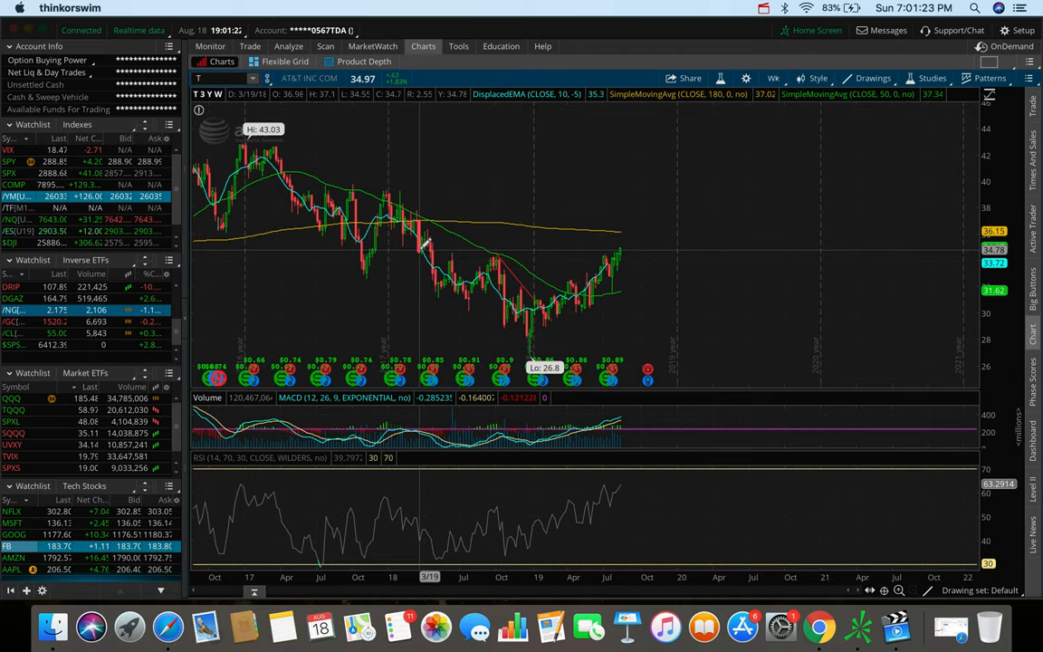
mouse_move(407, 250)
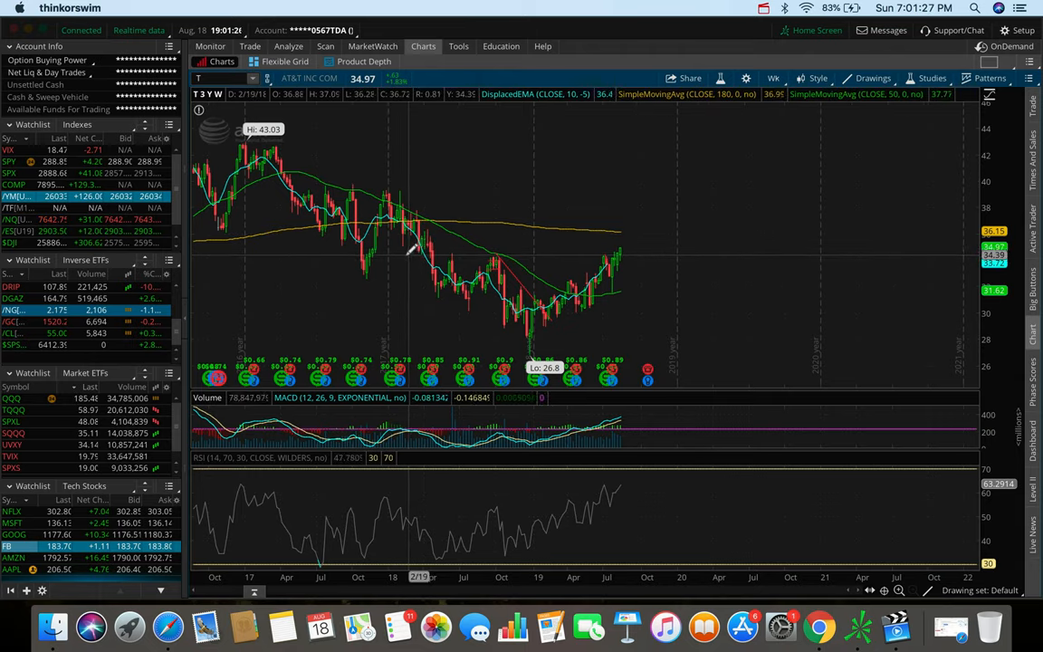
left_click_drag(395, 257, 739, 254)
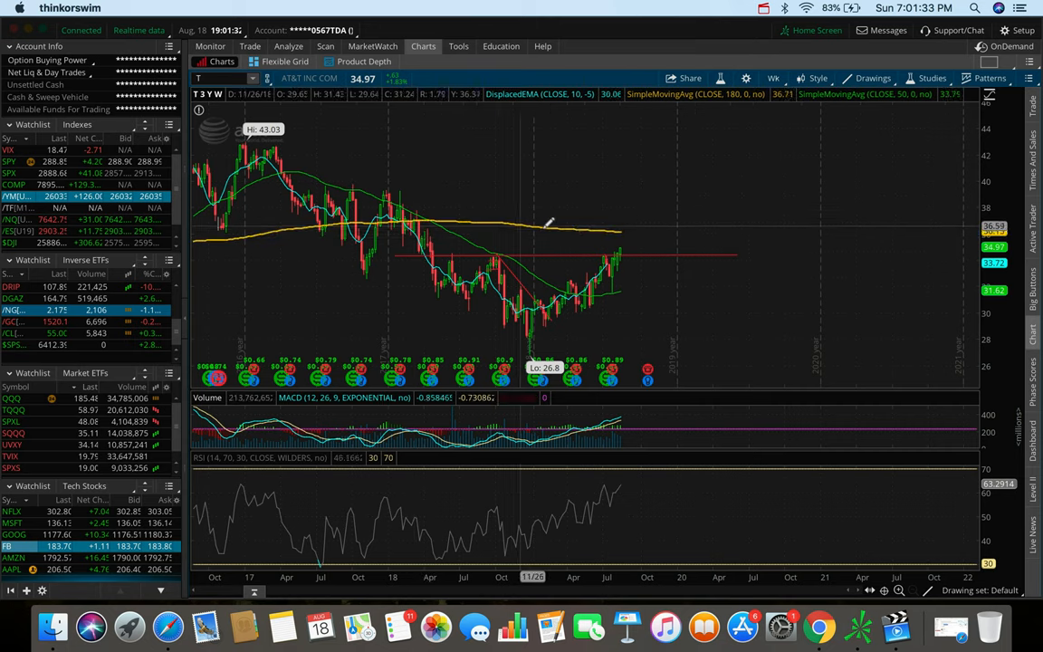
mouse_move(625, 245)
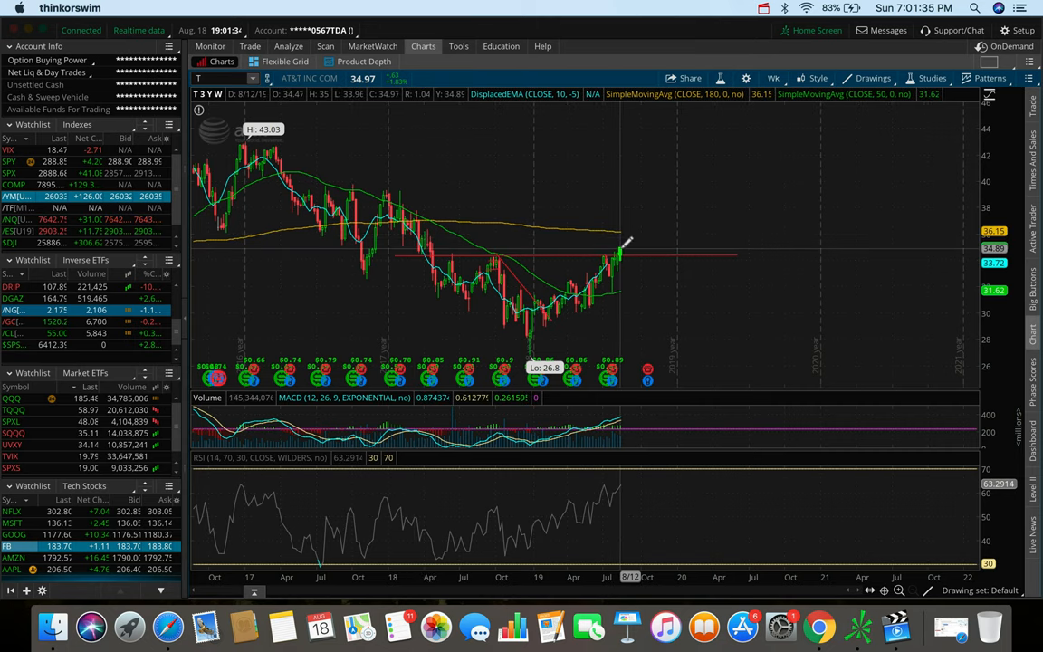
mouse_move(279, 239)
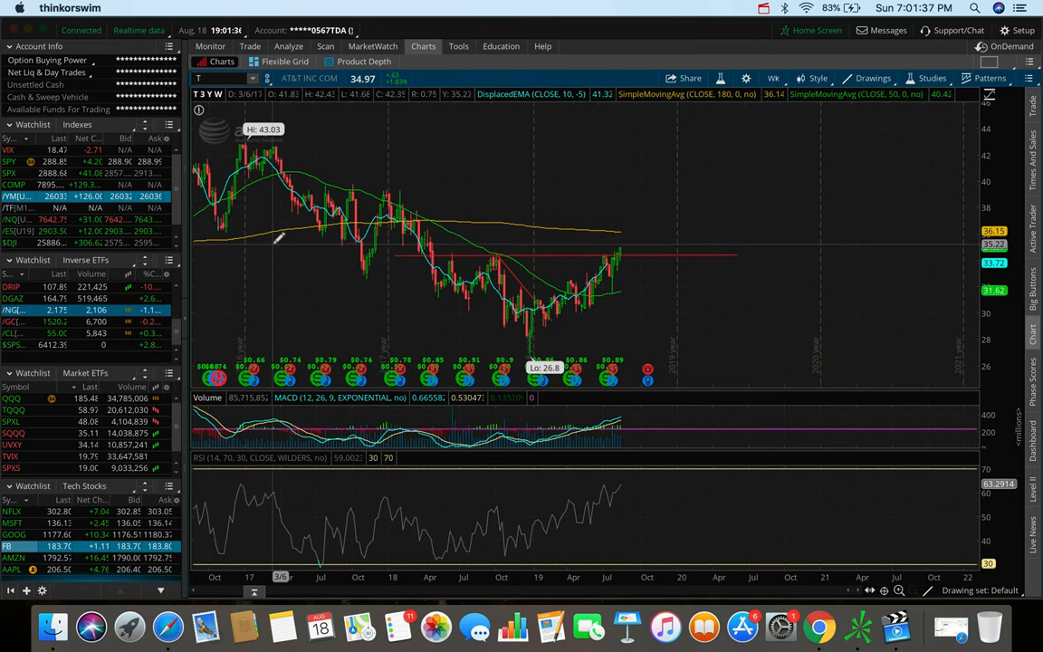
mouse_move(276, 234)
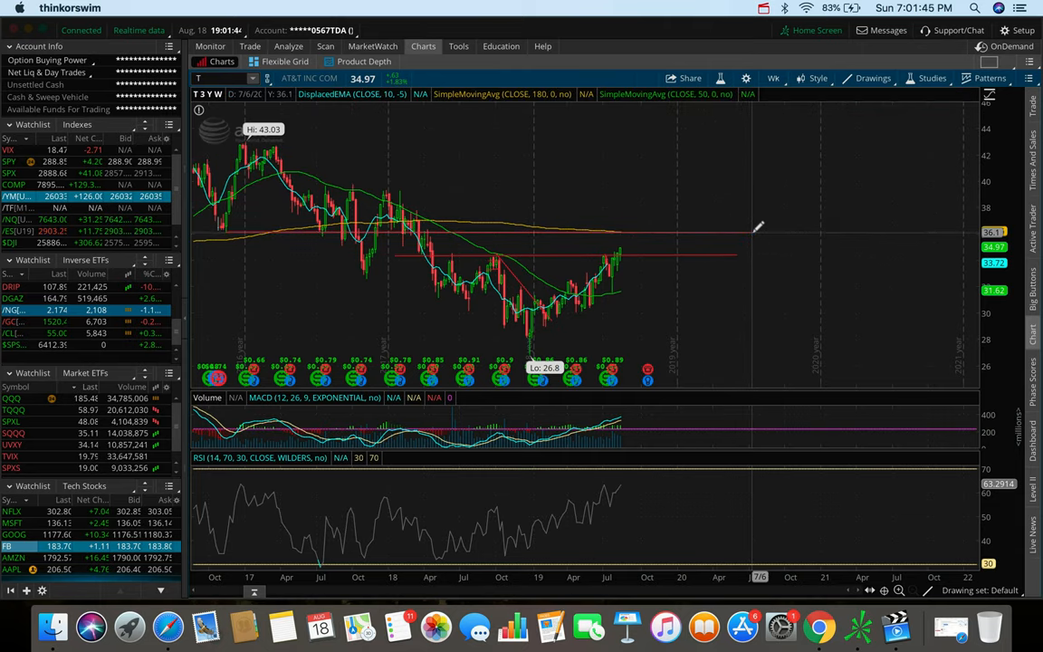
left_click(771, 77)
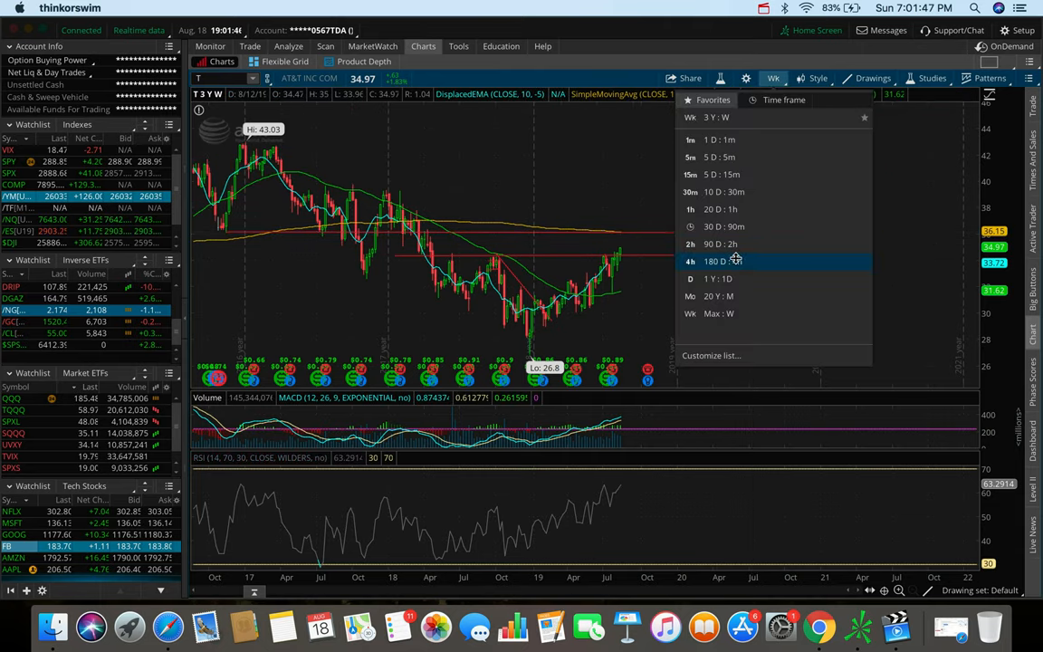
Return AT&T to 180 days of 4-hour bars with the resistance line still showing
left_click(713, 261)
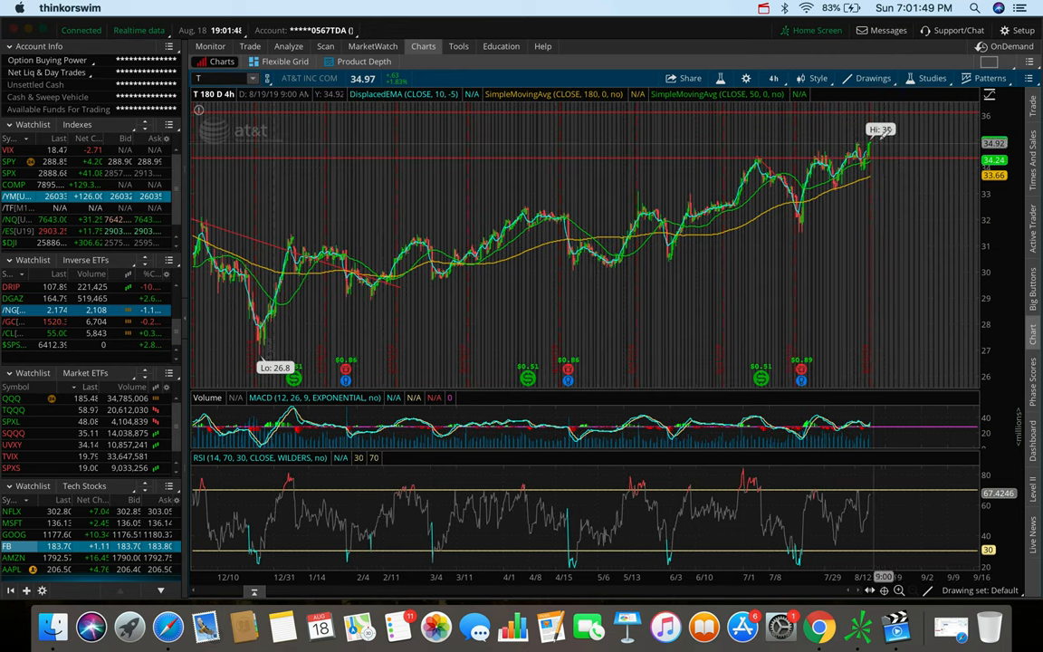
mouse_move(869, 148)
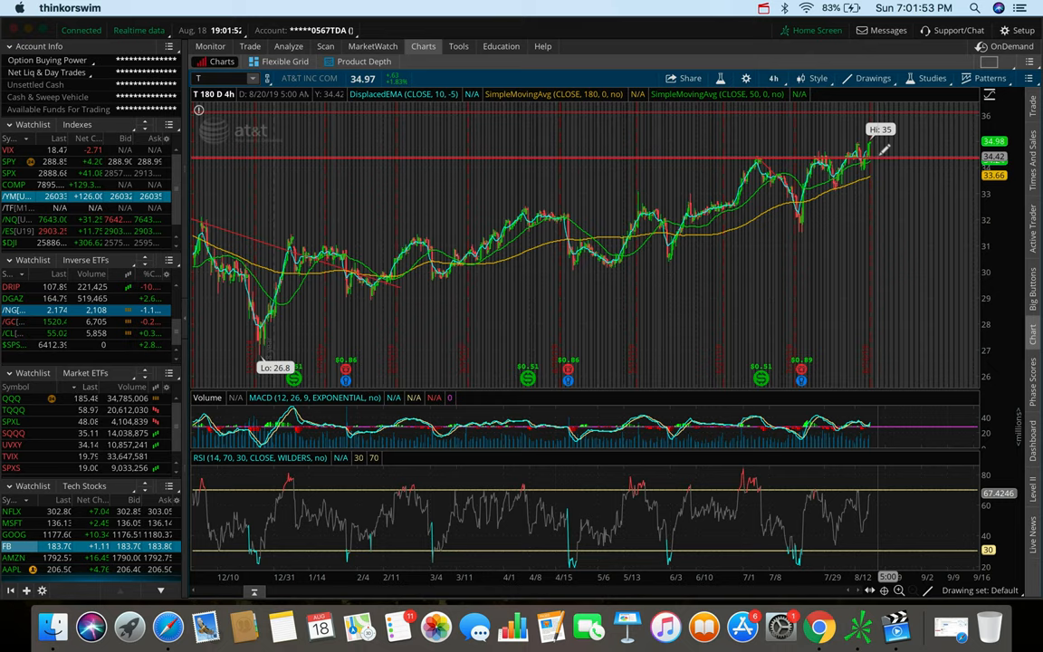
mouse_move(891, 464)
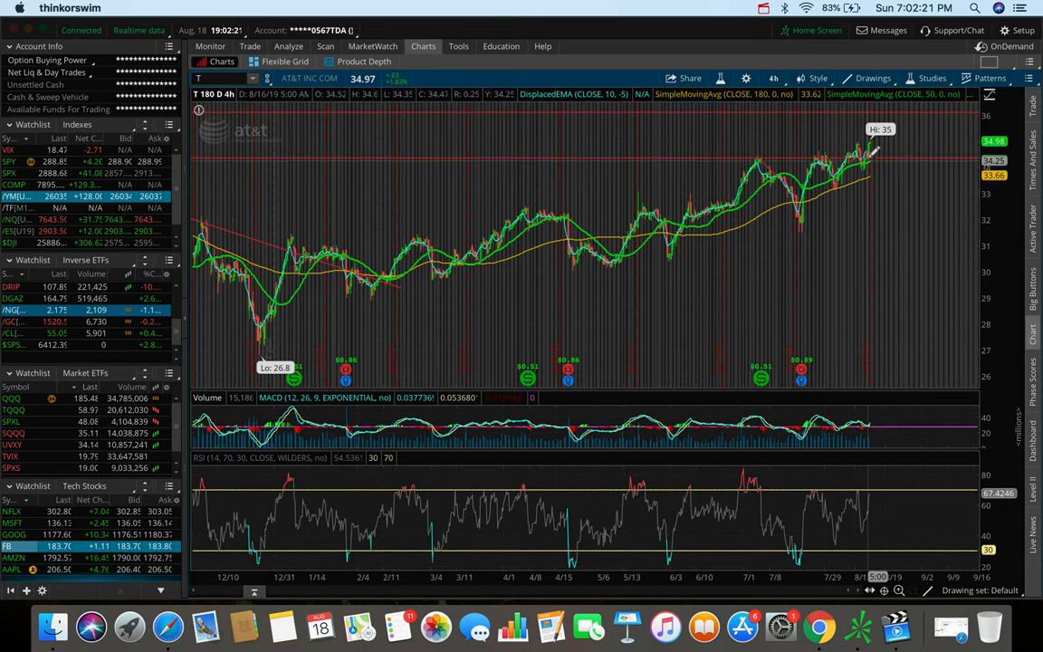
mouse_move(873, 148)
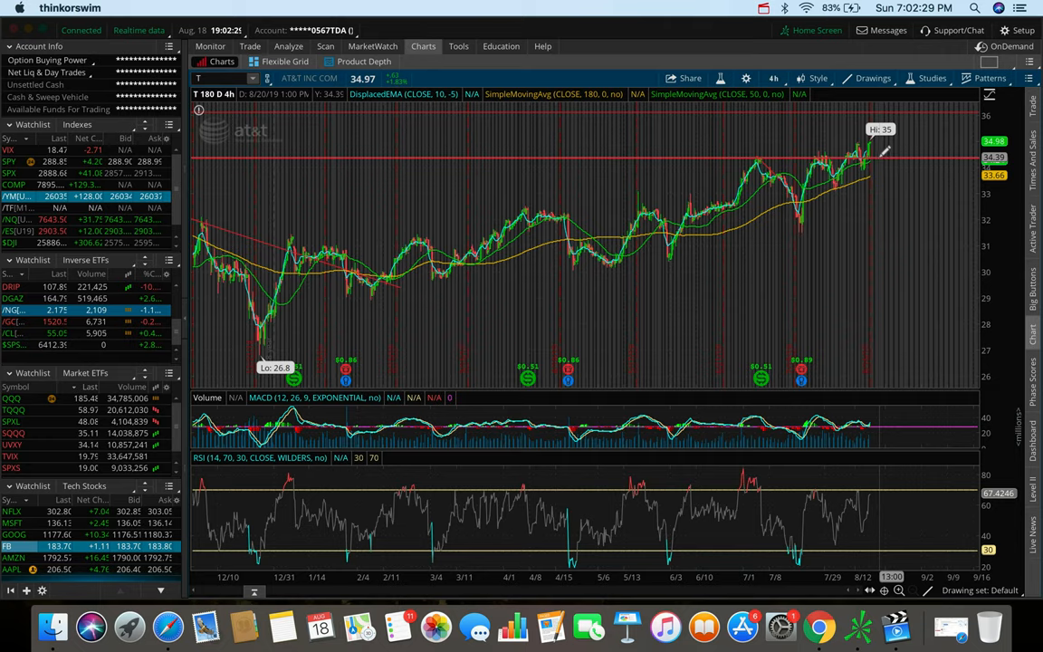
mouse_move(883, 153)
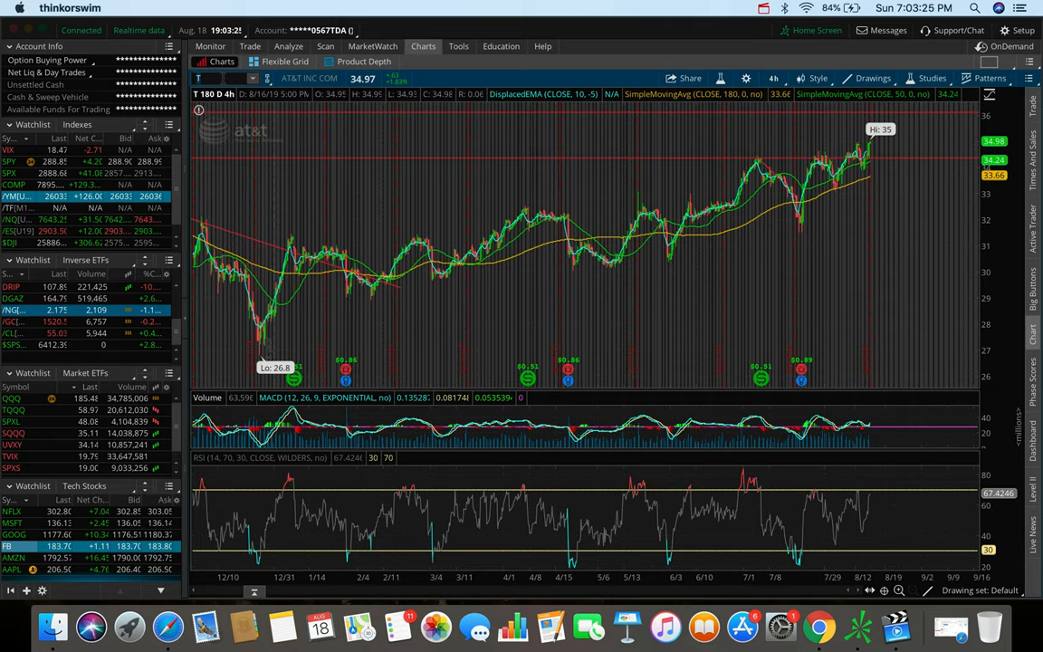
type("GR")
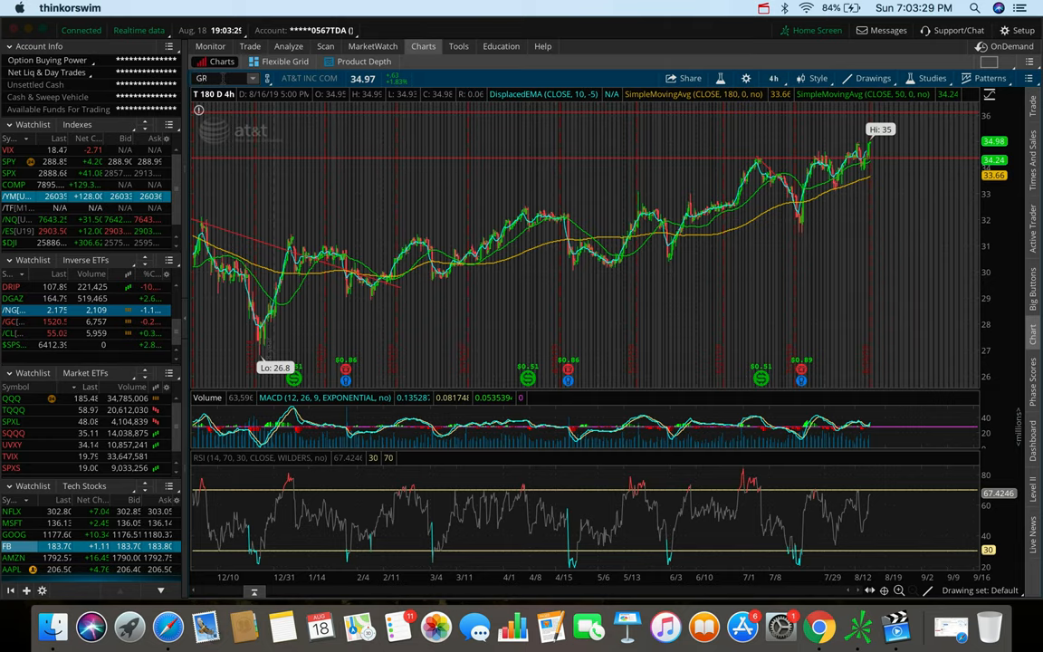
type("GRMN")
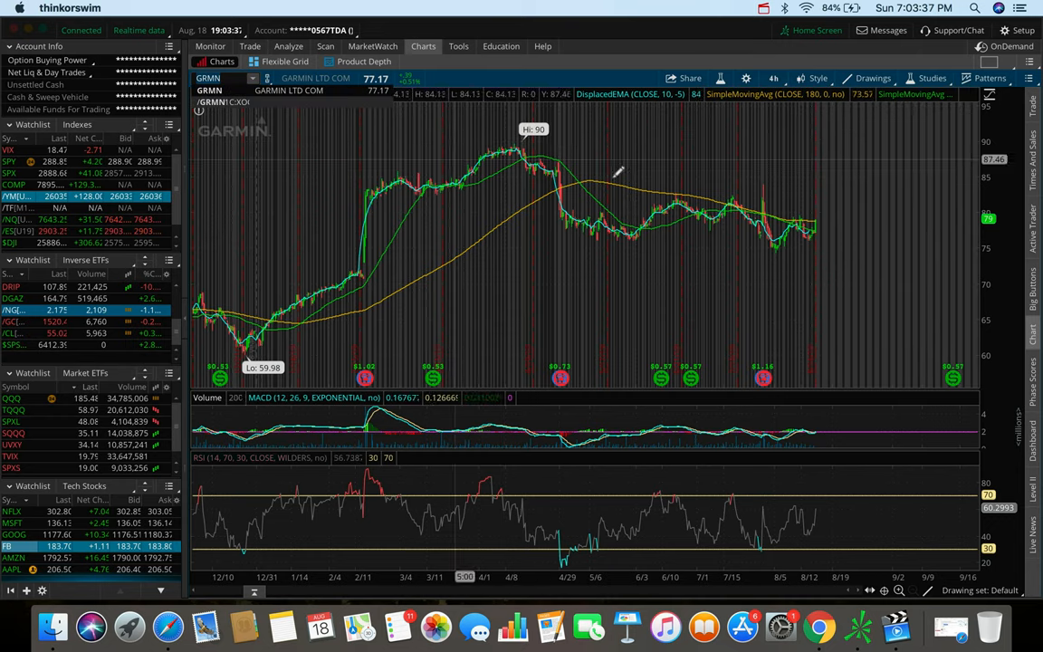
mouse_move(407, 166)
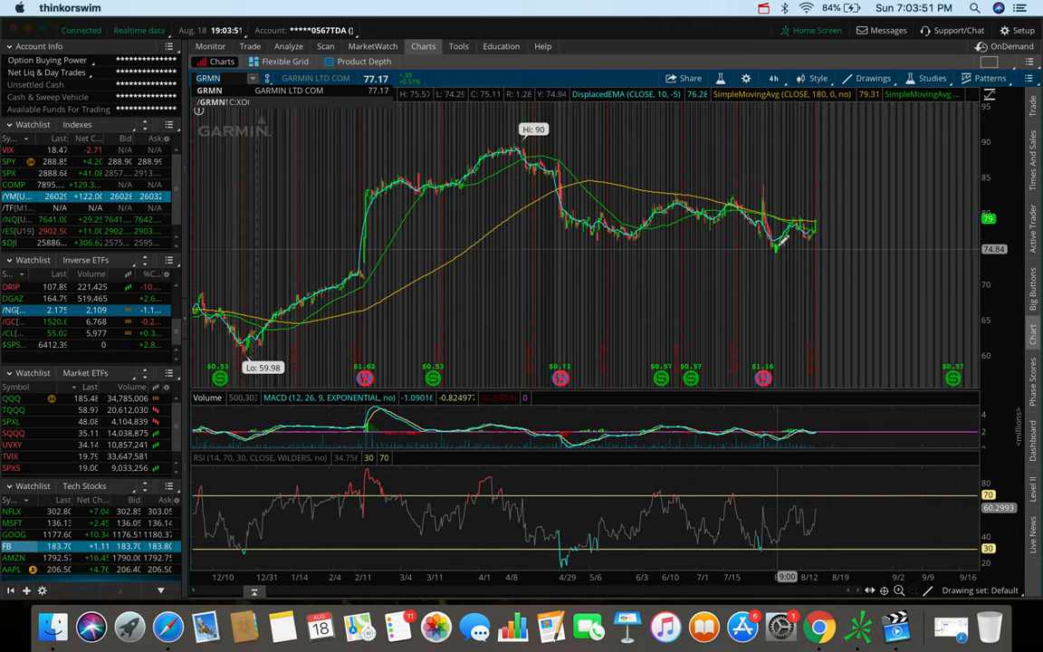
left_click(775, 78)
type("T")
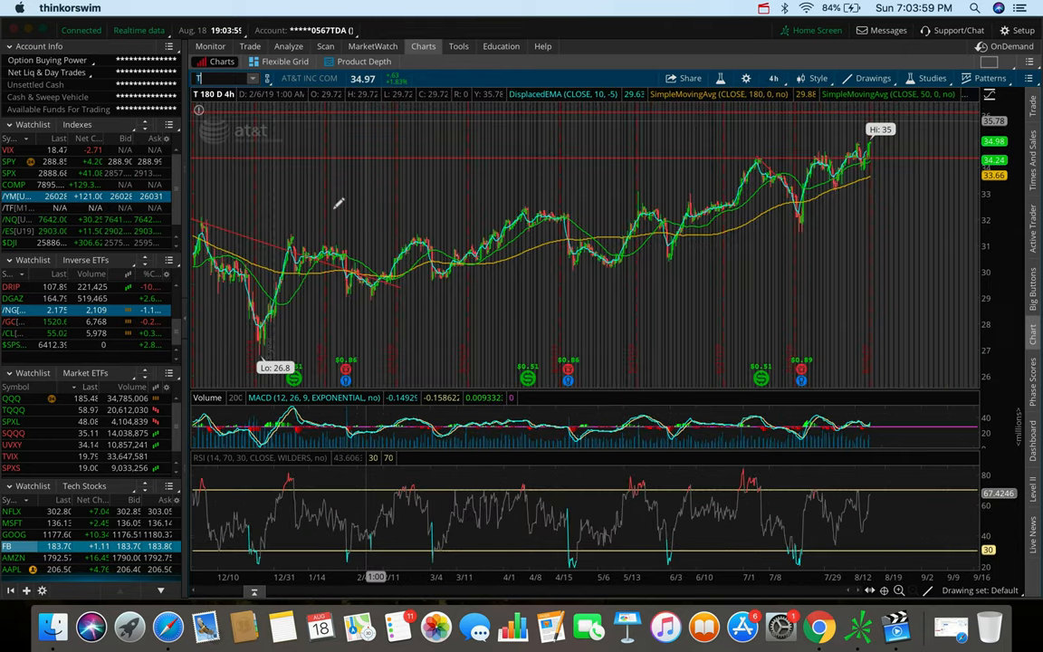
mouse_move(657, 185)
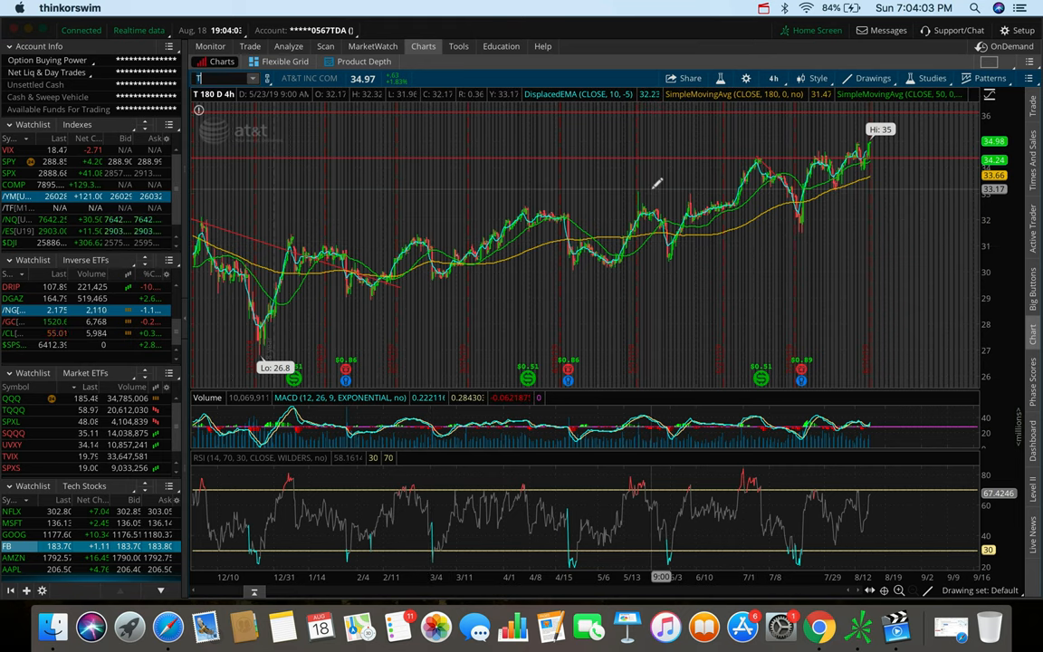
type("GRMN")
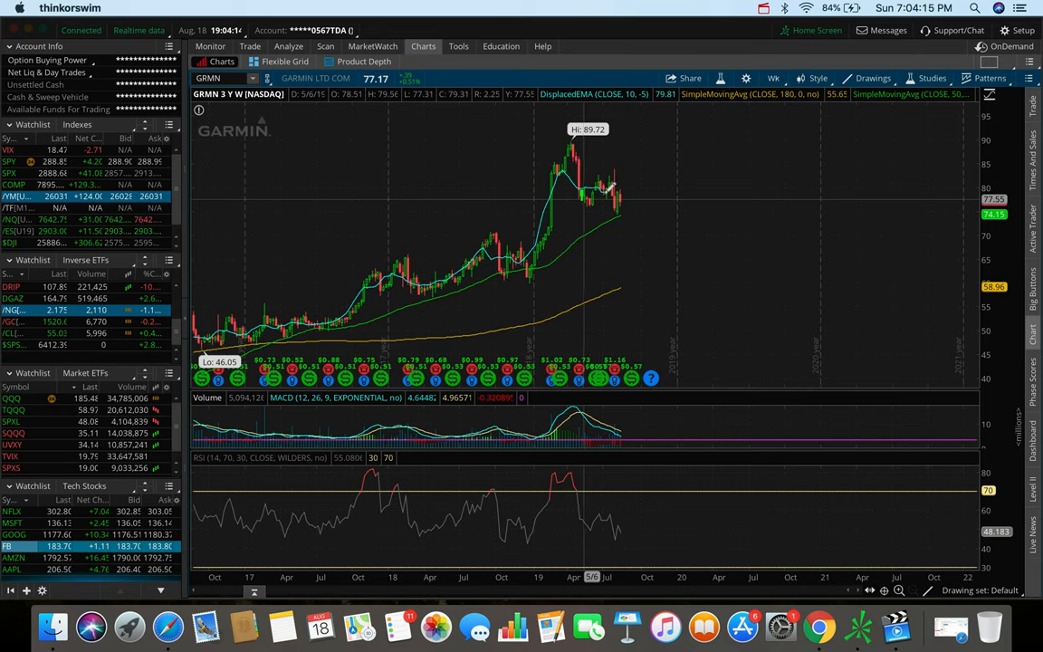
mouse_move(638, 199)
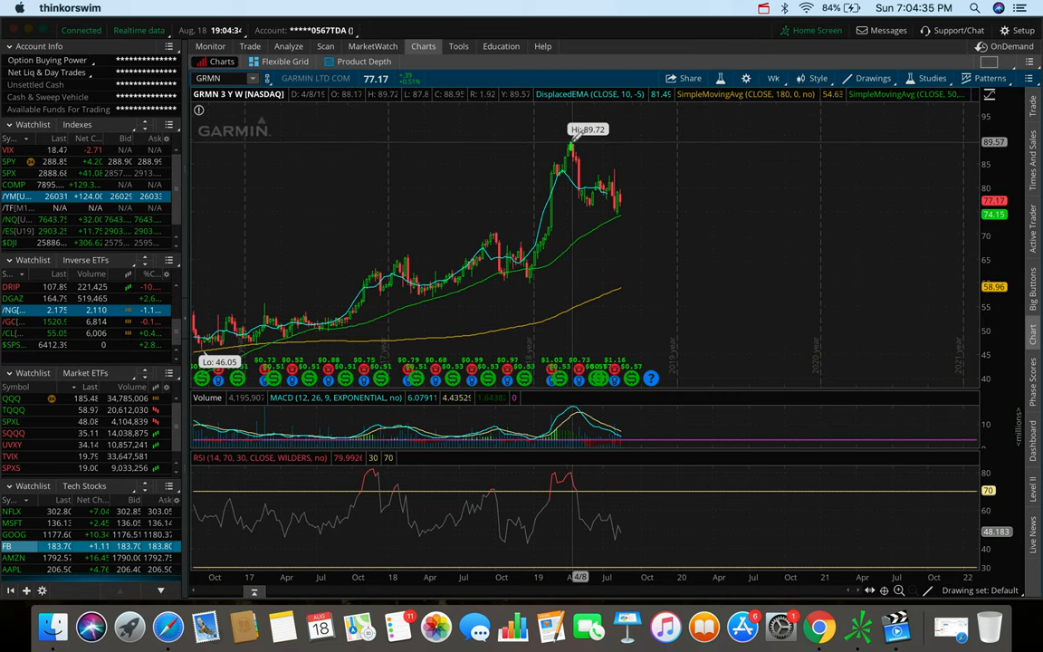
mouse_move(534, 268)
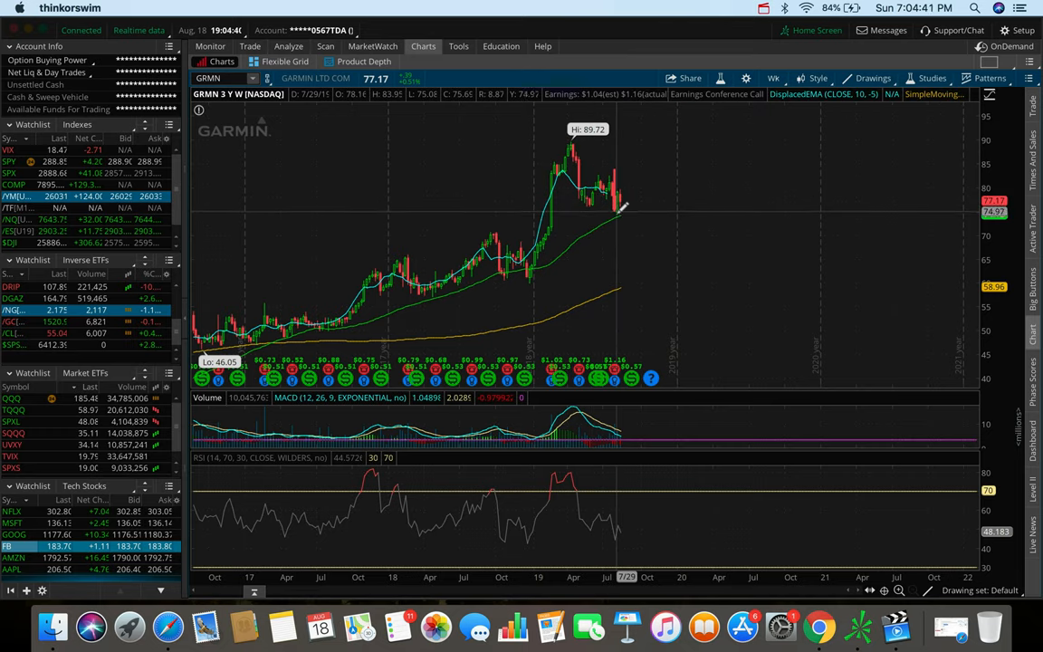
mouse_move(619, 214)
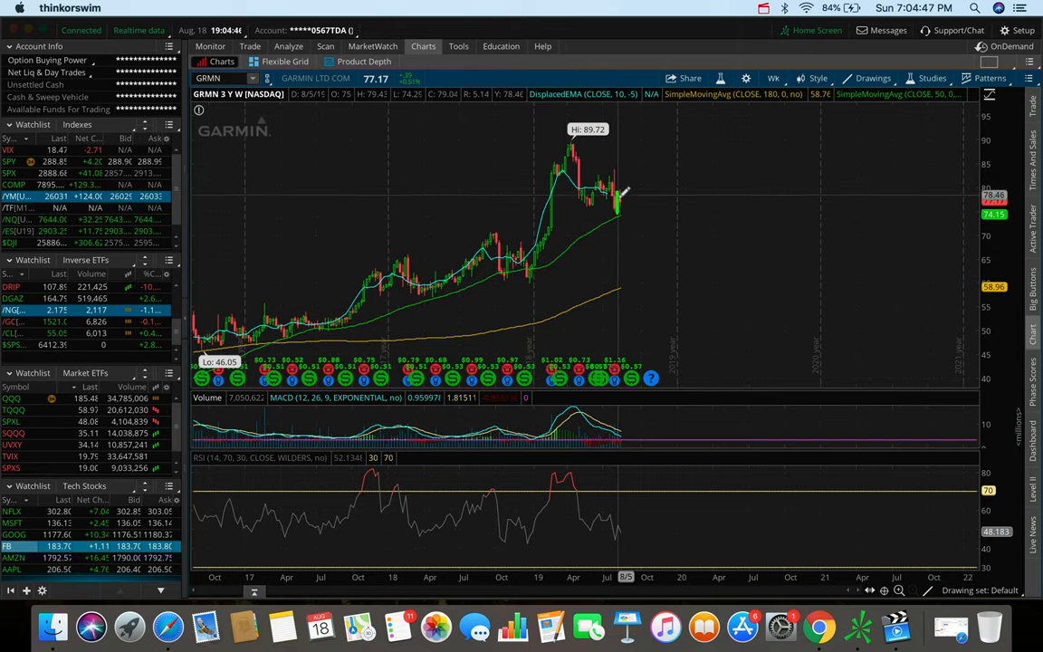
mouse_move(627, 199)
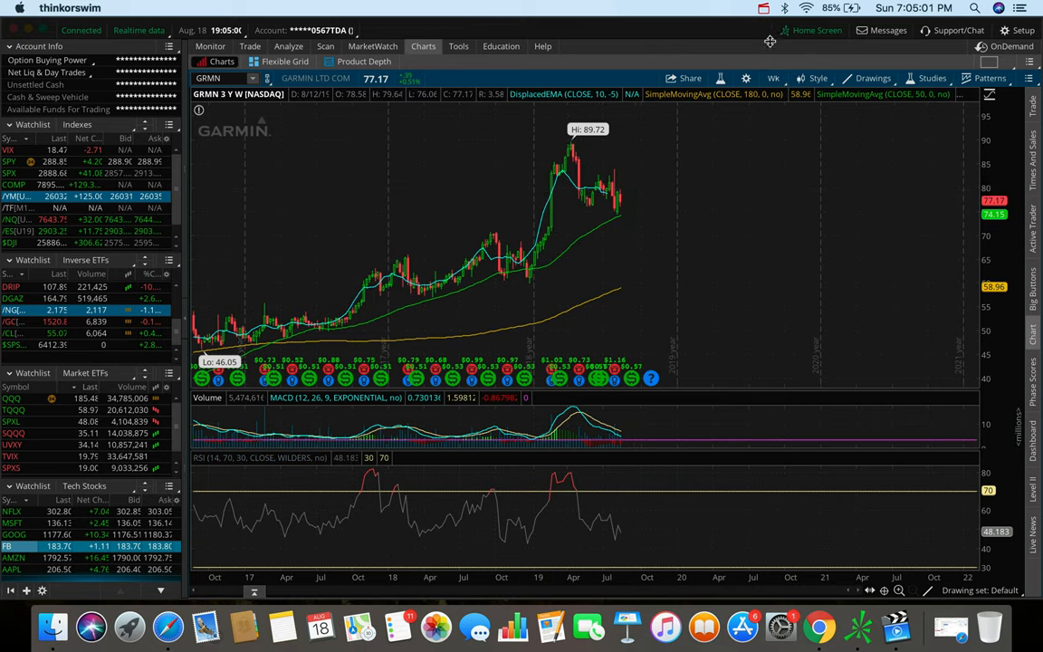
Show Garmin on 180-day 4-hour bars and draw a descending trend line from the 90 high
left_click(771, 78)
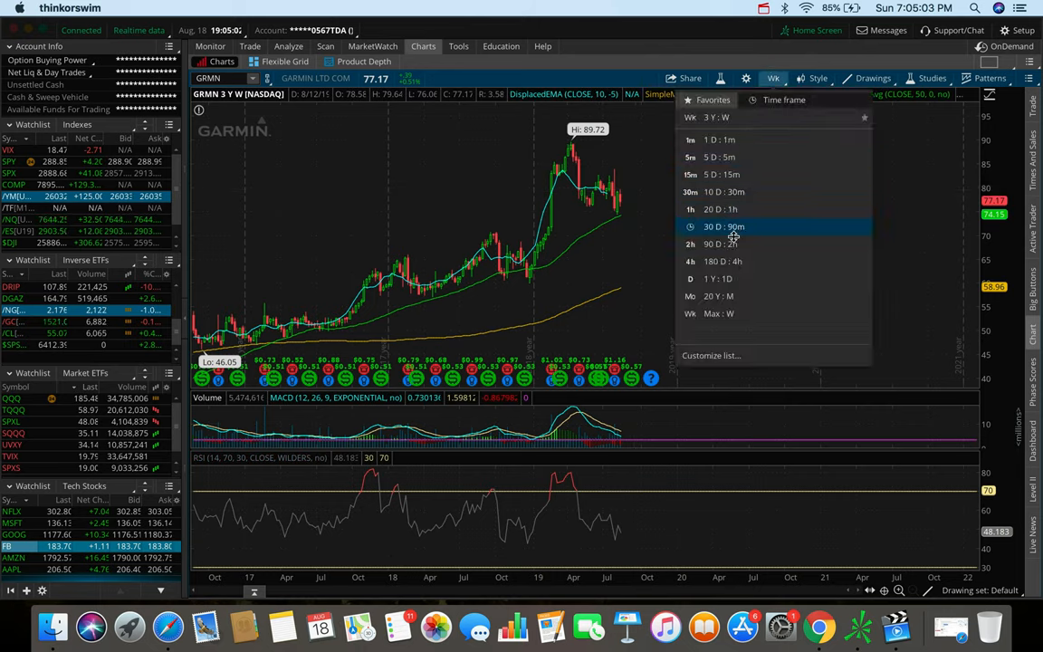
mouse_move(725, 261)
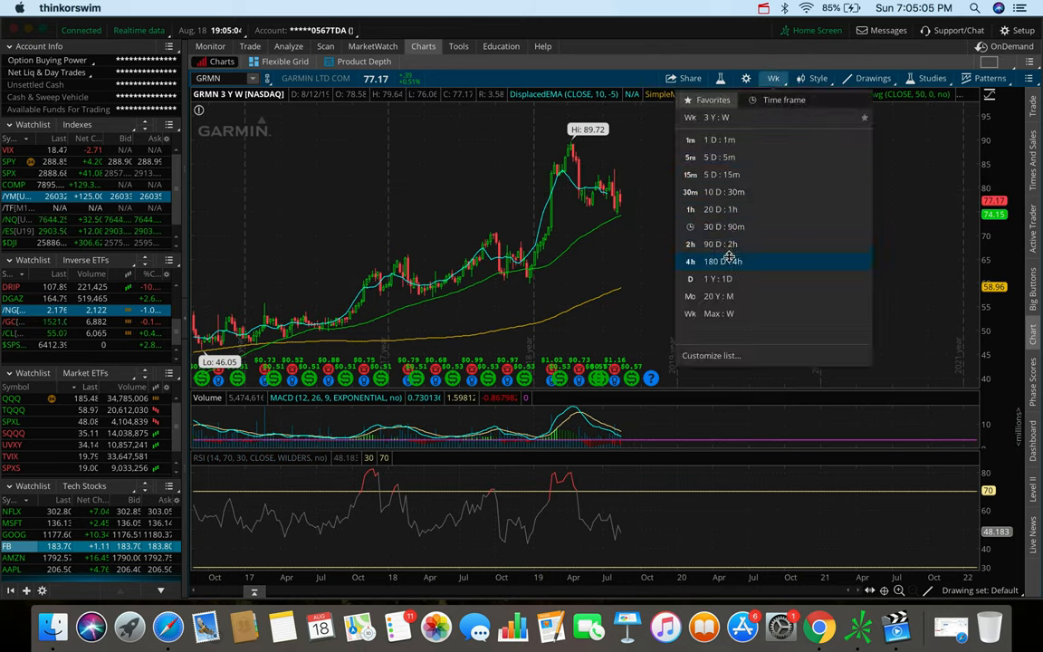
left_click(723, 261)
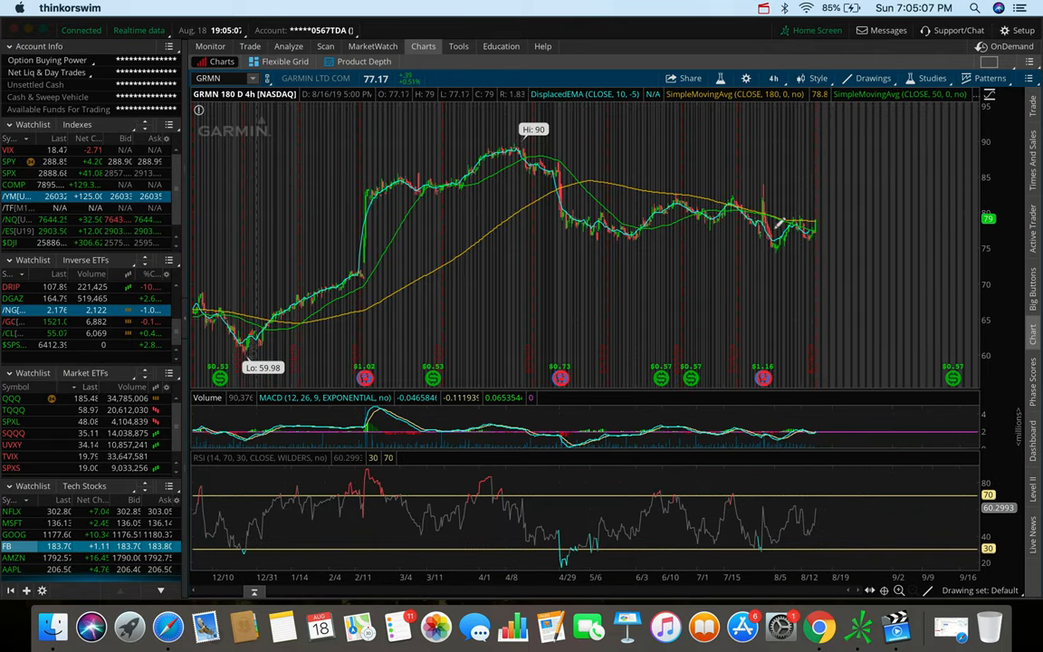
mouse_move(514, 141)
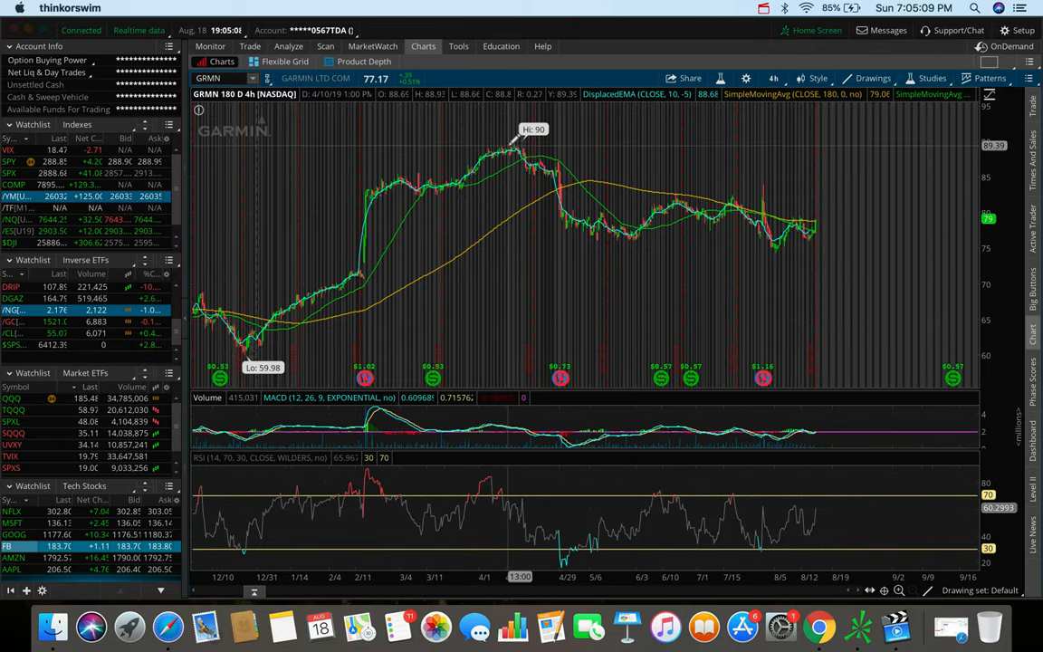
mouse_move(692, 190)
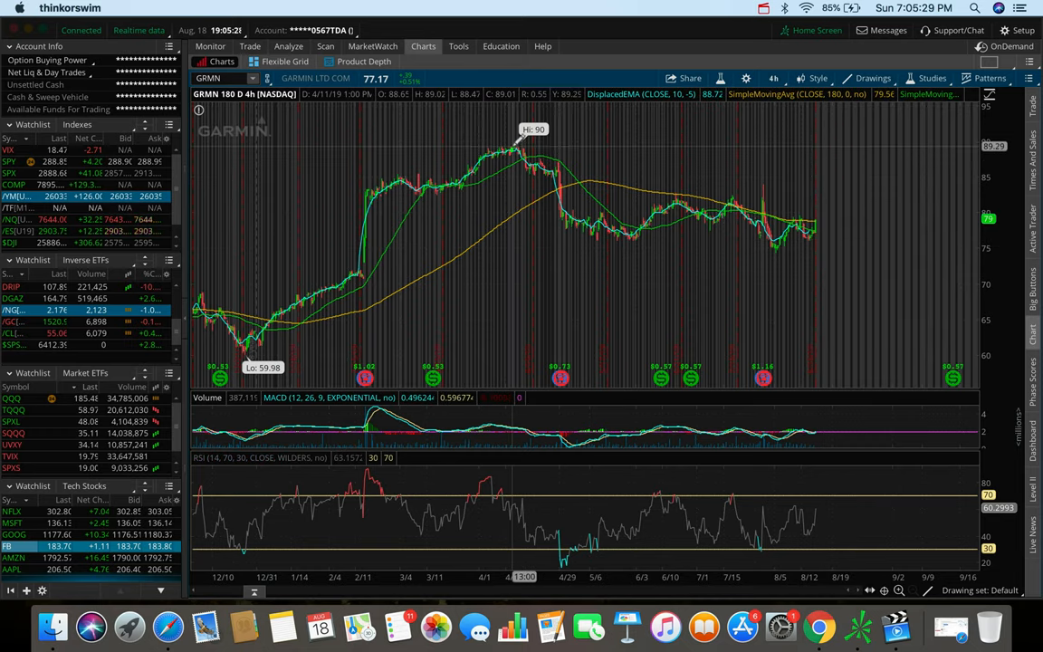
mouse_move(725, 130)
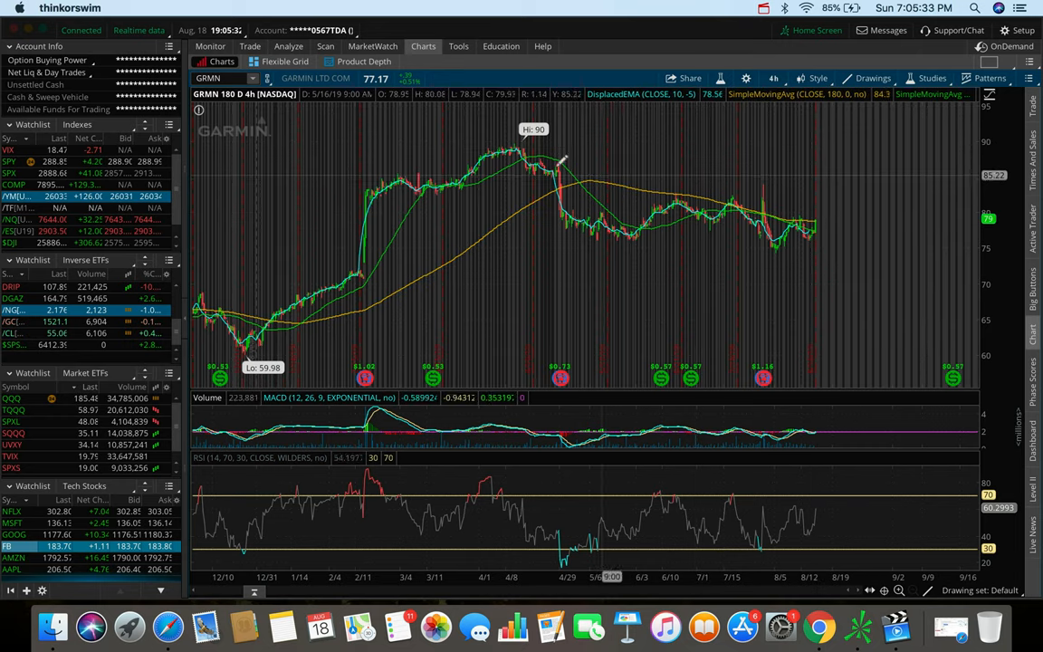
left_click_drag(498, 145, 898, 220)
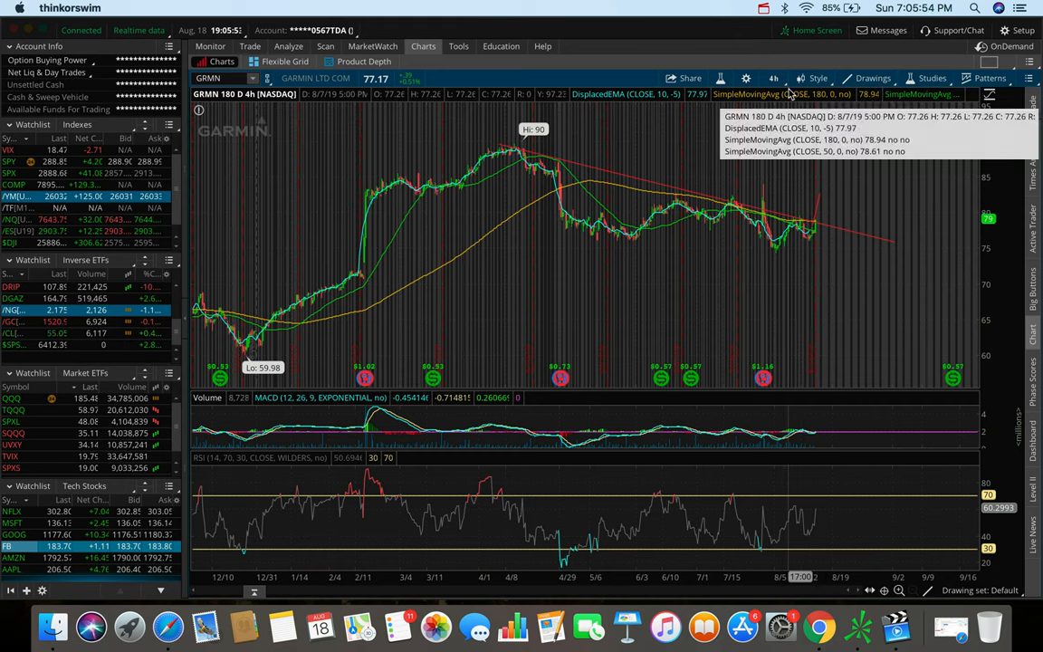
Switch Garmin to 20 days of hourly bars, showing the 83.95 high and 74.29 low
left_click(772, 78)
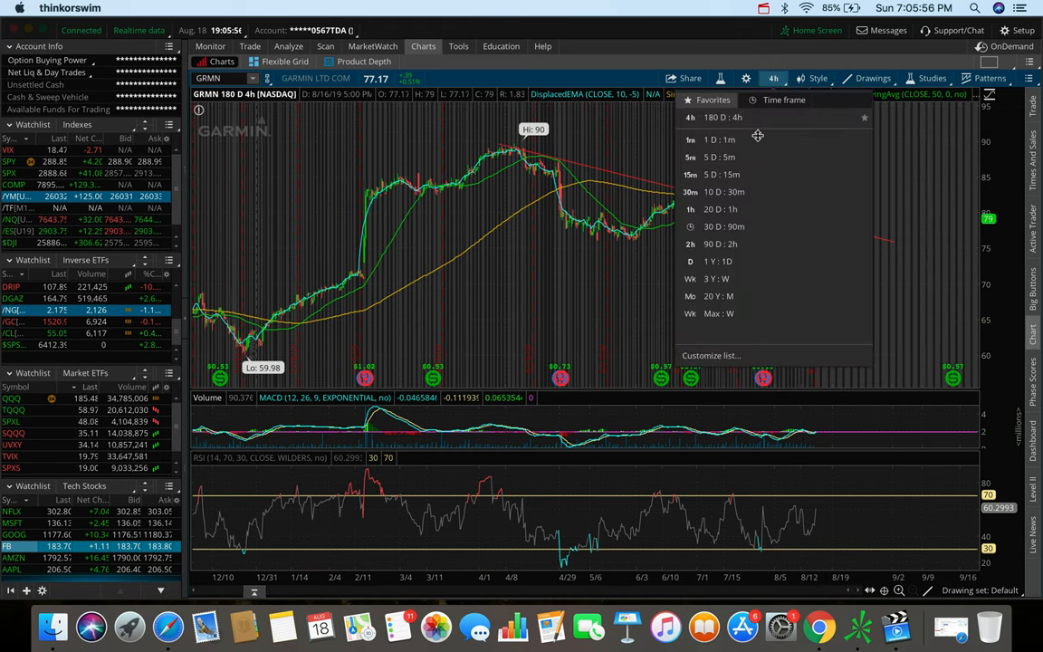
left_click(721, 210)
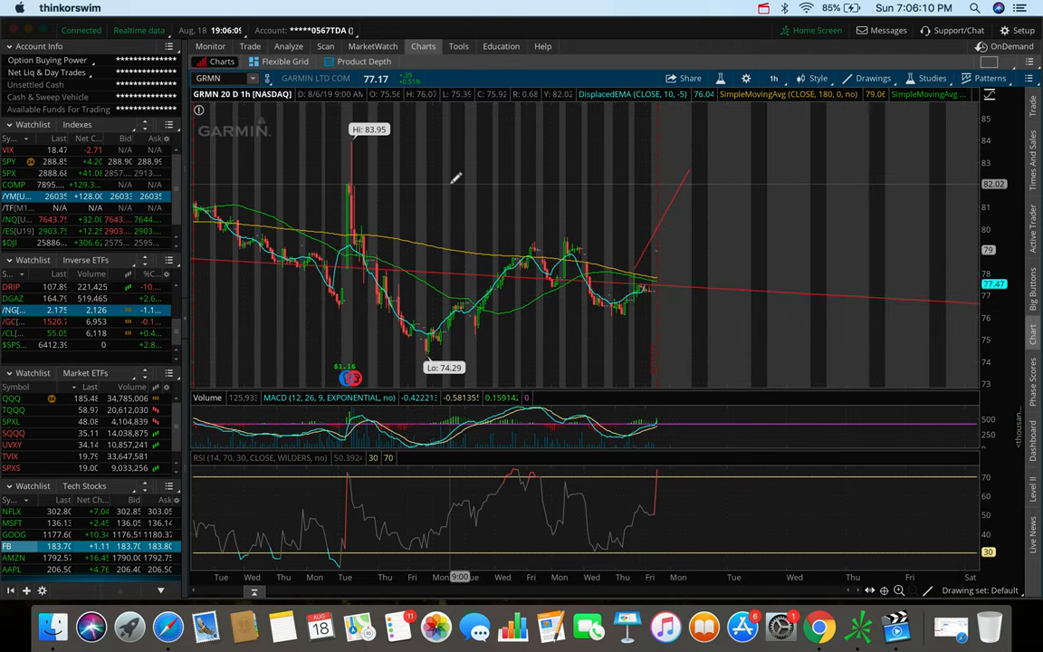
mouse_move(377, 187)
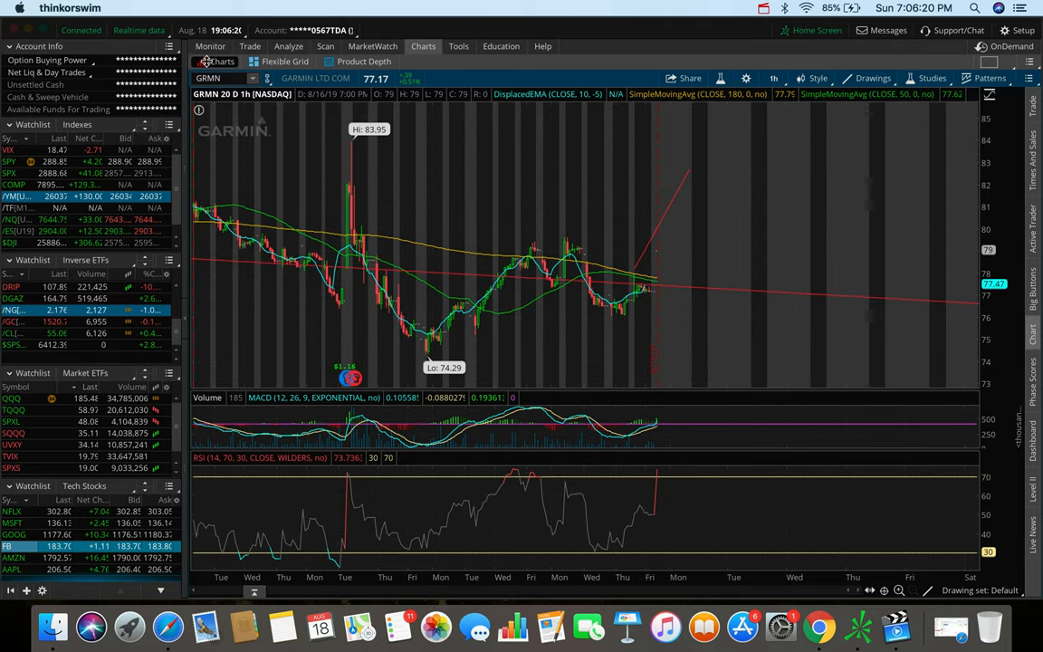
Load Bank of America (BAC) and set it to 180 days of 4-hour bars
left_click(218, 78)
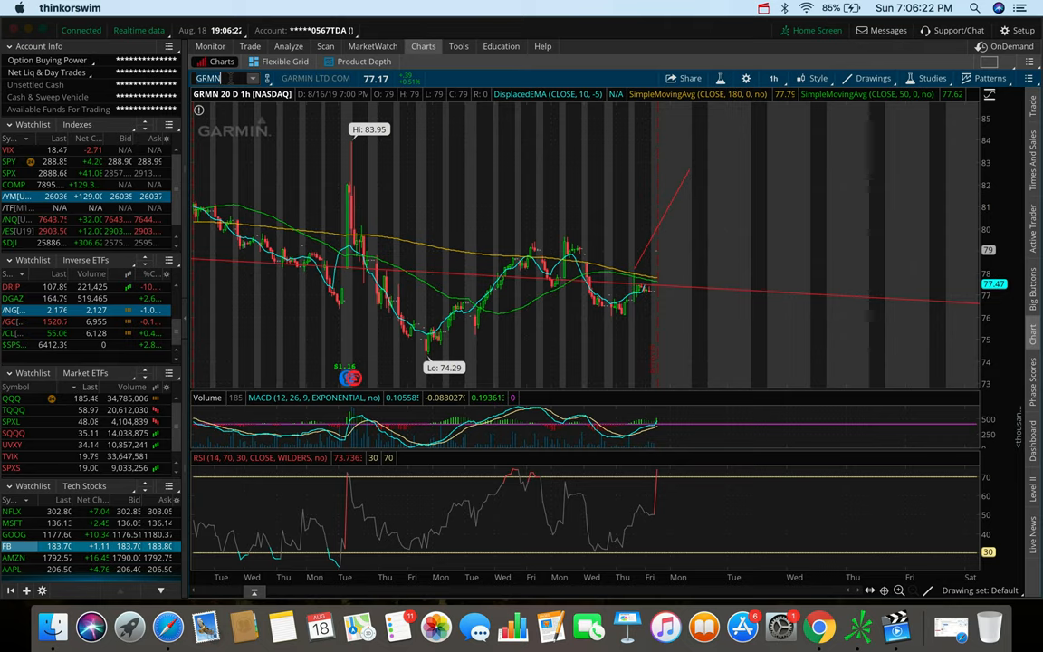
type("BAC")
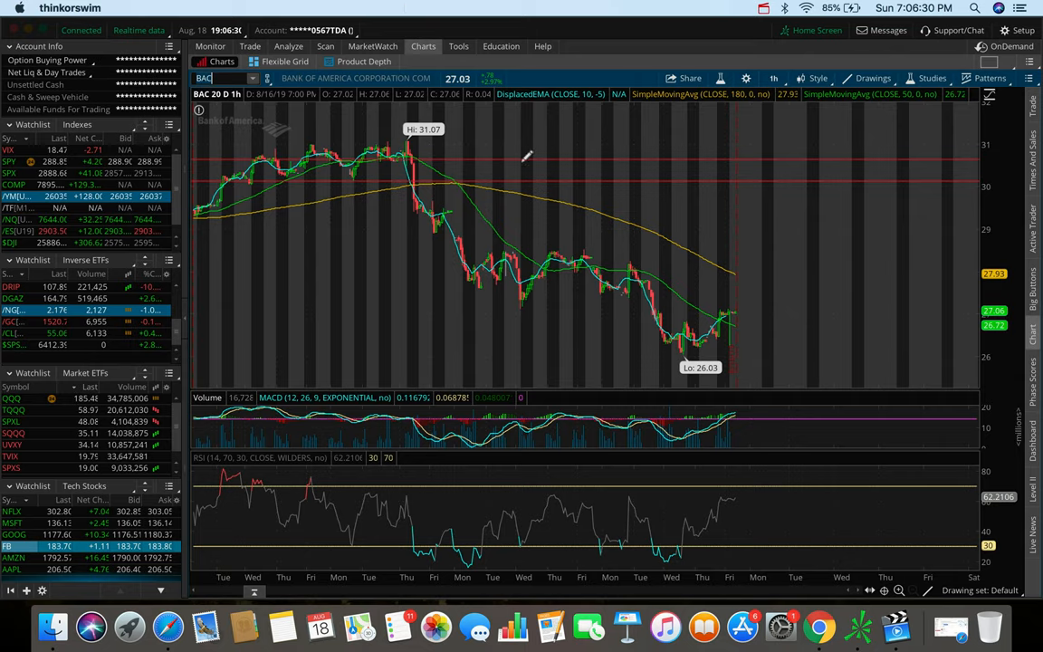
mouse_move(413, 145)
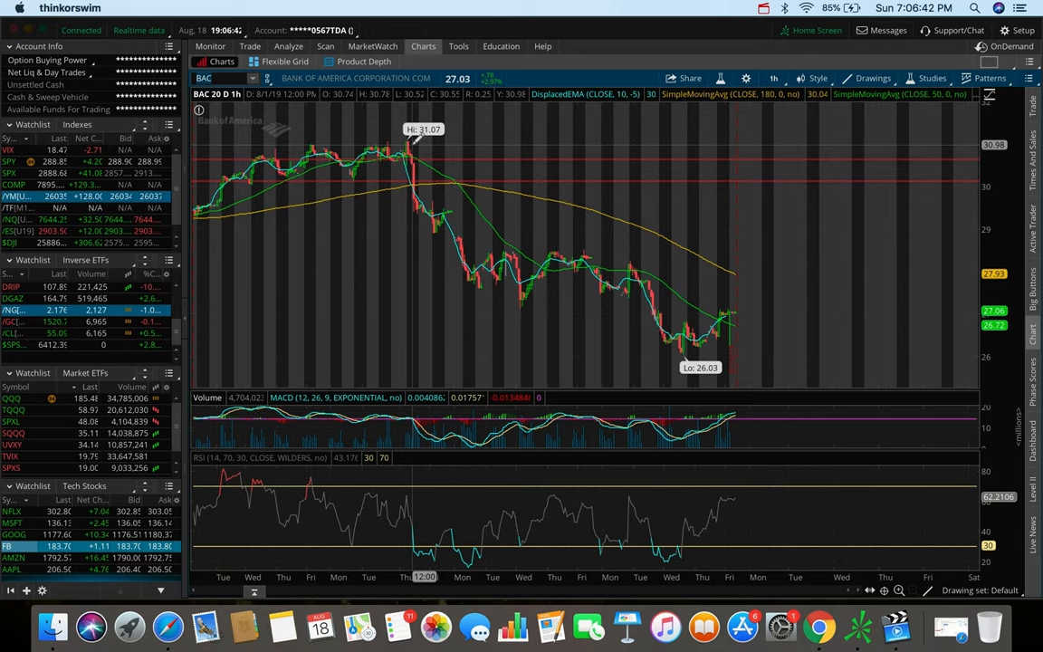
mouse_move(732, 342)
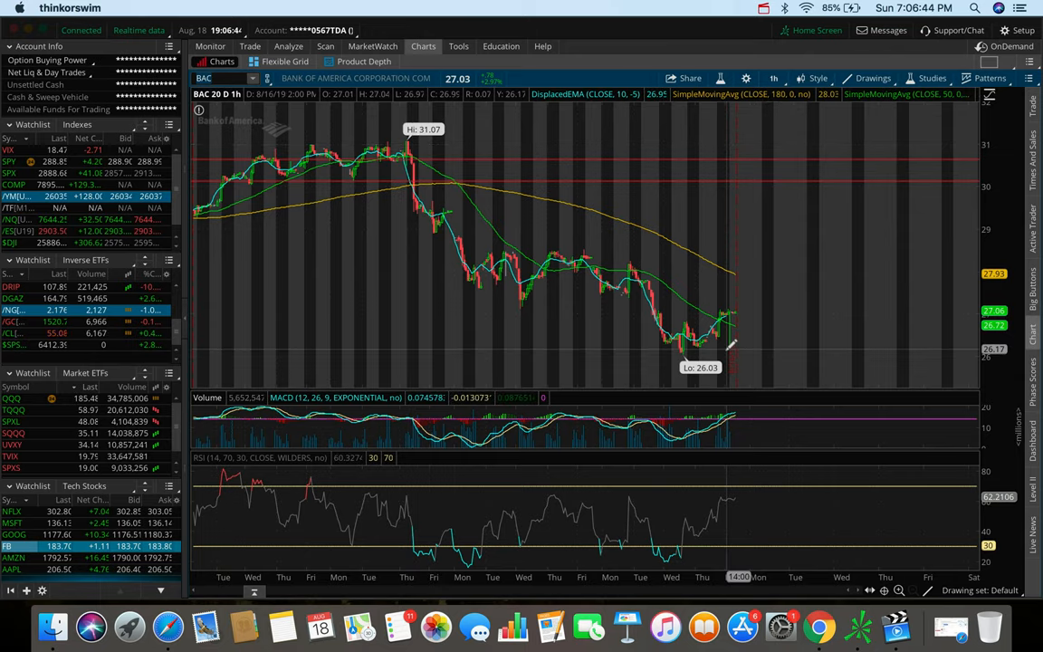
left_click_drag(721, 224, 728, 347)
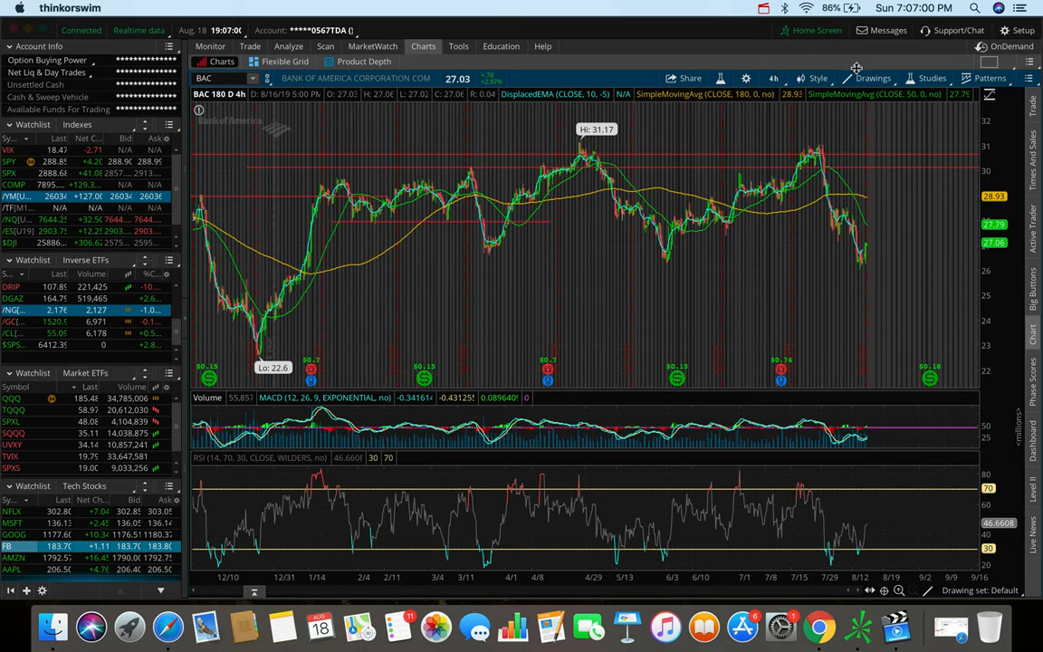
left_click(873, 78)
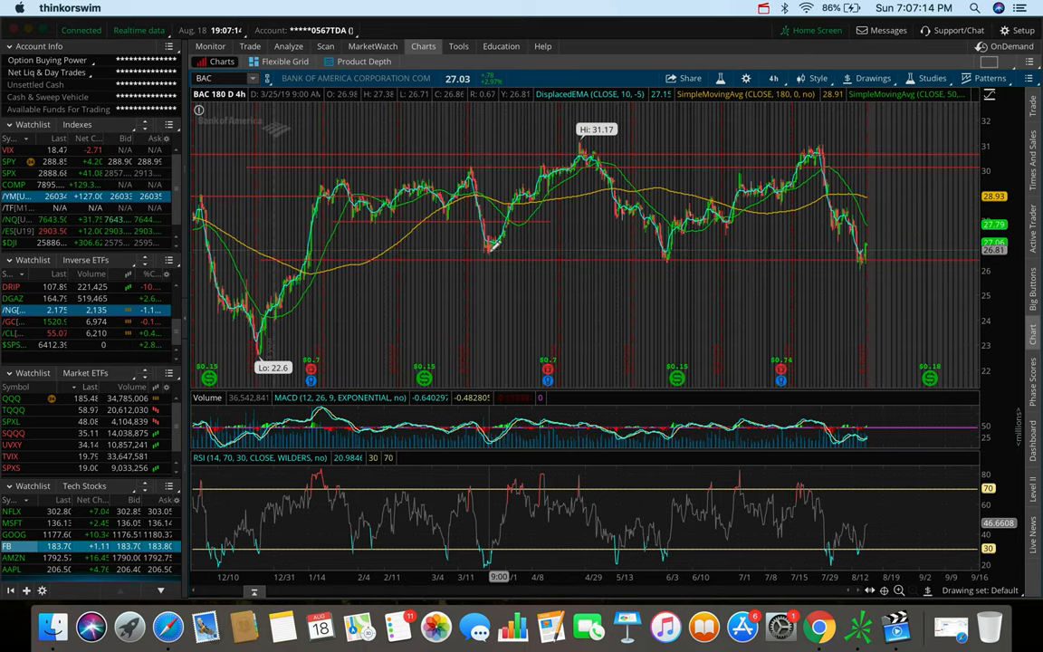
mouse_move(489, 246)
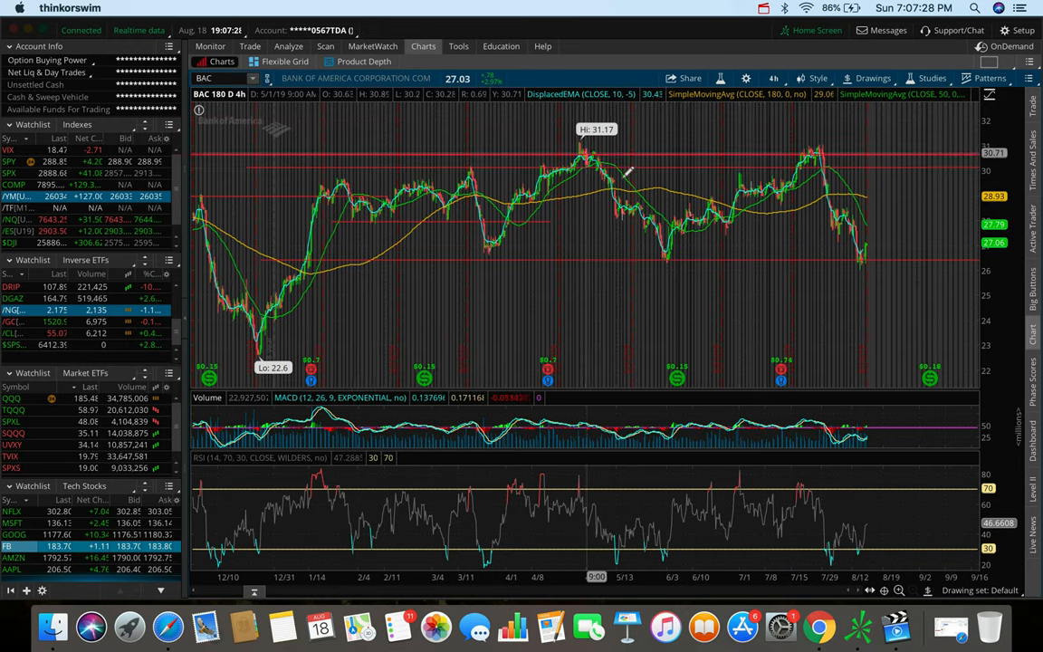
mouse_move(672, 255)
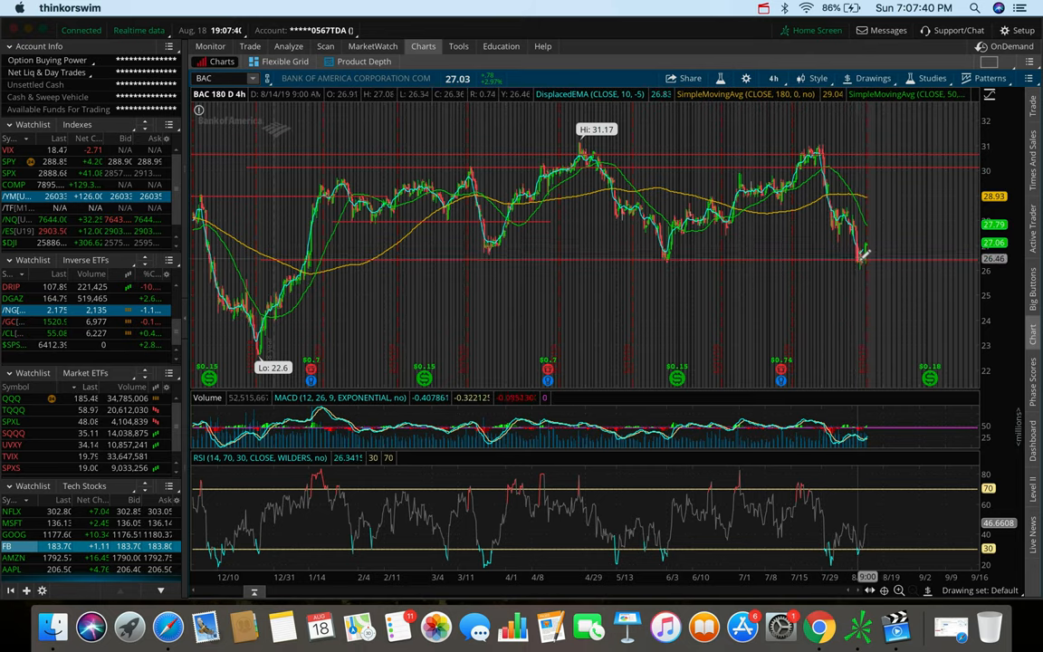
mouse_move(872, 239)
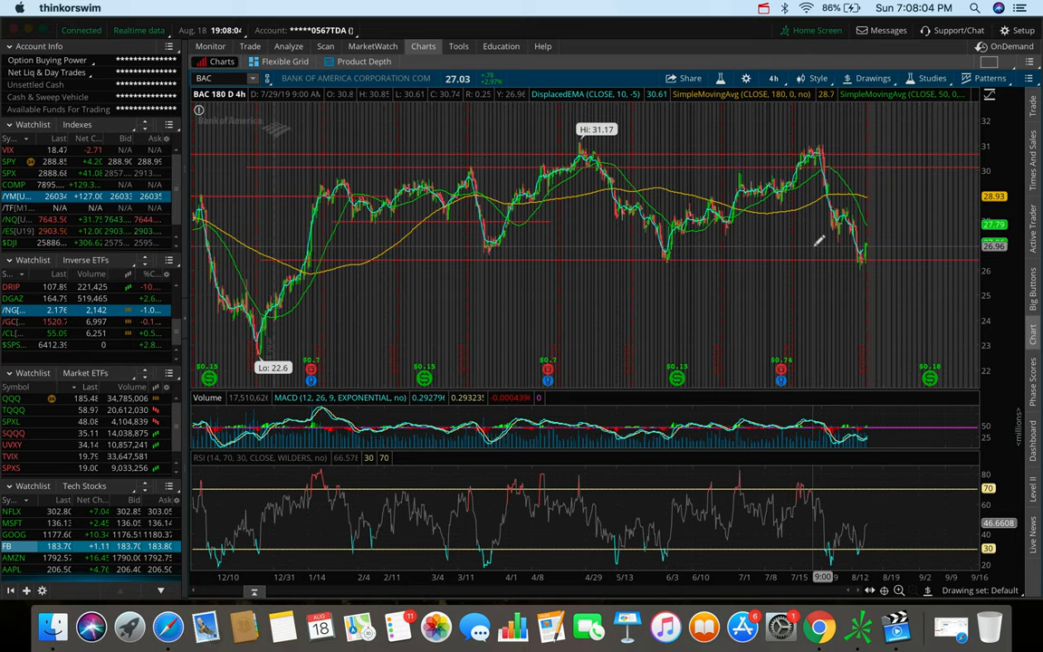
mouse_move(561, 261)
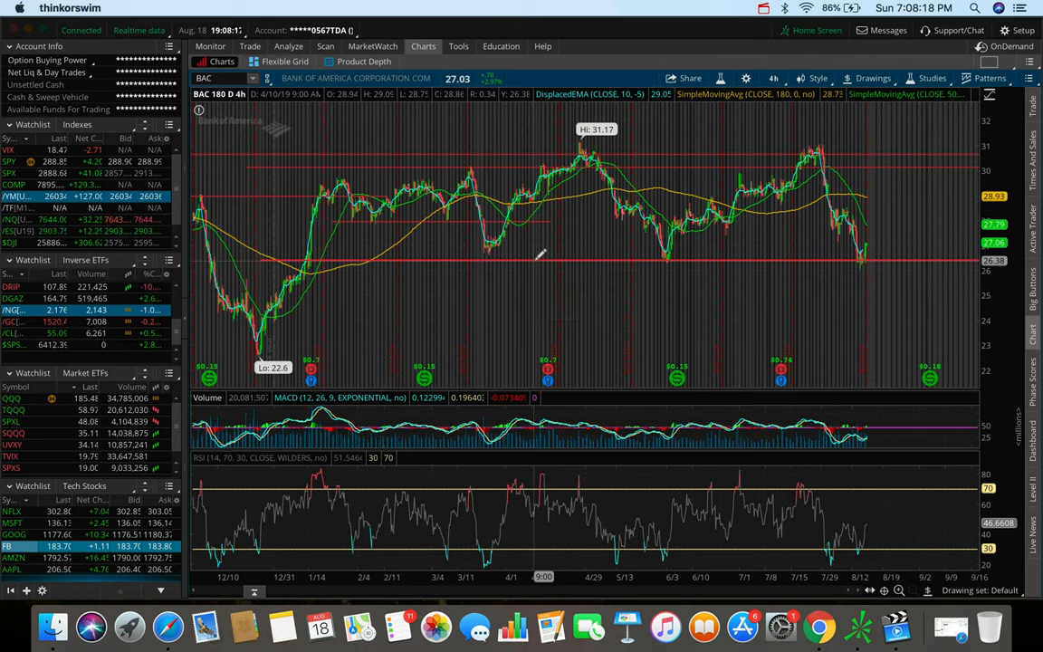
mouse_move(407, 160)
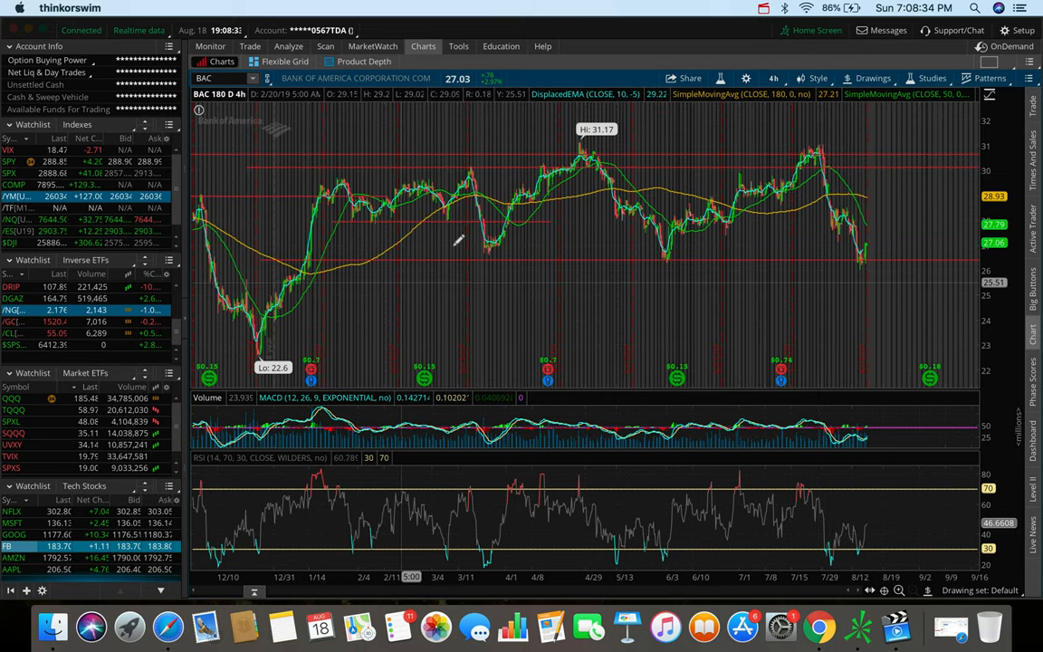
mouse_move(469, 250)
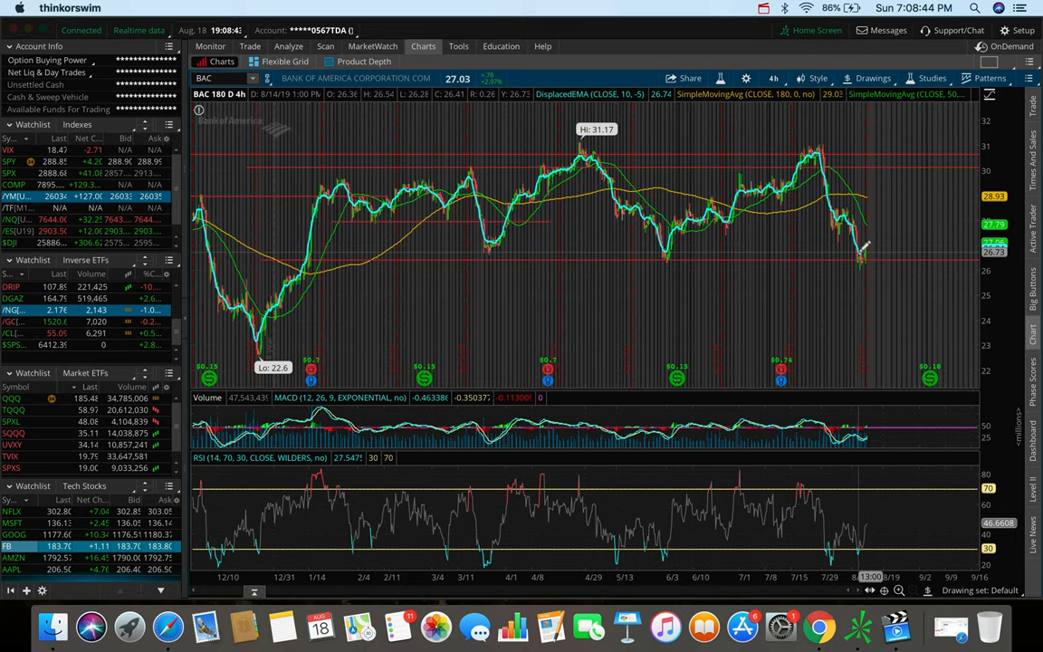
mouse_move(869, 250)
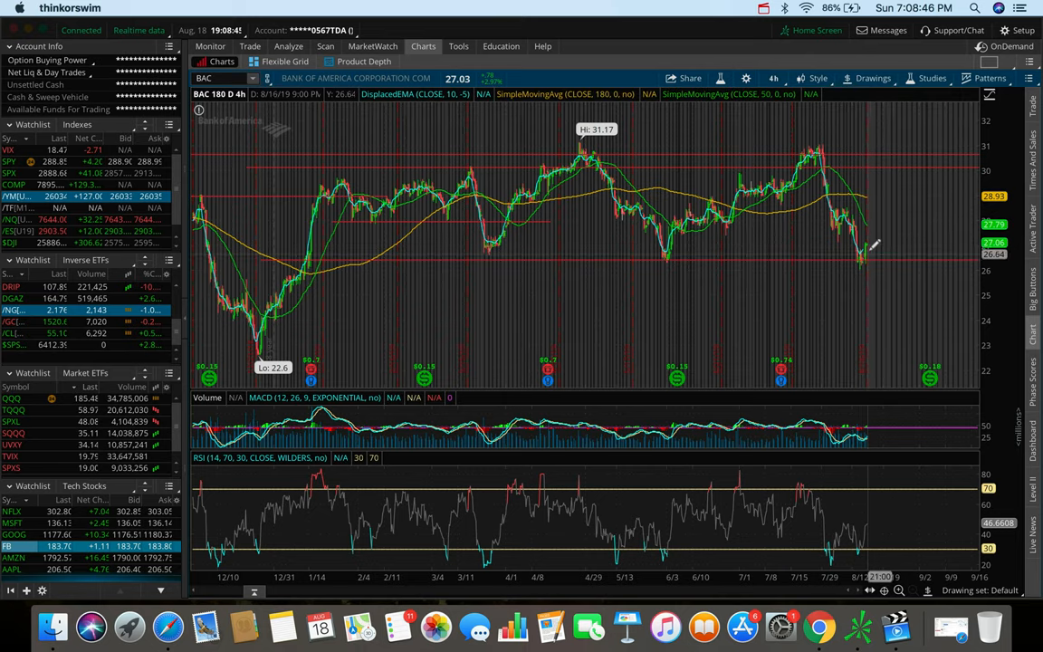
left_click(873, 78)
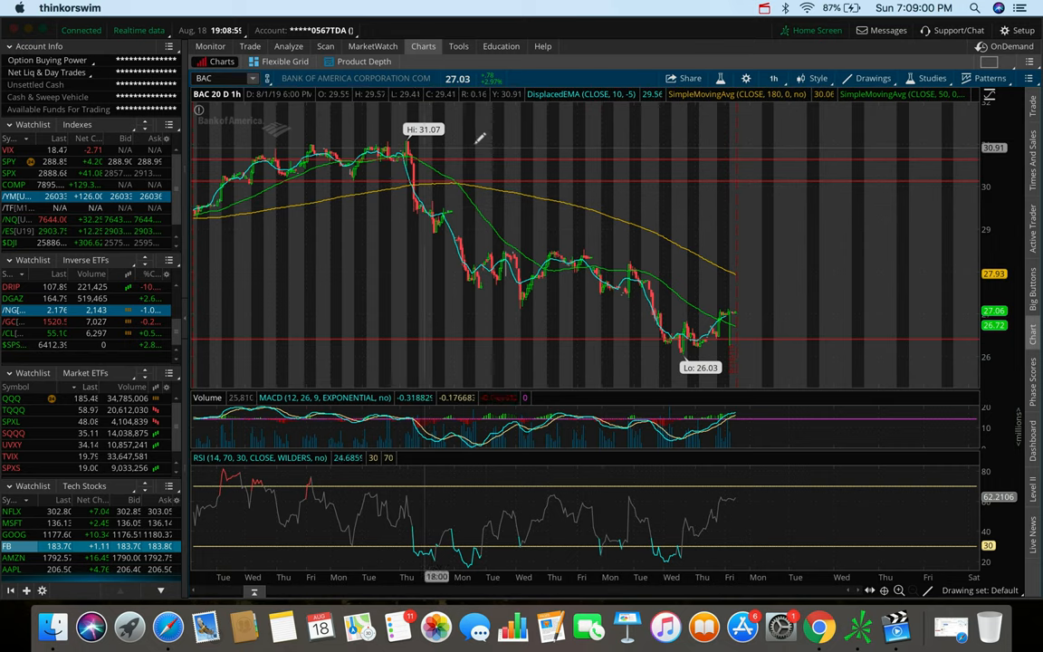
mouse_move(608, 253)
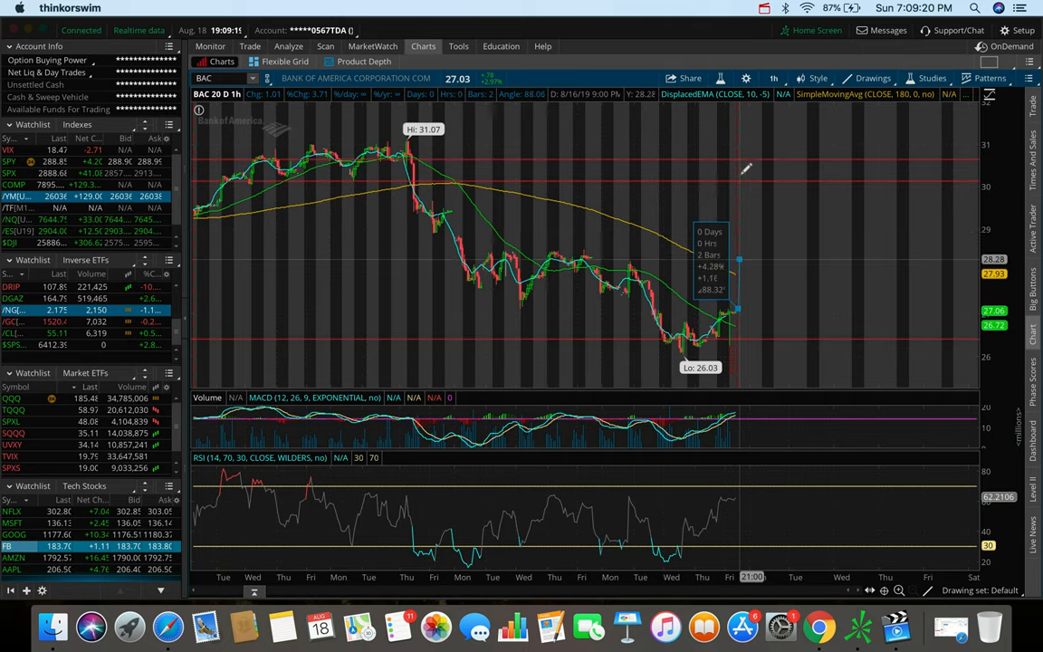
mouse_move(743, 163)
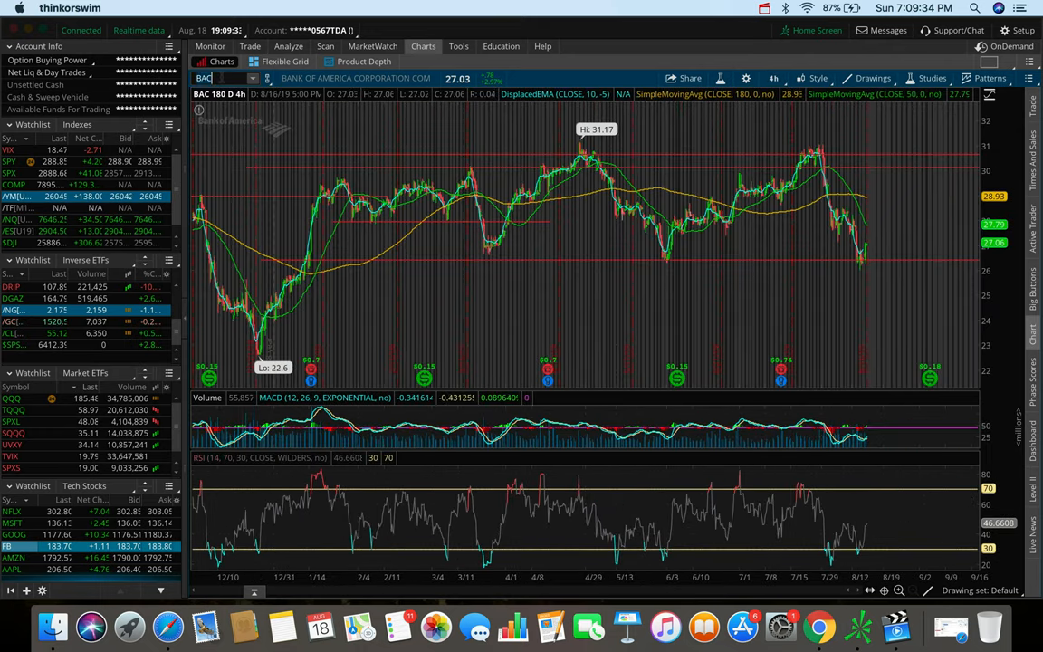
type("JPM")
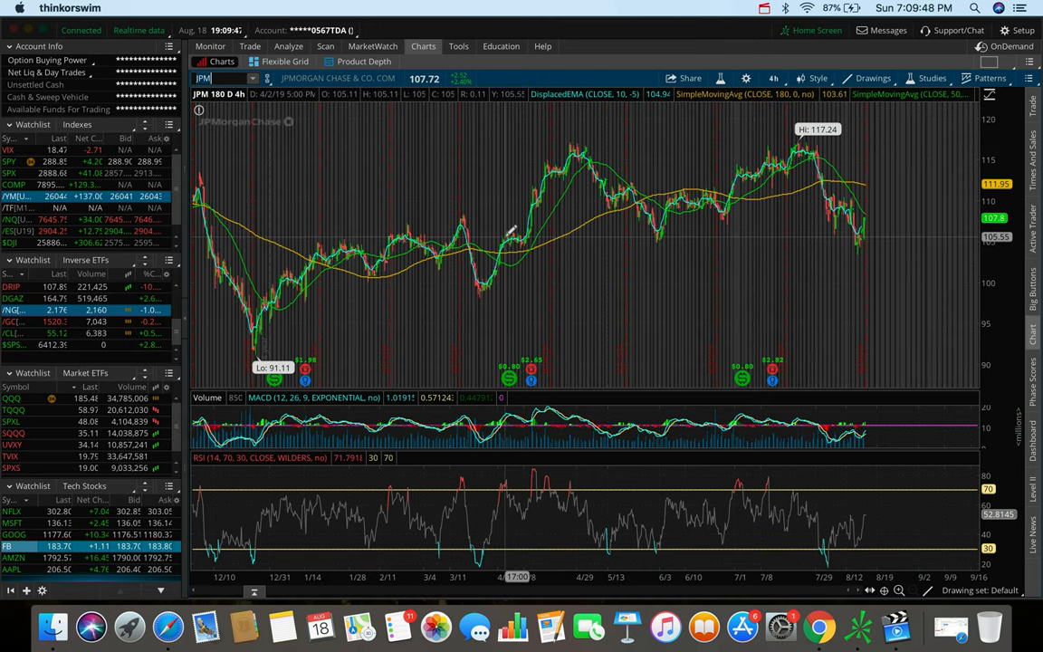
mouse_move(692, 239)
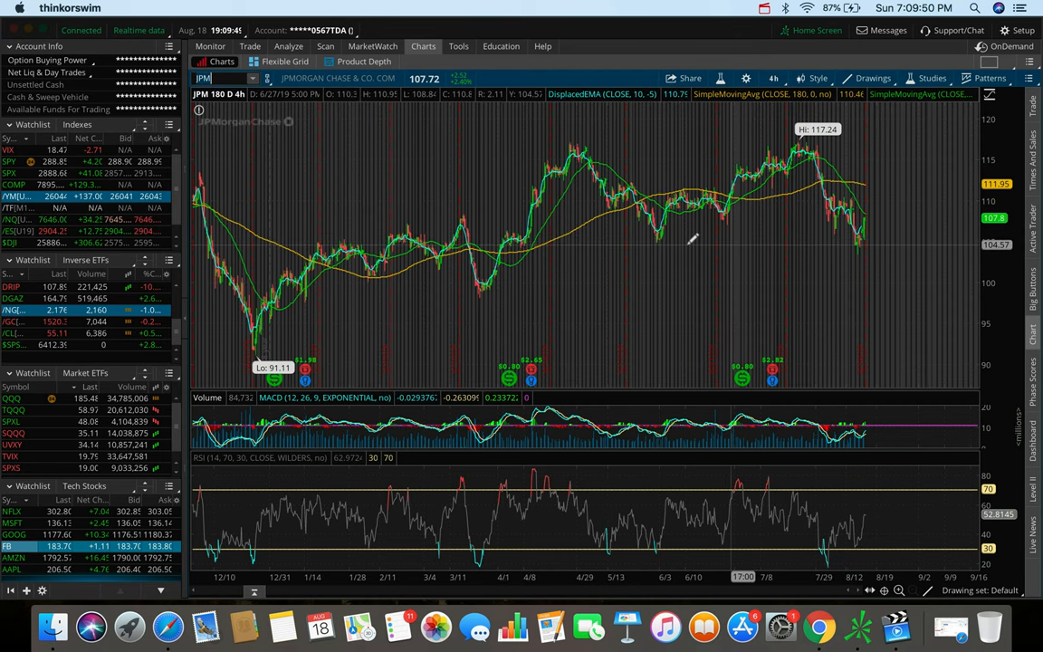
mouse_move(661, 235)
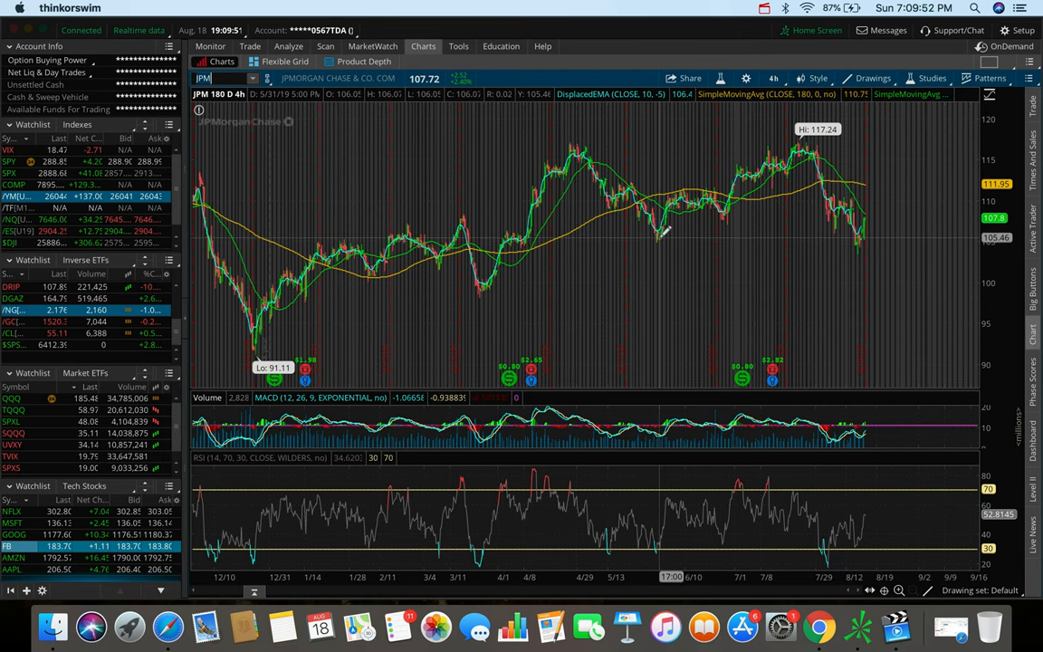
Draw a horizontal support line across JPM's recent lows below the 117.24 high
left_click_drag(601, 243, 938, 239)
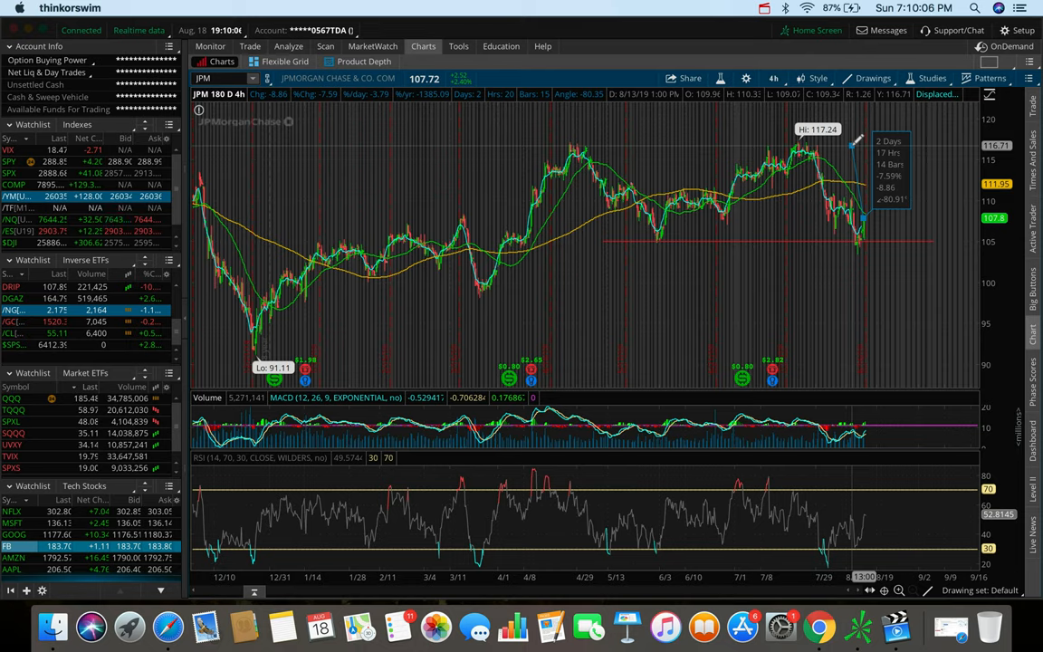
mouse_move(867, 214)
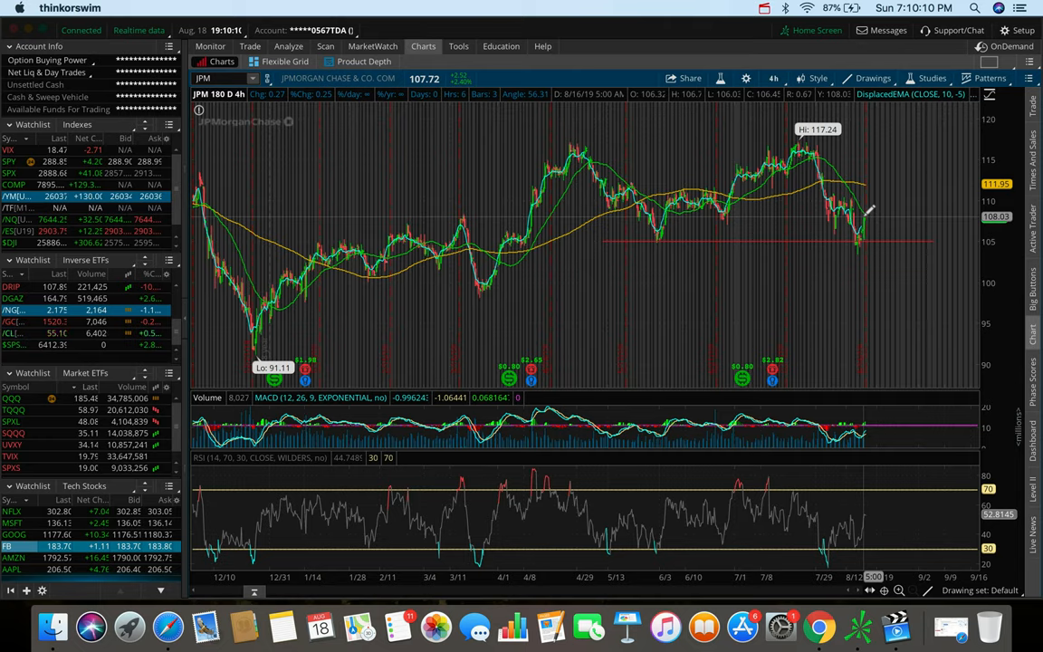
mouse_move(735, 145)
type("BAC")
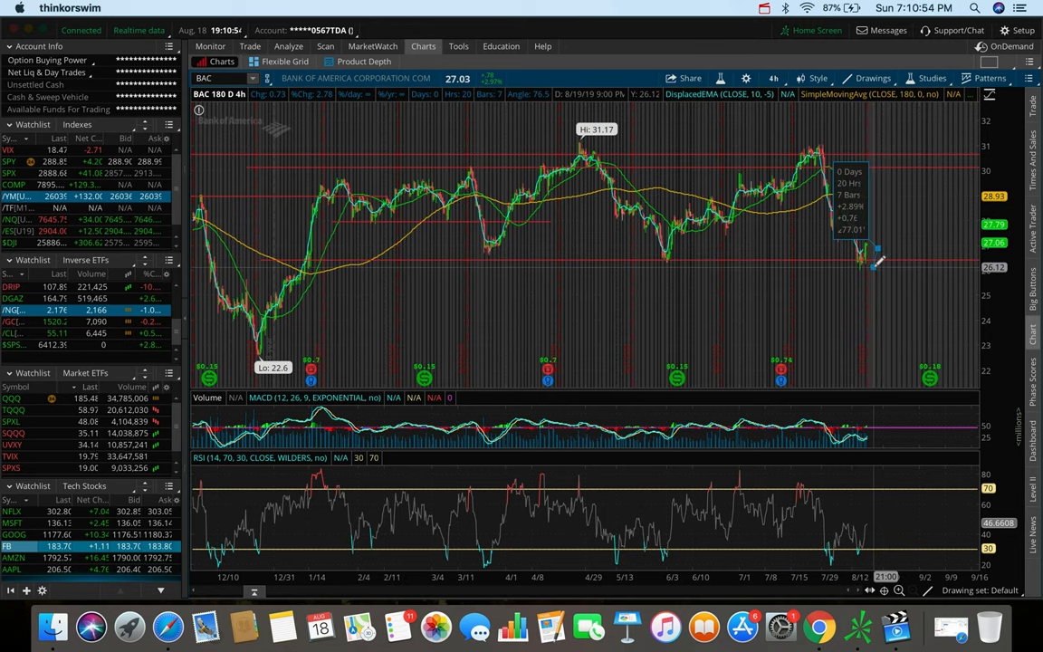
mouse_move(876, 264)
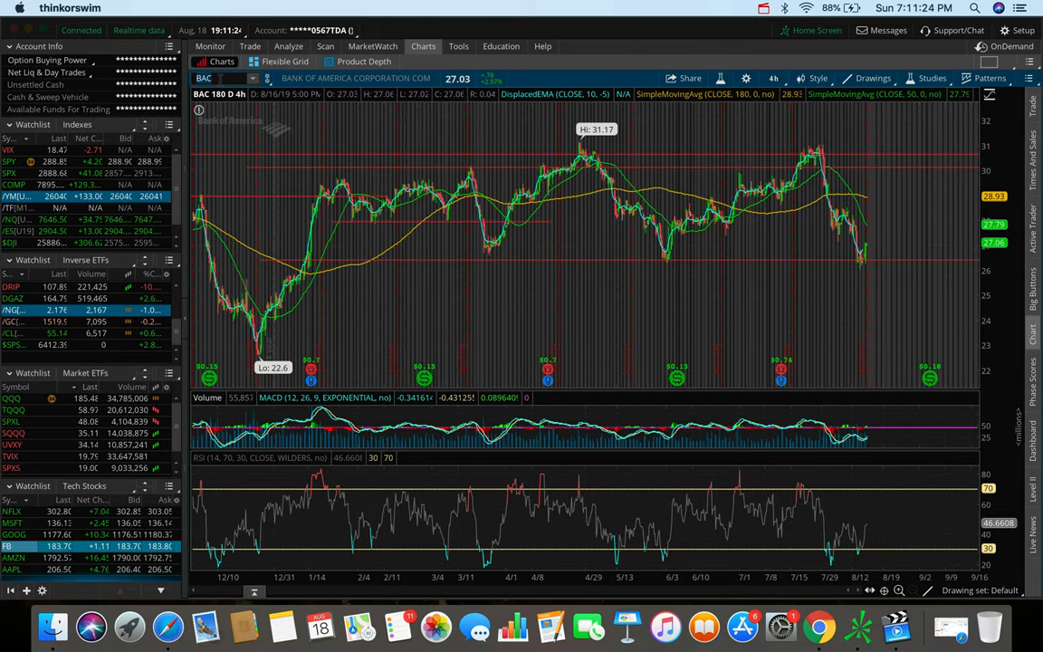
After reviewing BAC's support/resistance lines, load AMD in the symbol box
type("AMD")
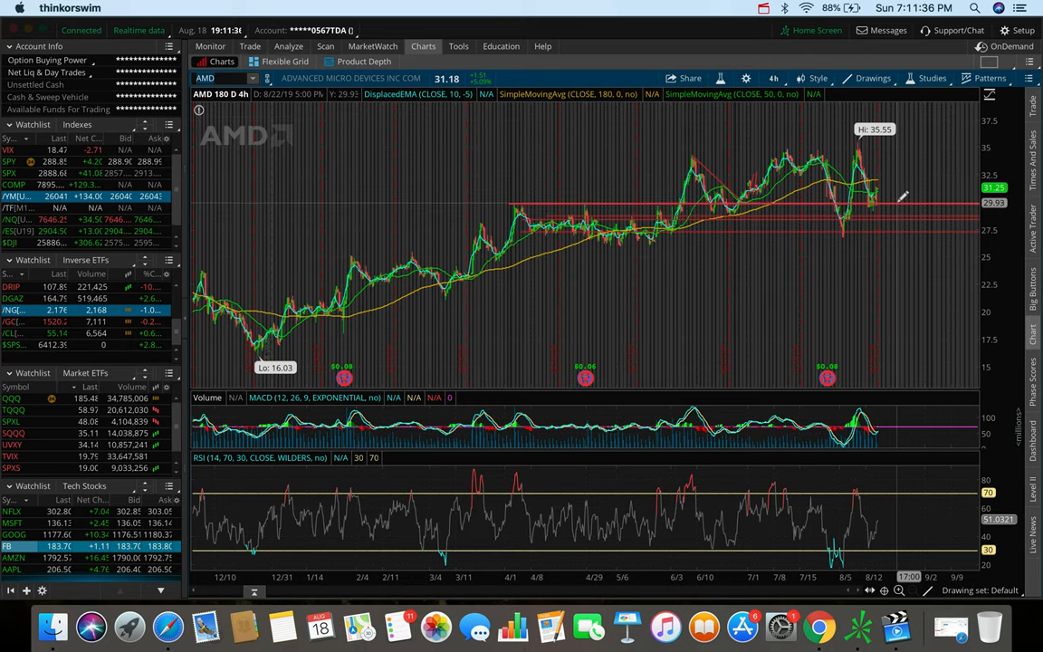
left_click_drag(869, 149, 894, 201)
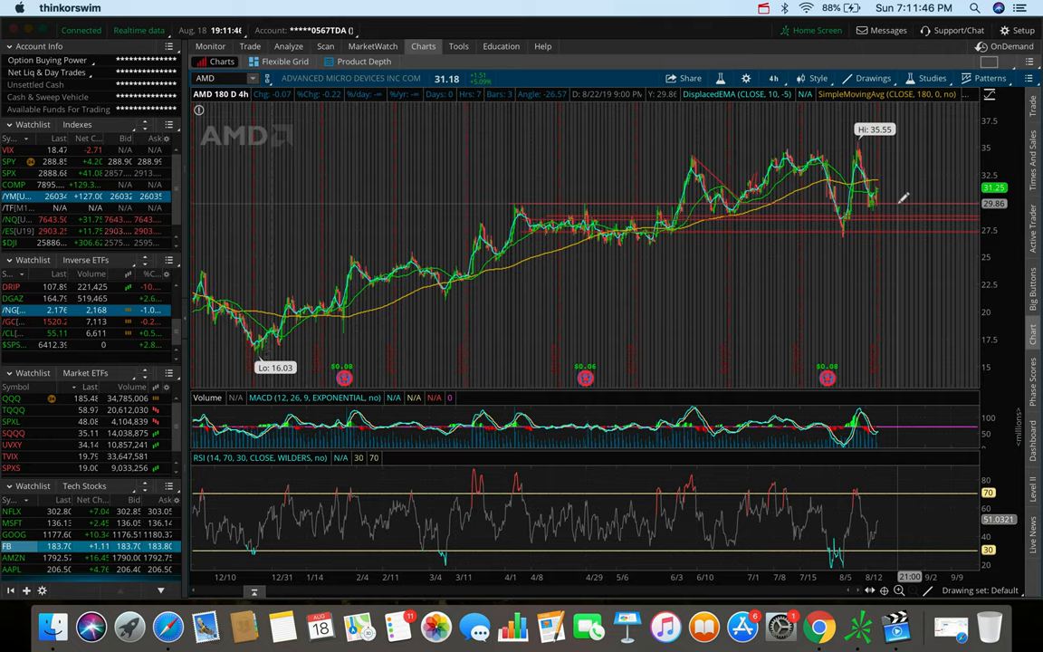
mouse_move(896, 195)
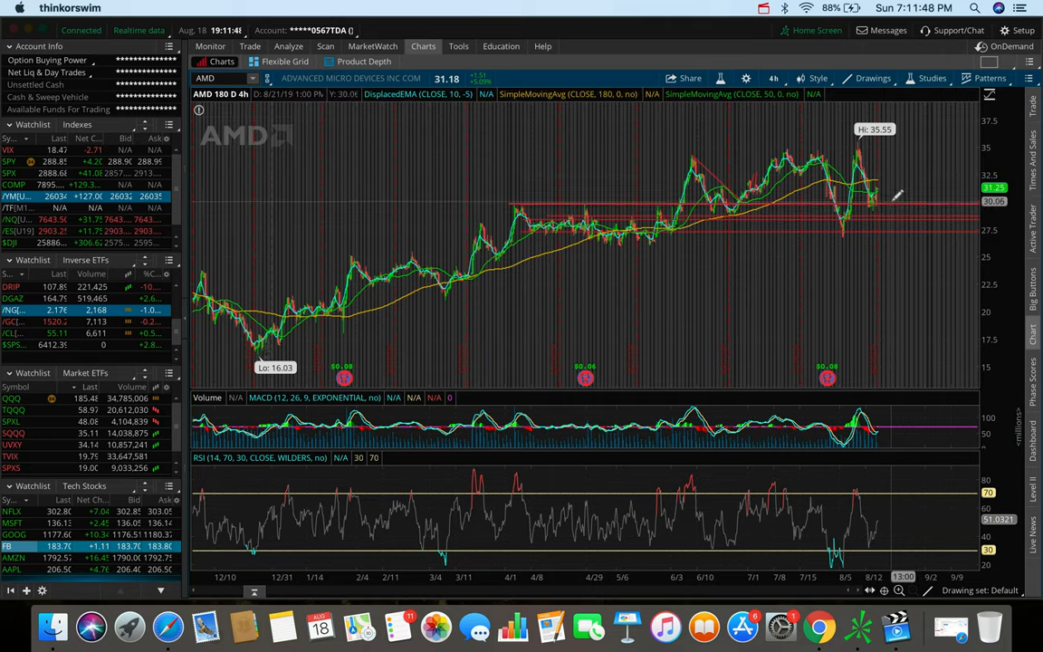
mouse_move(622, 203)
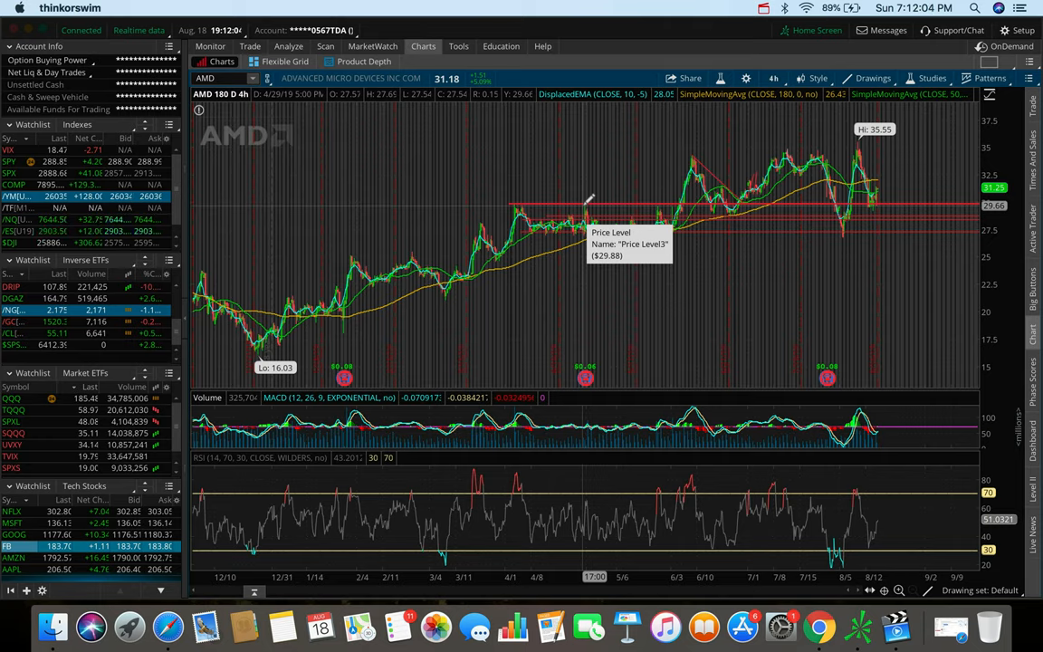
mouse_move(735, 199)
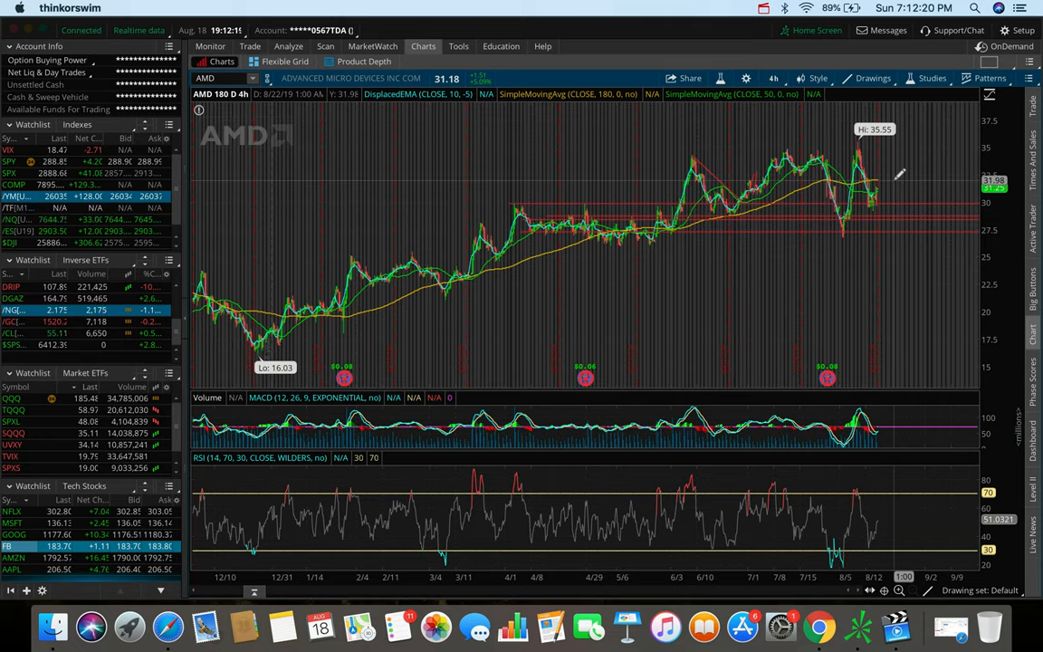
mouse_move(894, 186)
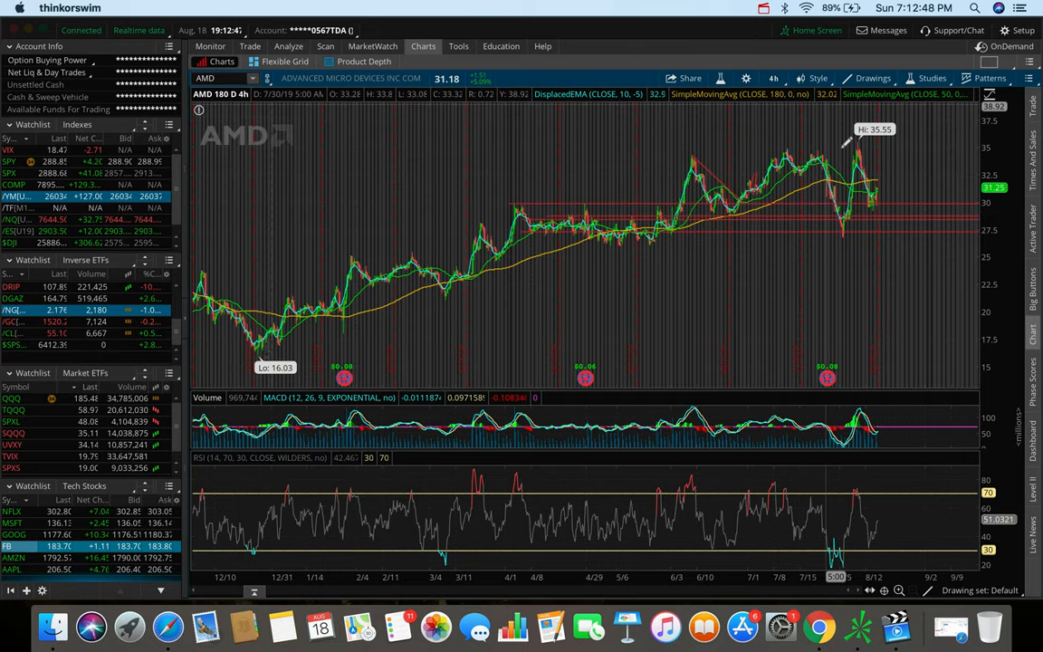
Show AMD on 20 days of hourly bars and measure the latest price move
left_click(773, 78)
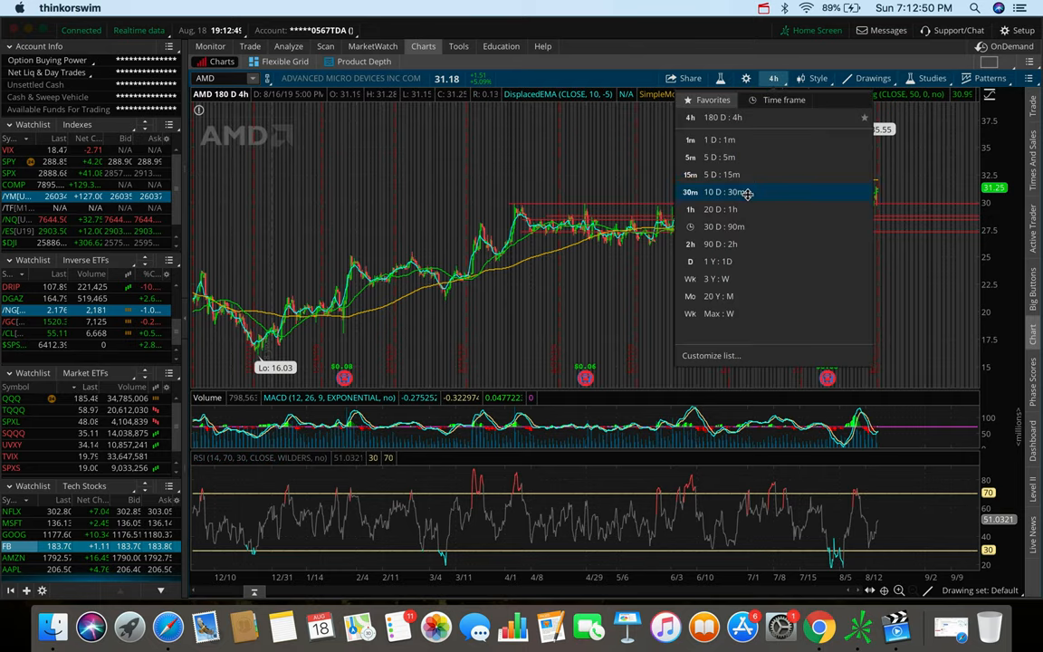
left_click(719, 210)
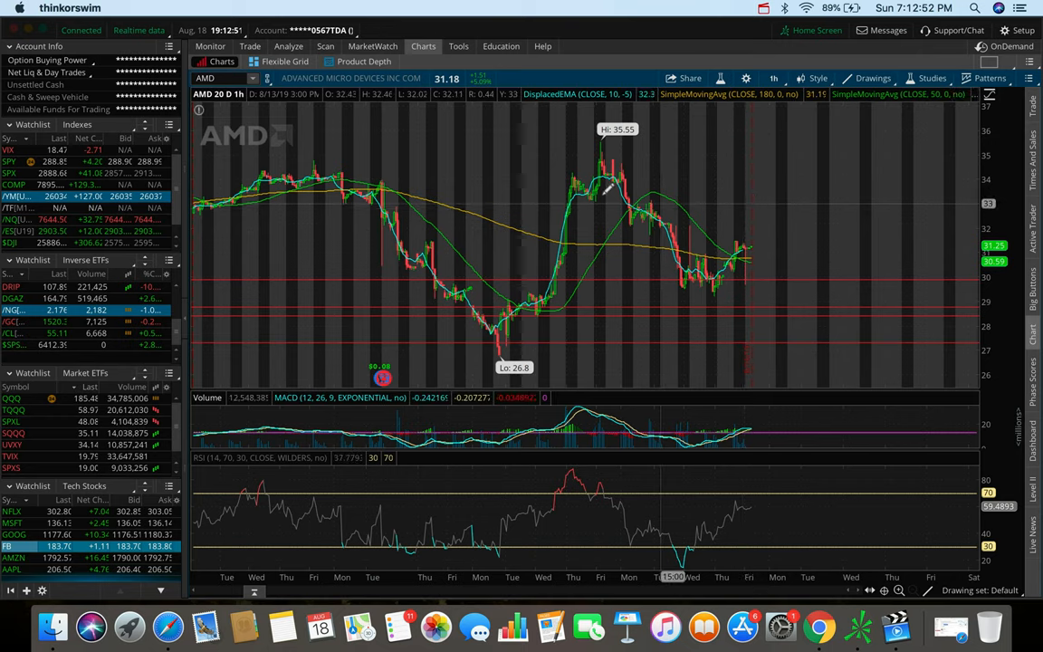
mouse_move(369, 172)
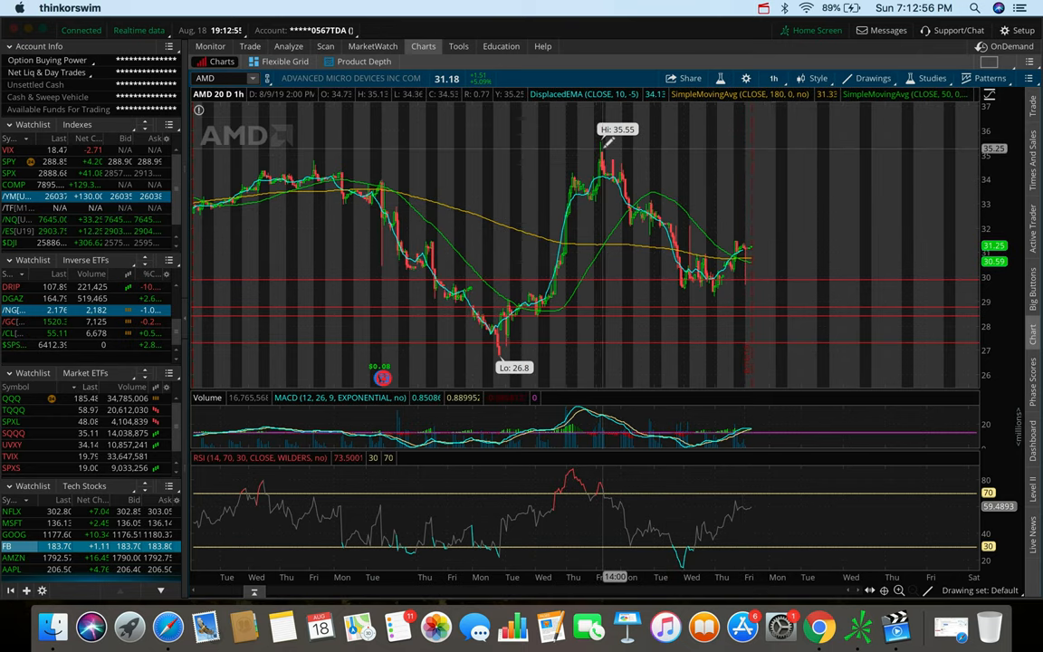
mouse_move(674, 208)
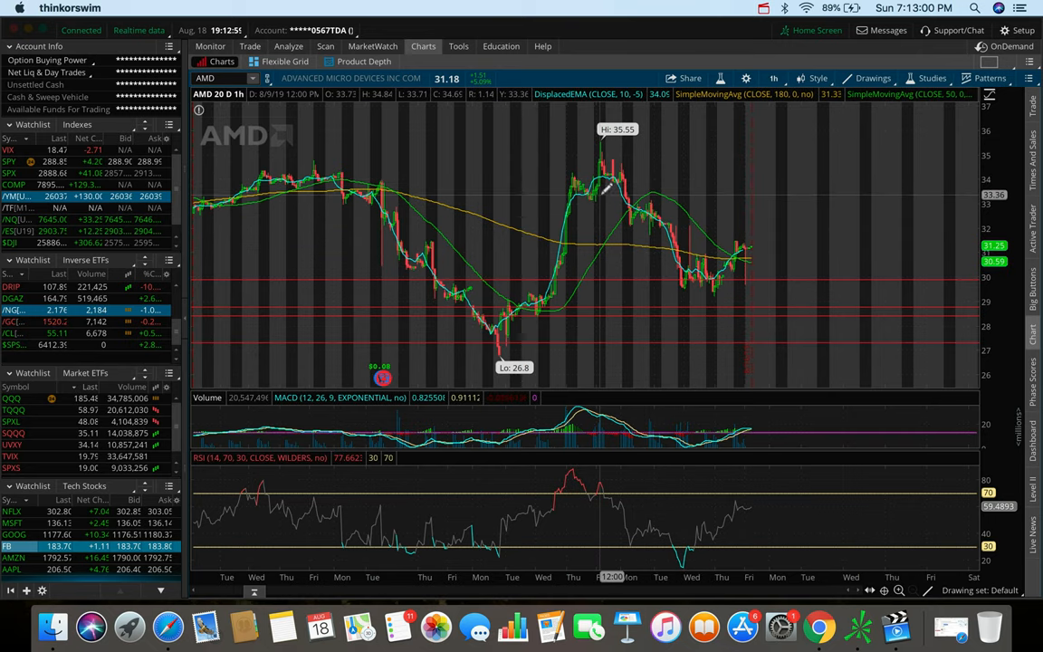
mouse_move(768, 221)
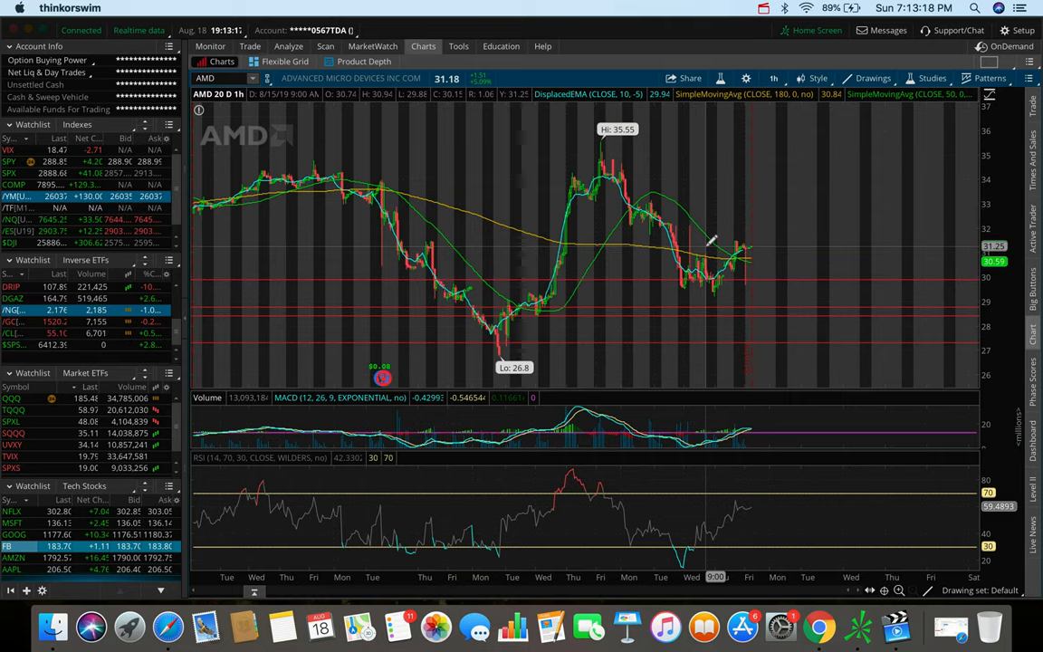
mouse_move(757, 219)
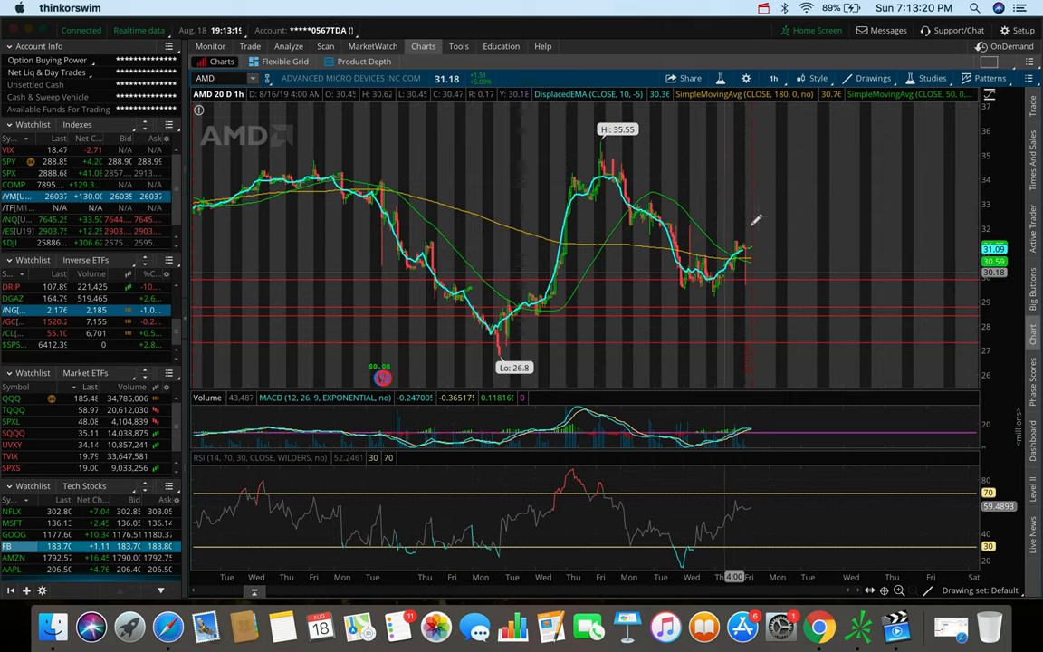
mouse_move(742, 245)
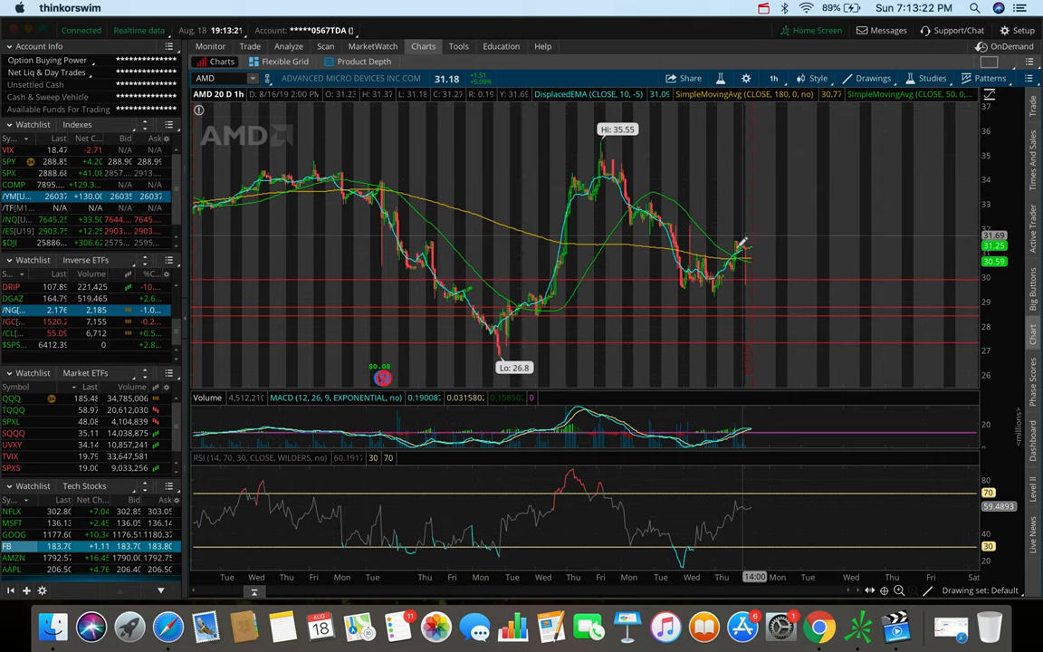
mouse_move(742, 243)
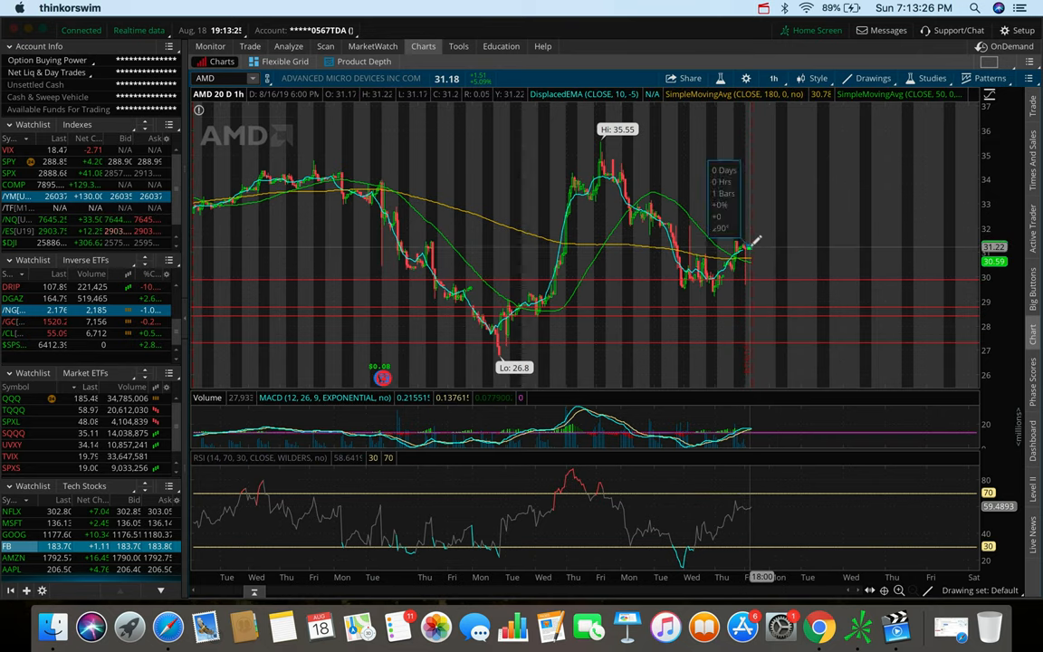
left_click_drag(751, 244, 775, 181)
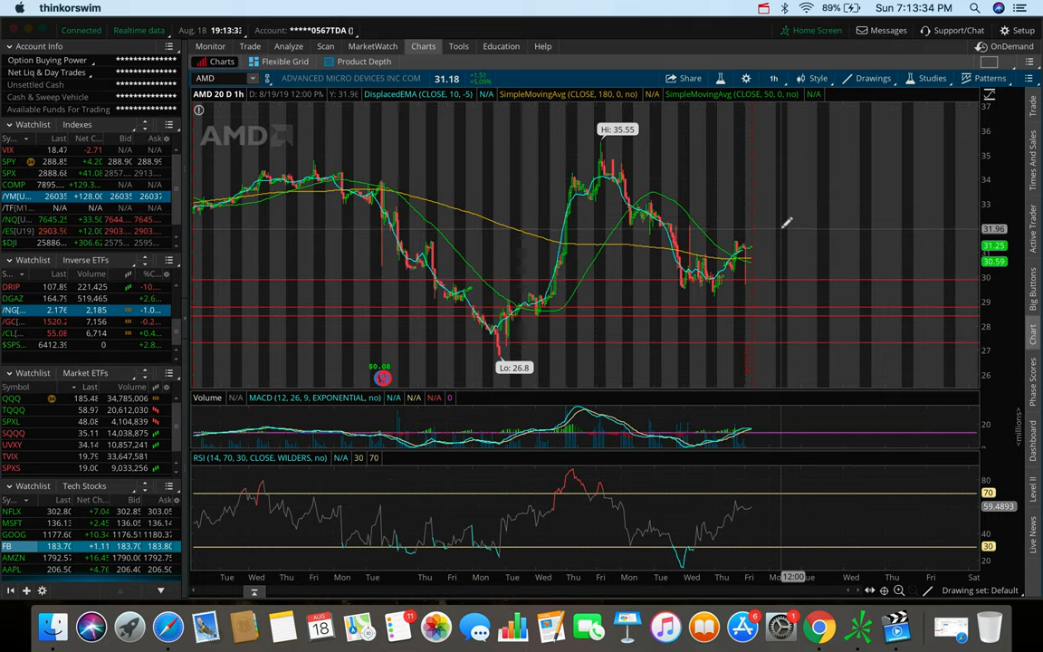
mouse_move(786, 161)
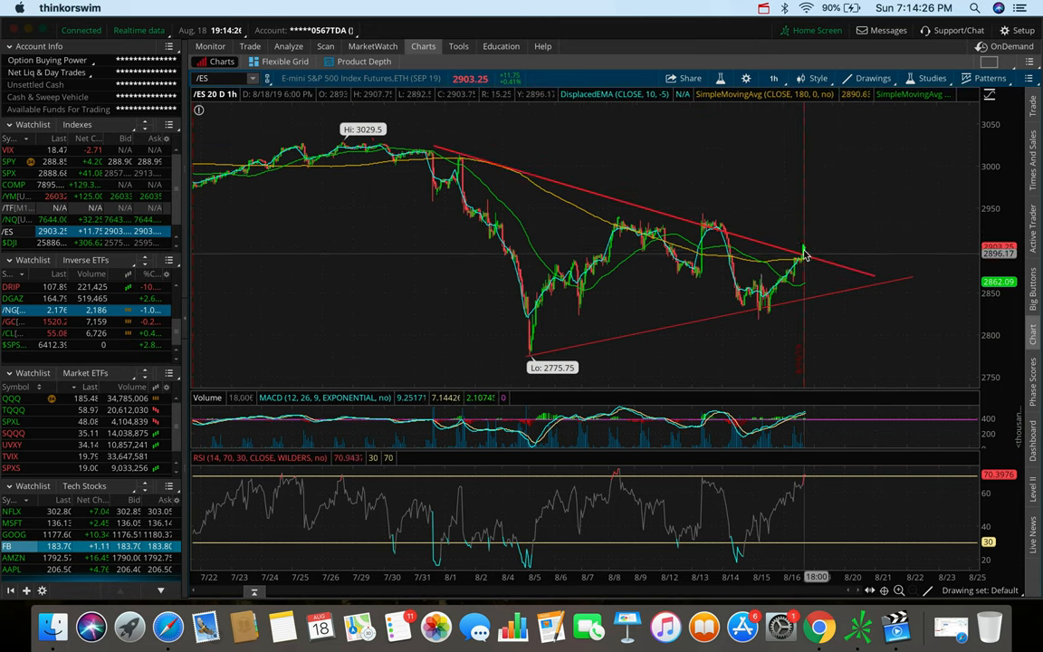
mouse_move(813, 261)
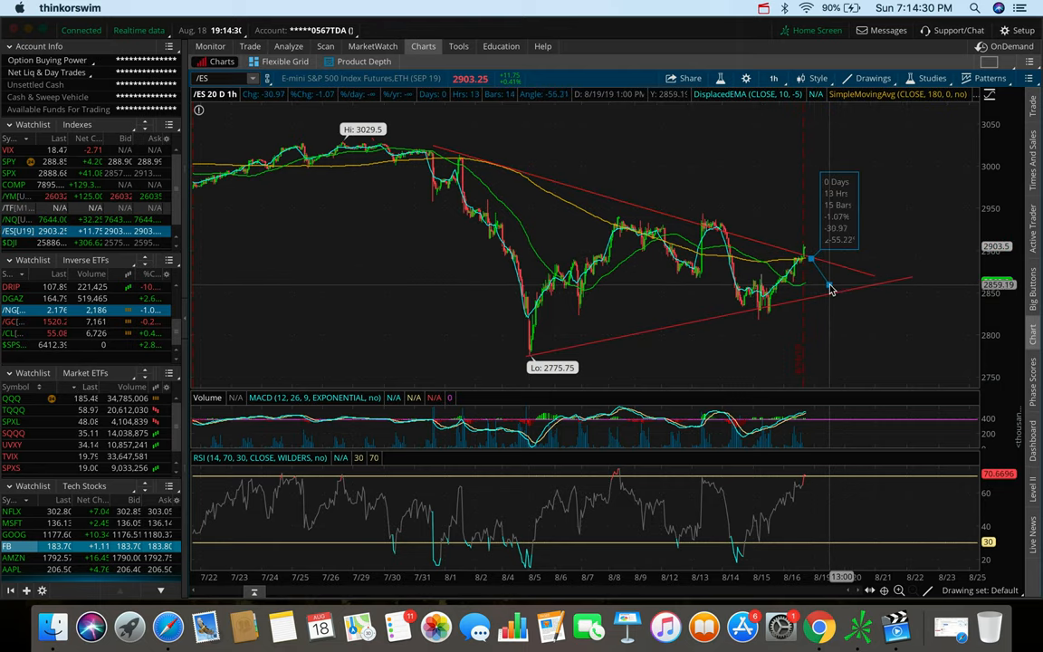
mouse_move(818, 275)
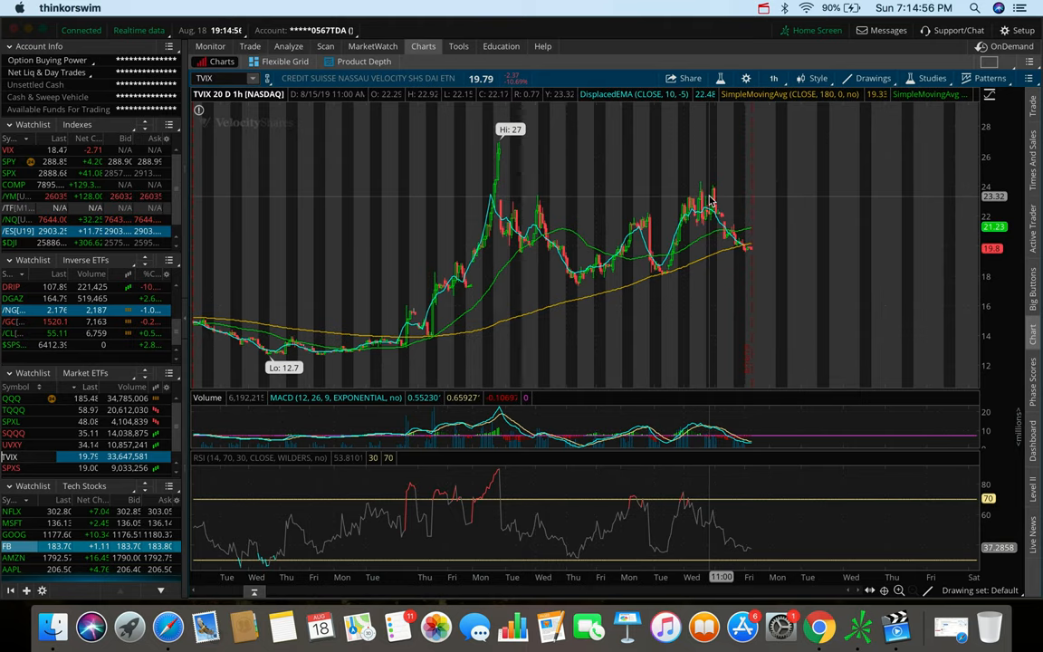
mouse_move(713, 197)
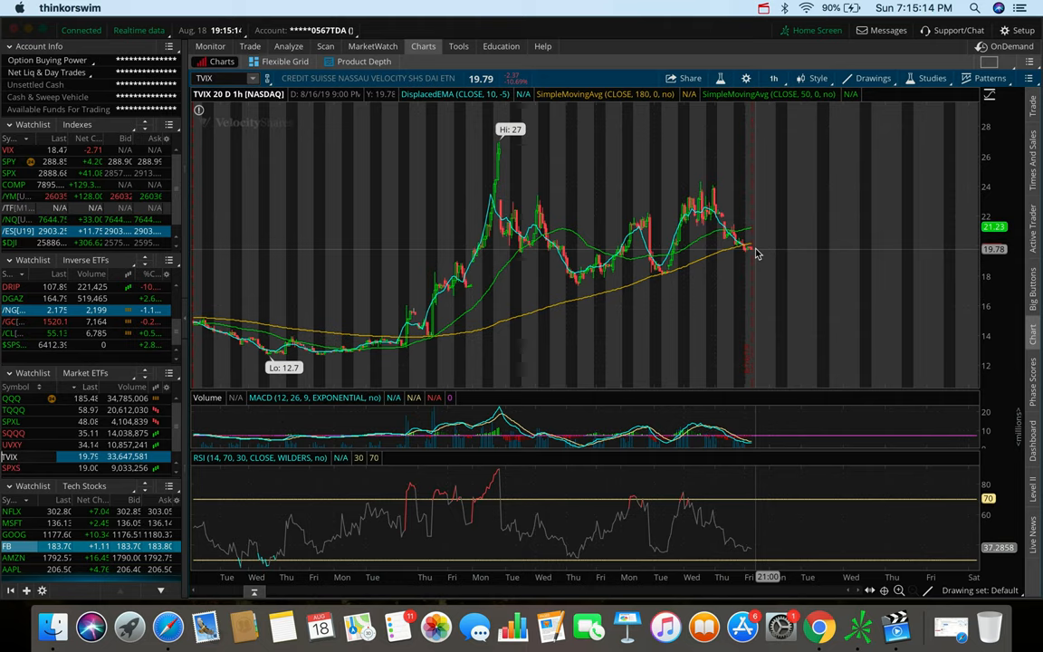
Measure TVIX's recent pullback, roughly an 18% drop across 11 bars
left_click_drag(757, 250, 737, 195)
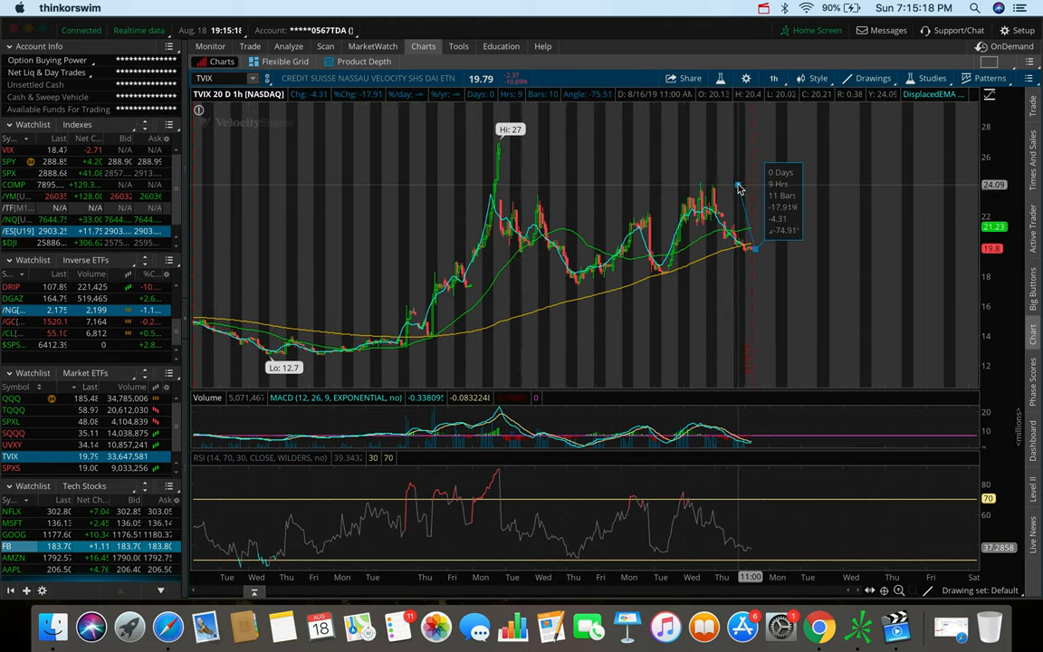
mouse_move(746, 198)
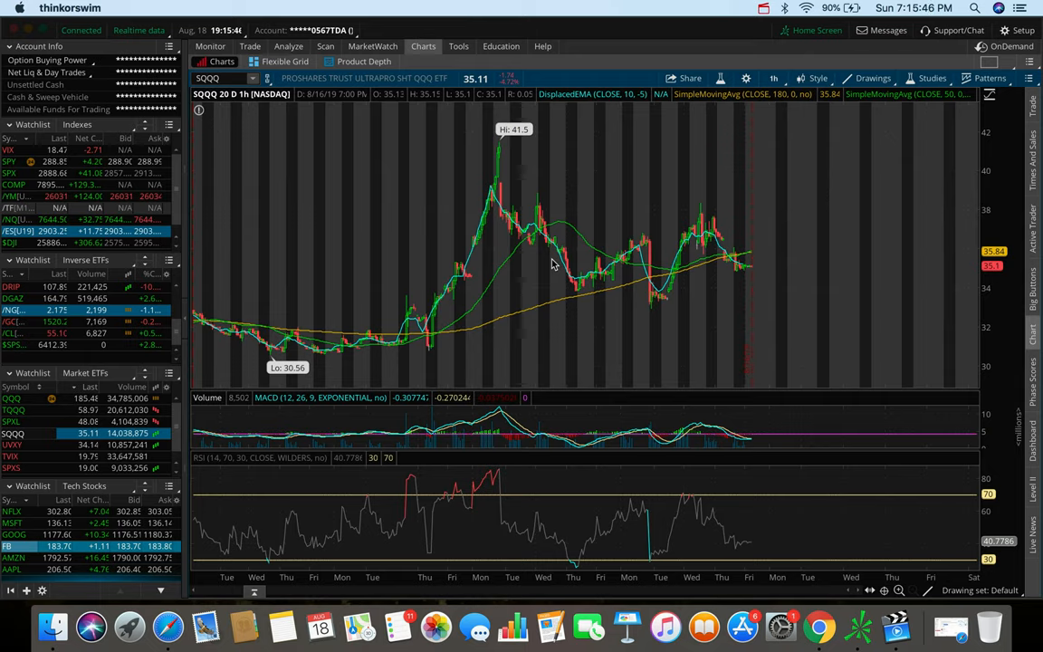
mouse_move(757, 272)
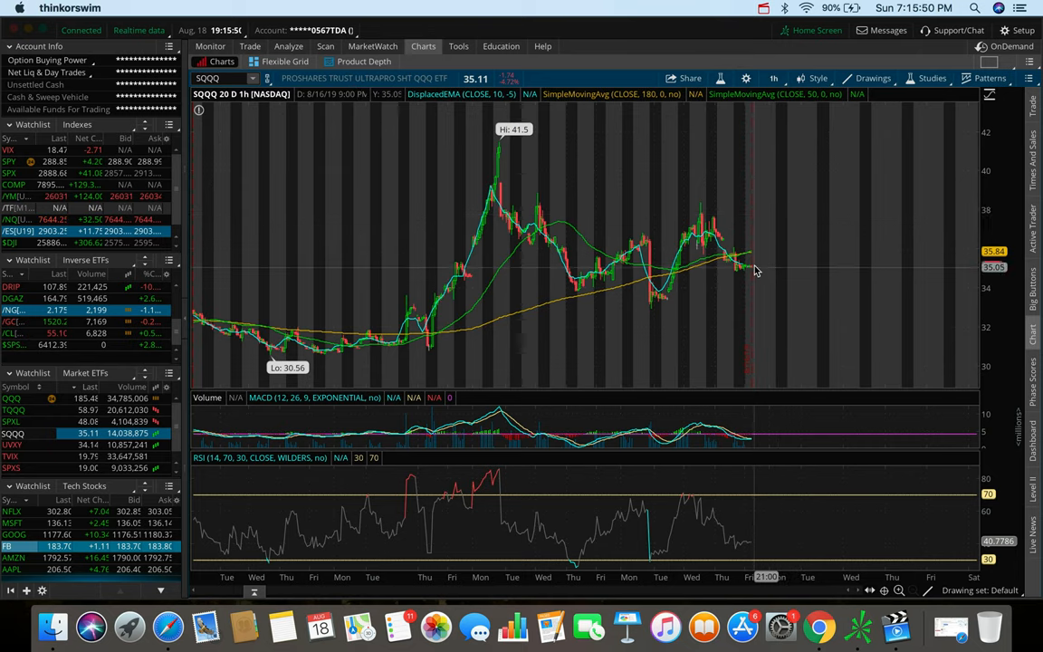
mouse_move(768, 267)
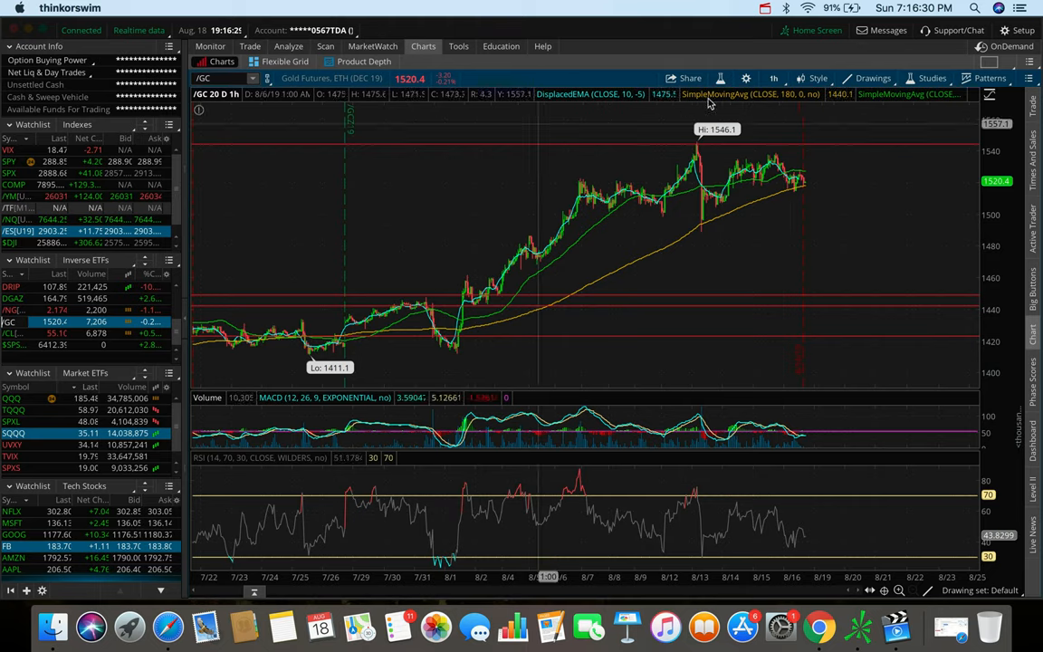
Switch /GC from 180 days of 4-hour bars to its long-term monthly history
left_click(773, 78)
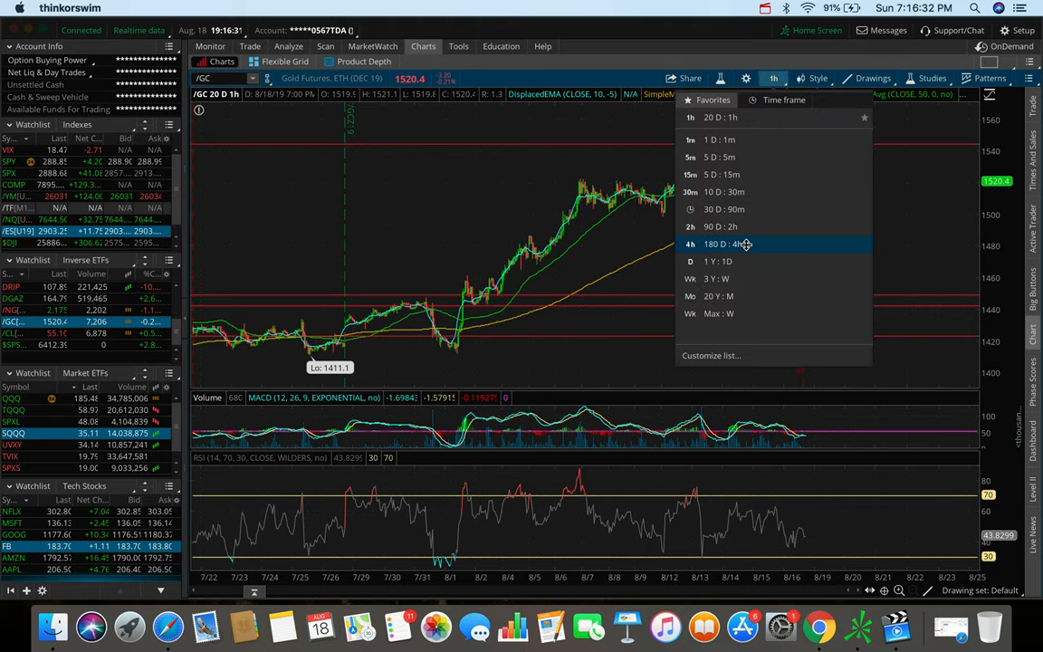
left_click(728, 243)
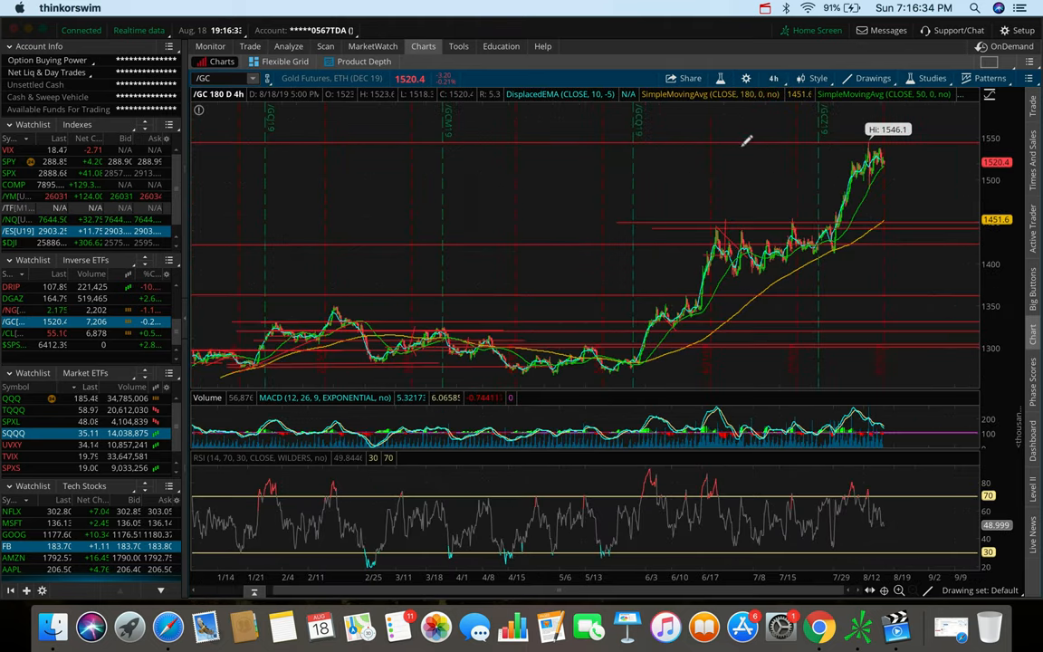
left_click(775, 78)
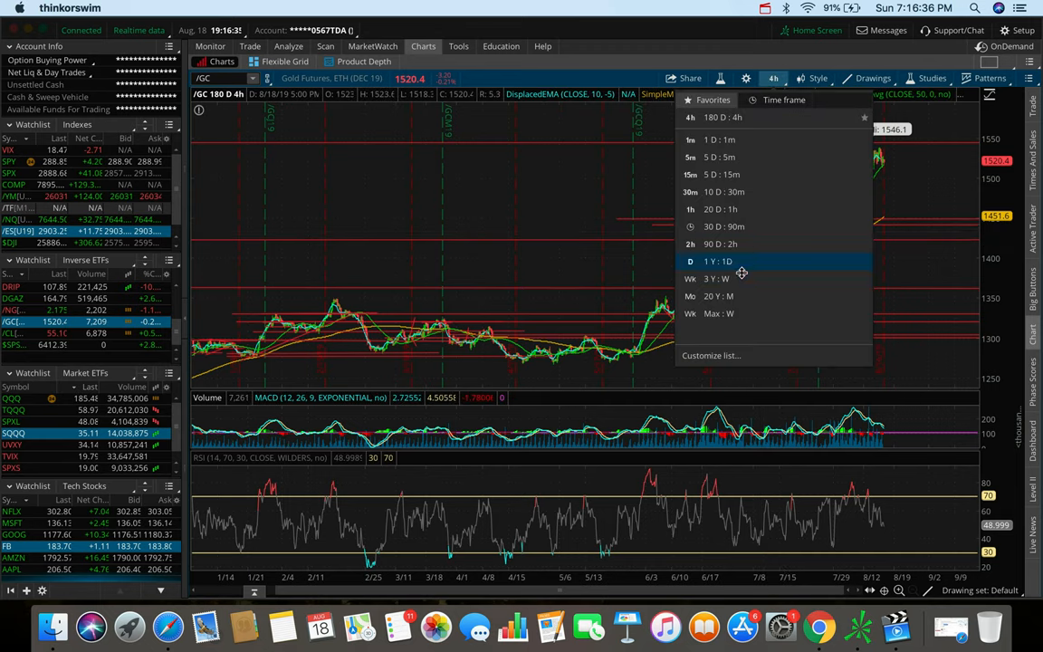
left_click(717, 297)
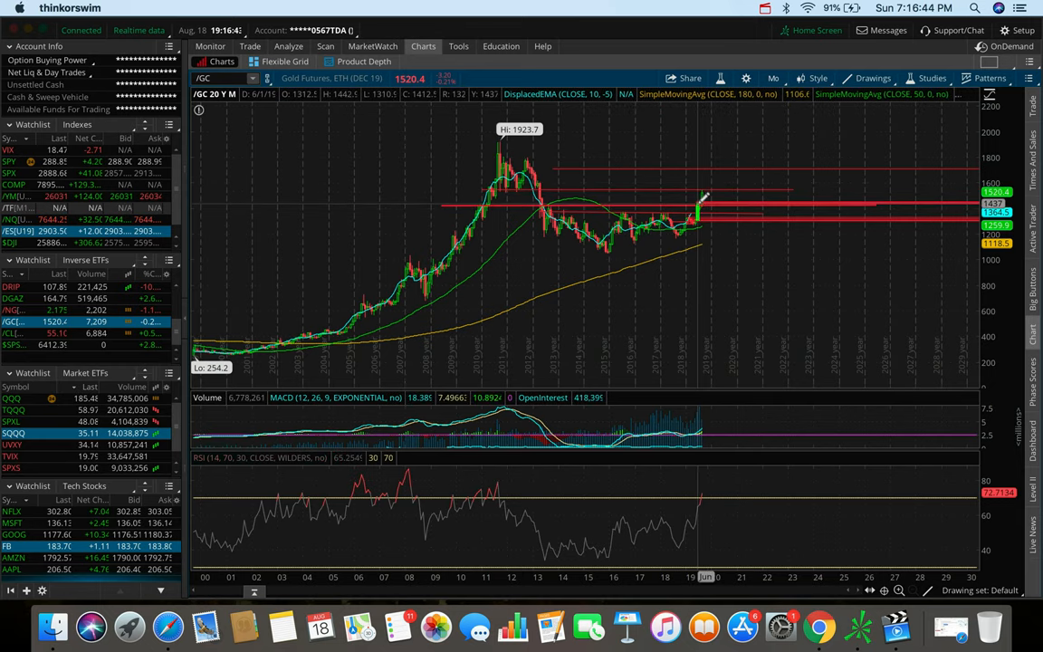
mouse_move(706, 191)
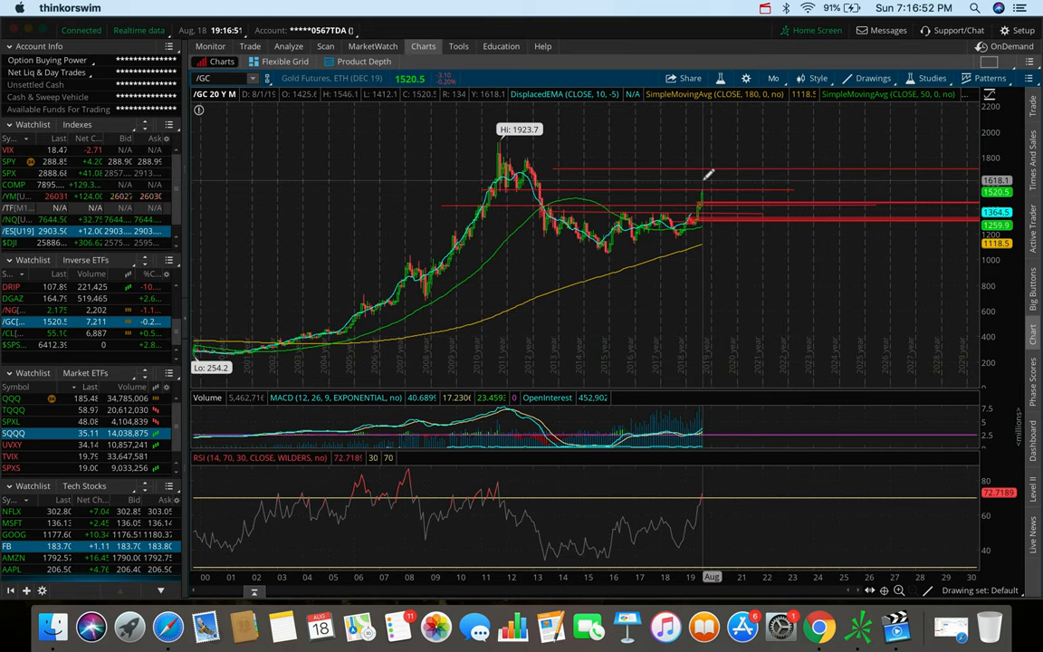
mouse_move(710, 181)
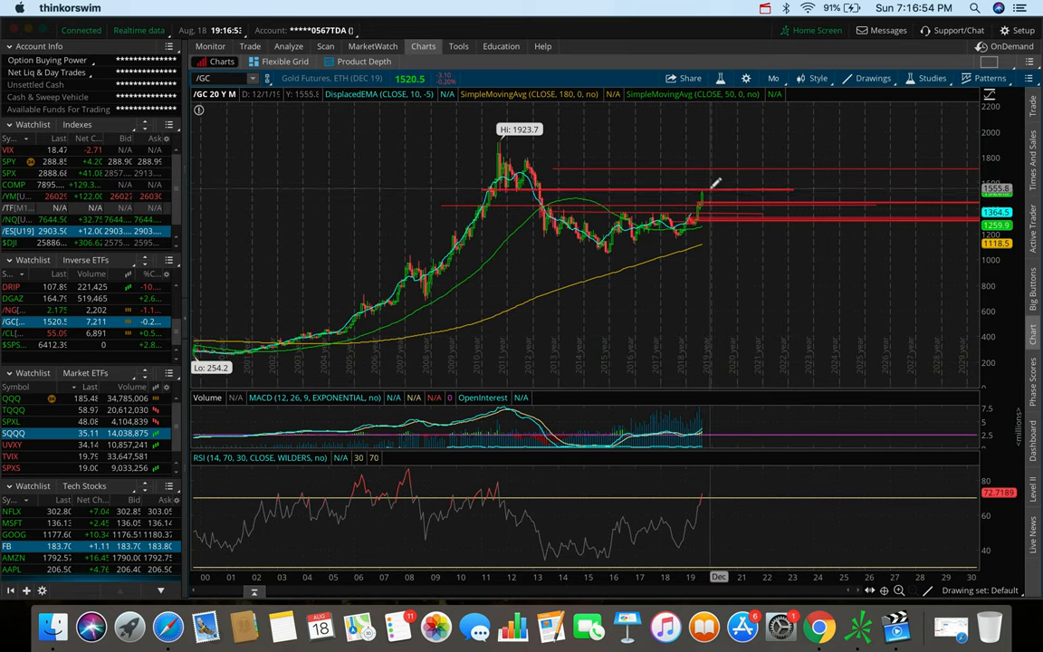